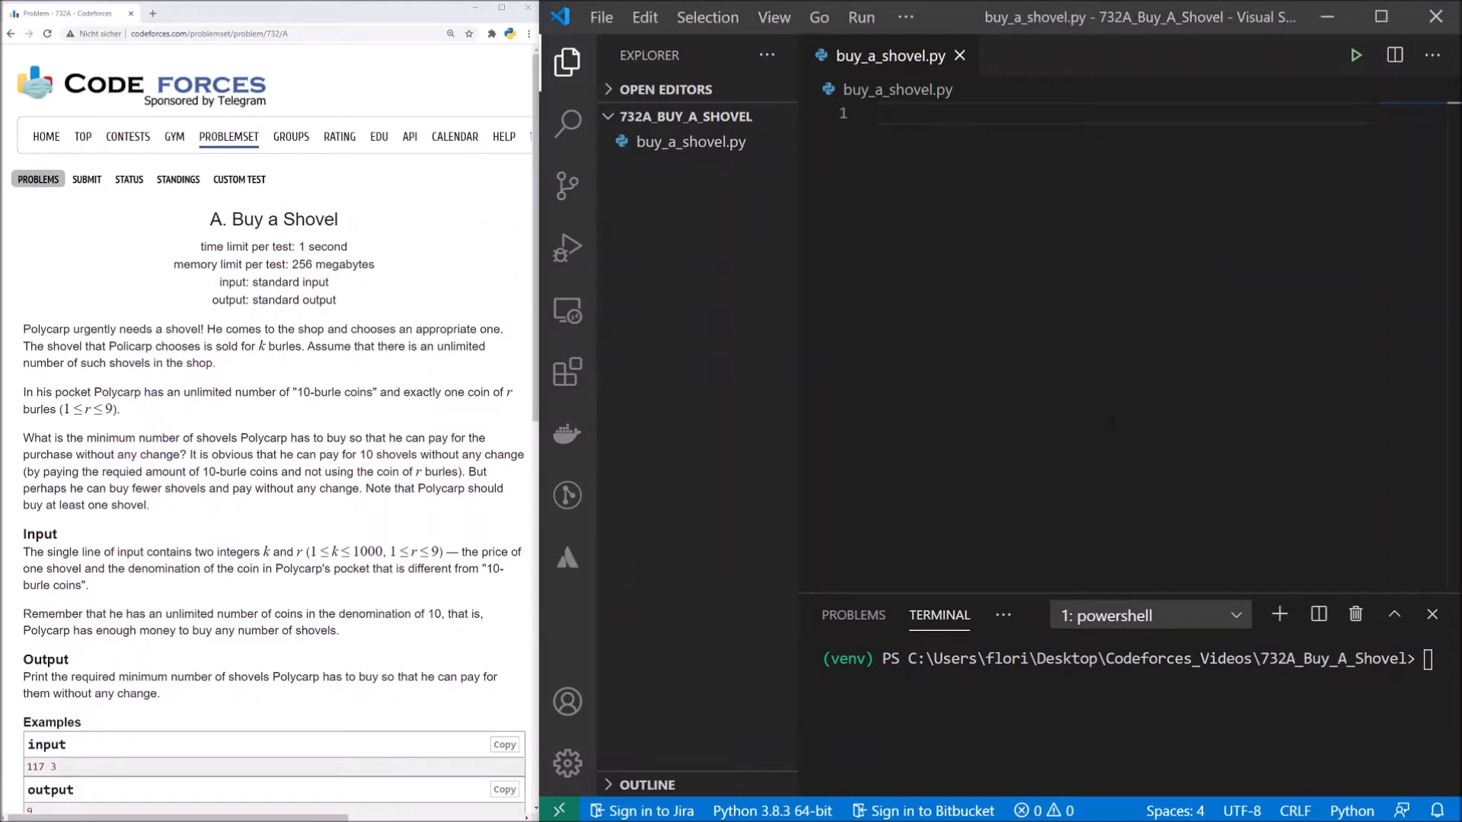
Add a triple-quoted docstring with lines 'k = price' and 'r = value of special coin'.
text(""")
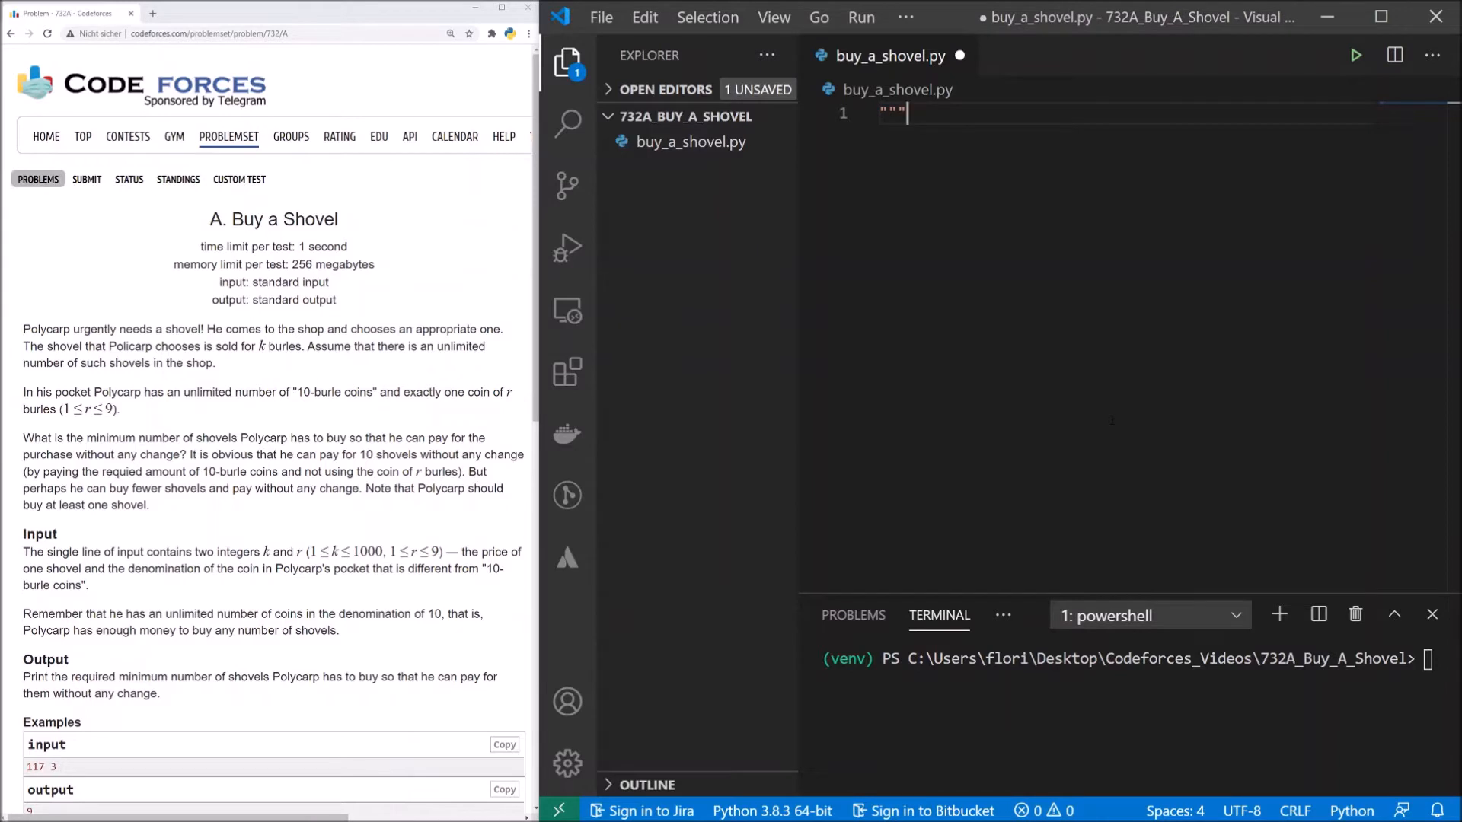
key(Enter)
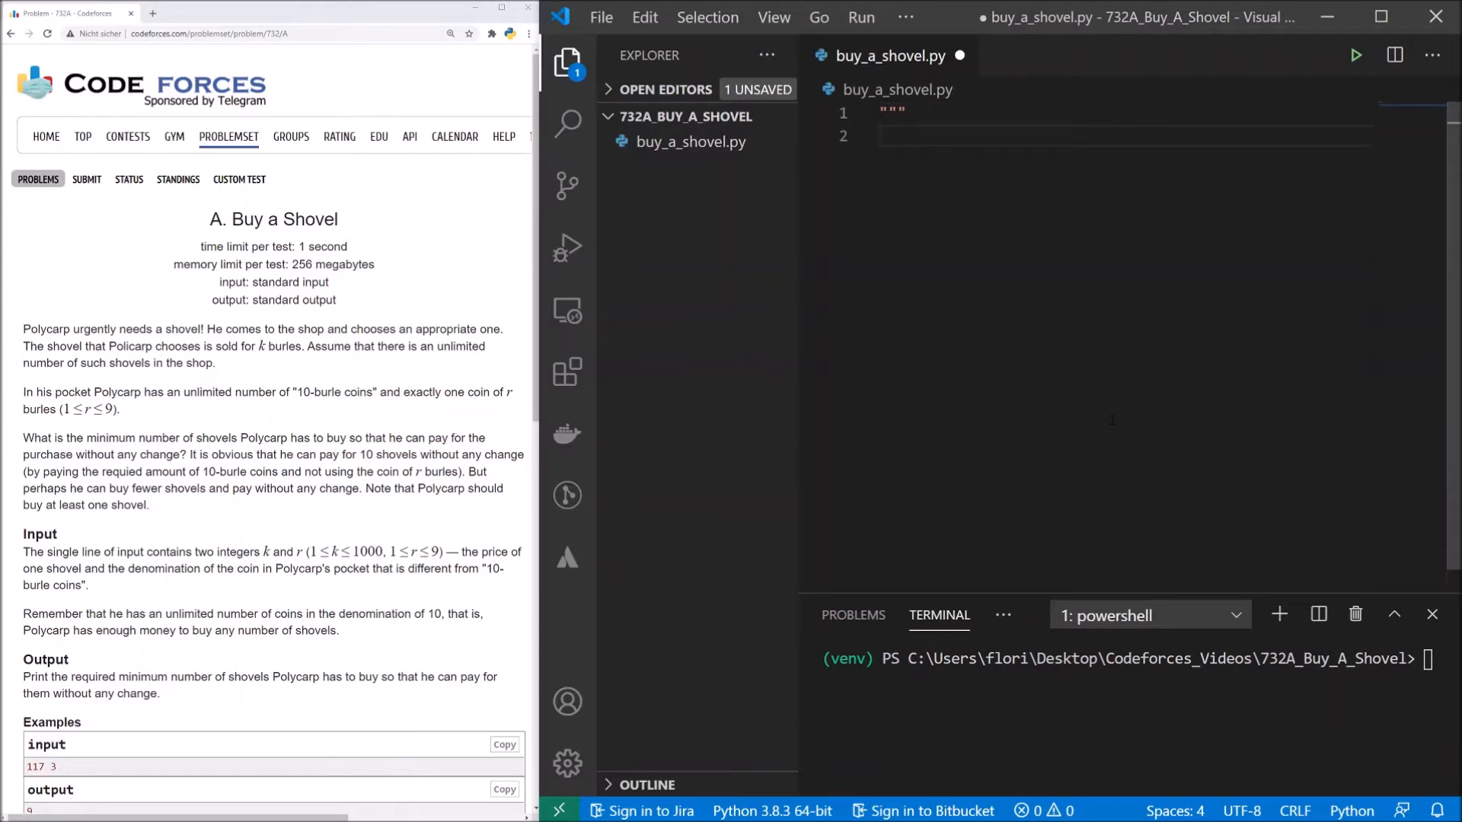
text(k)
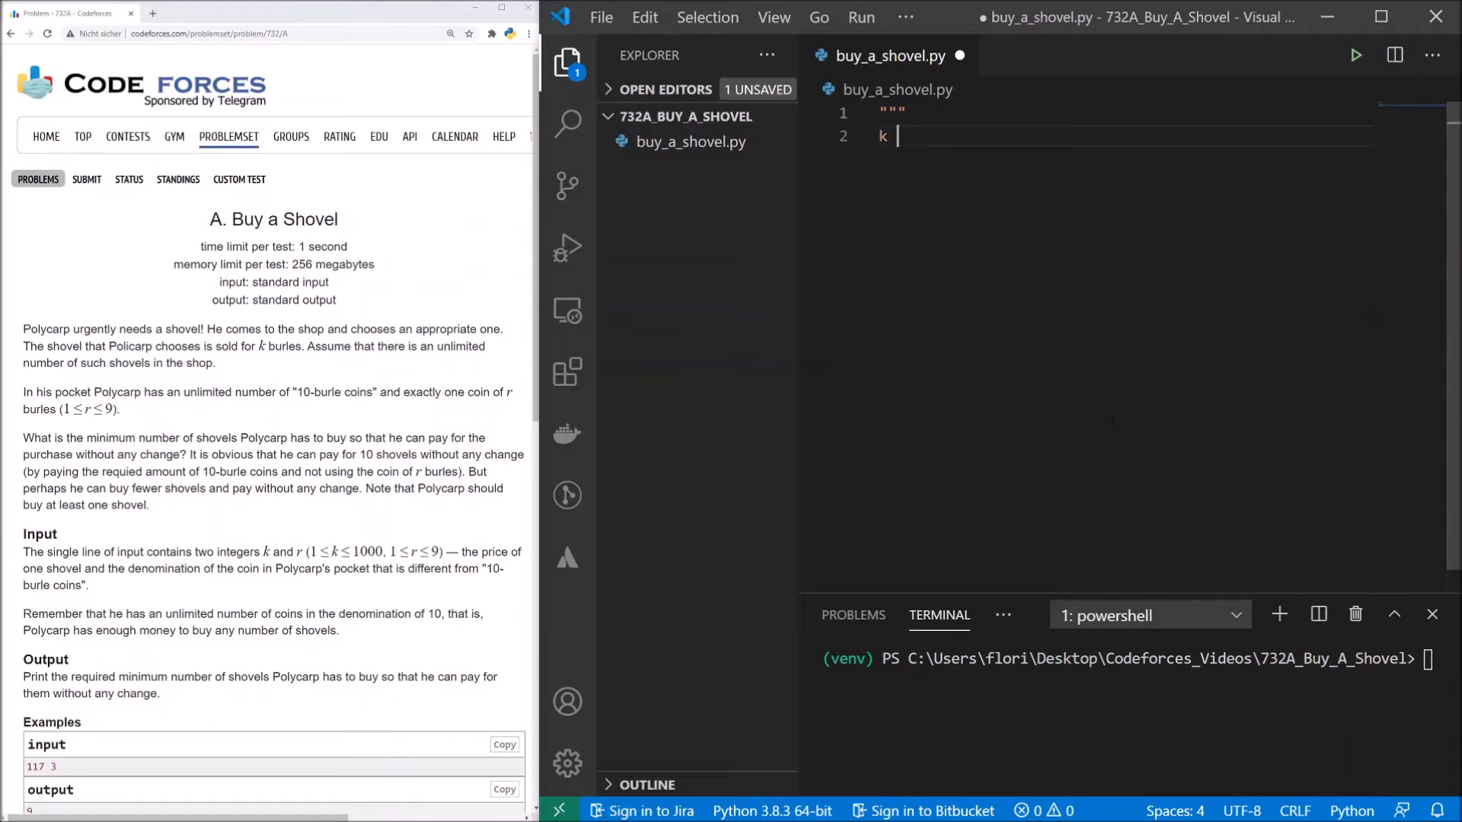
text(= price)
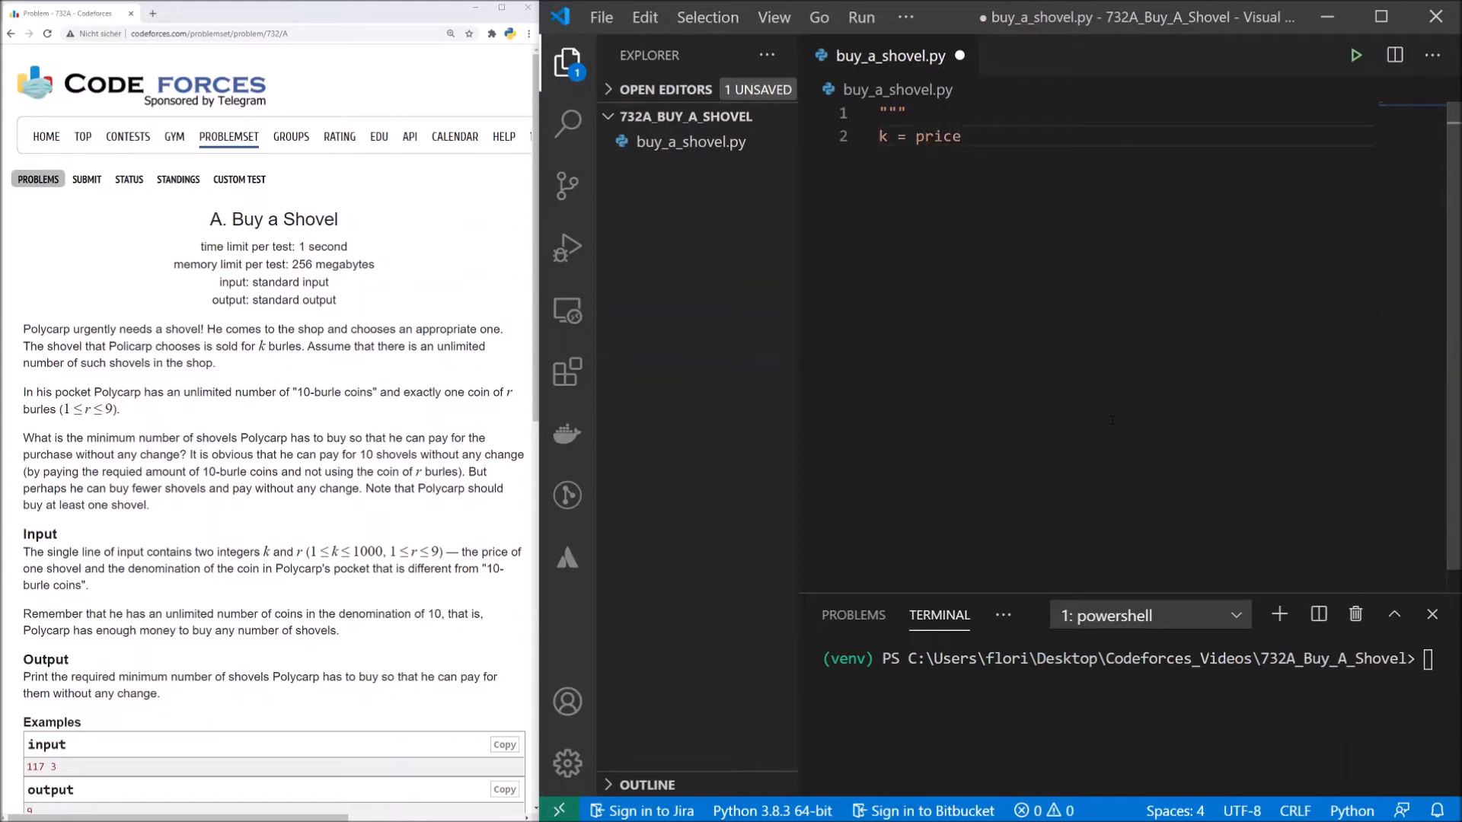
key(enter)
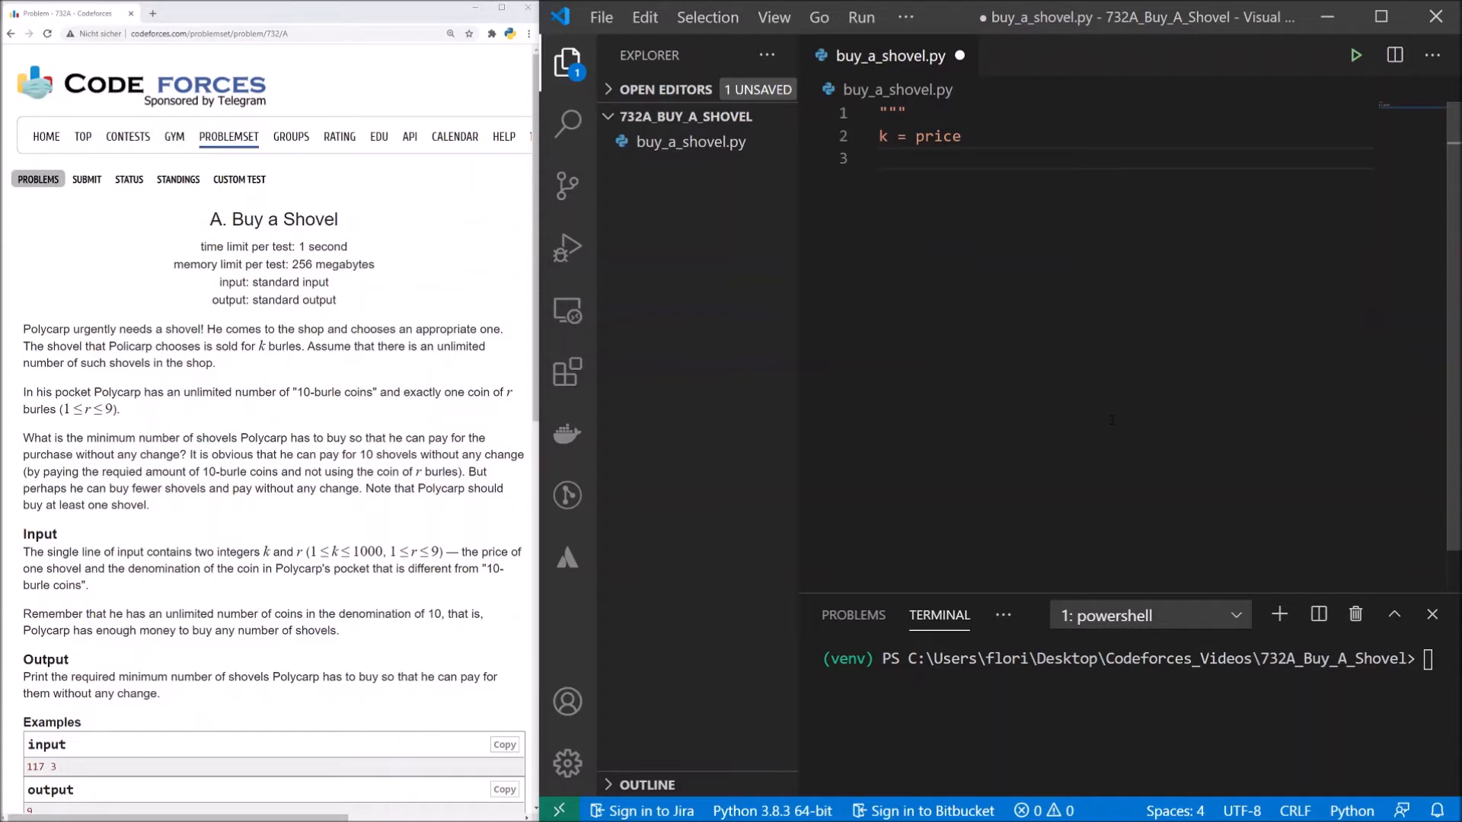
text(r)
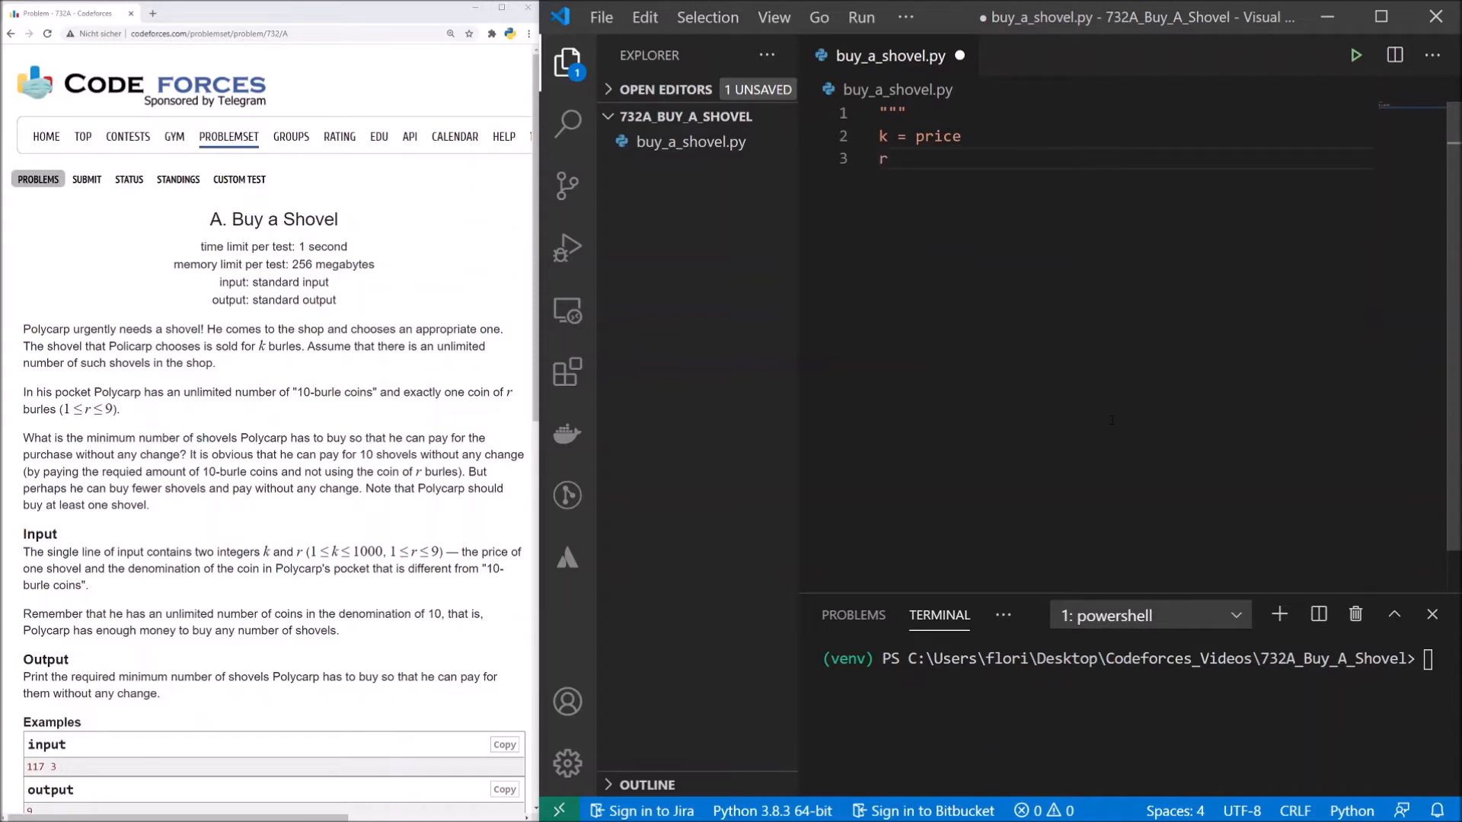
text(= value of s)
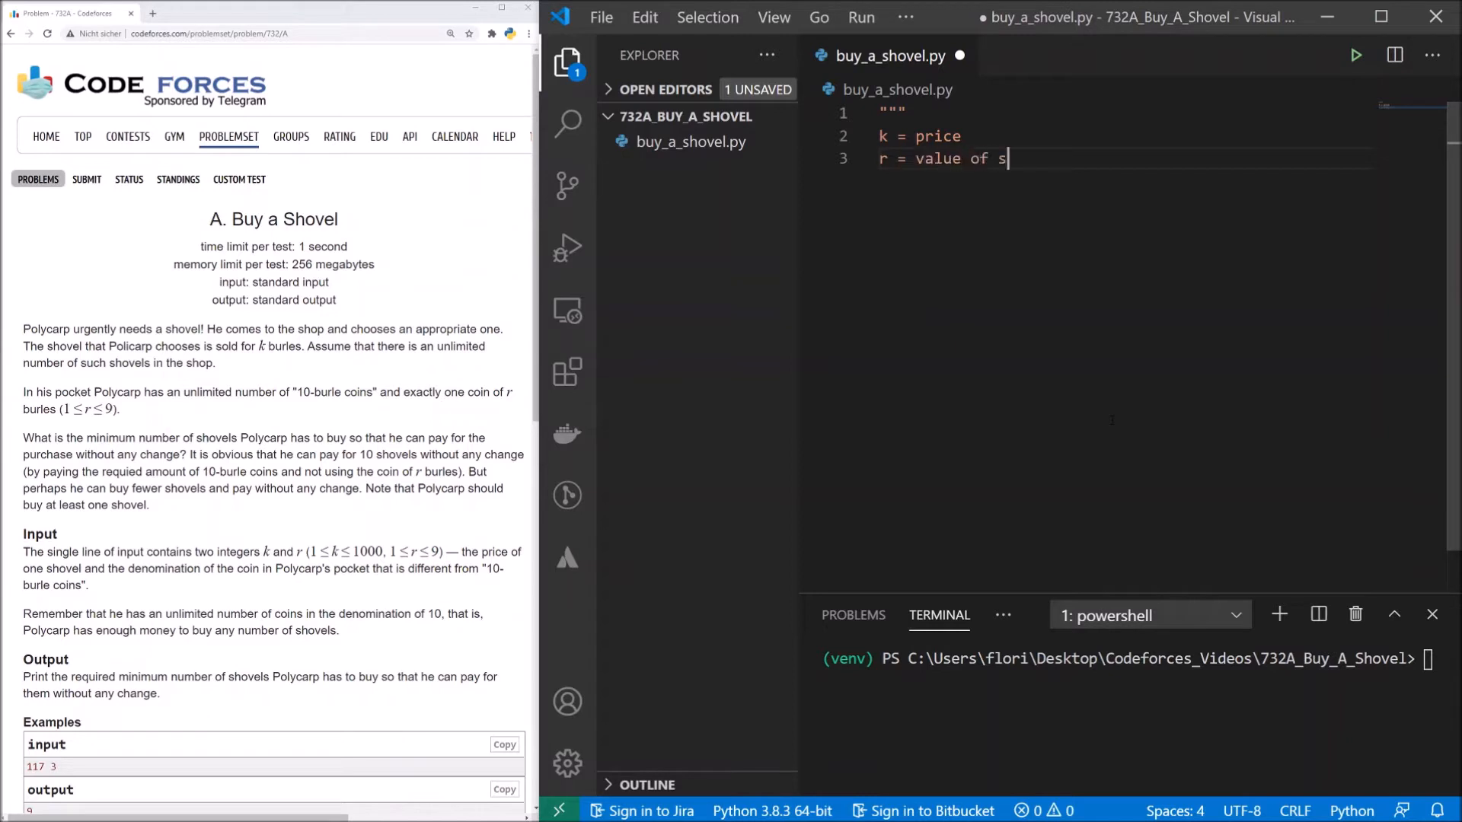
text(pecial coin)
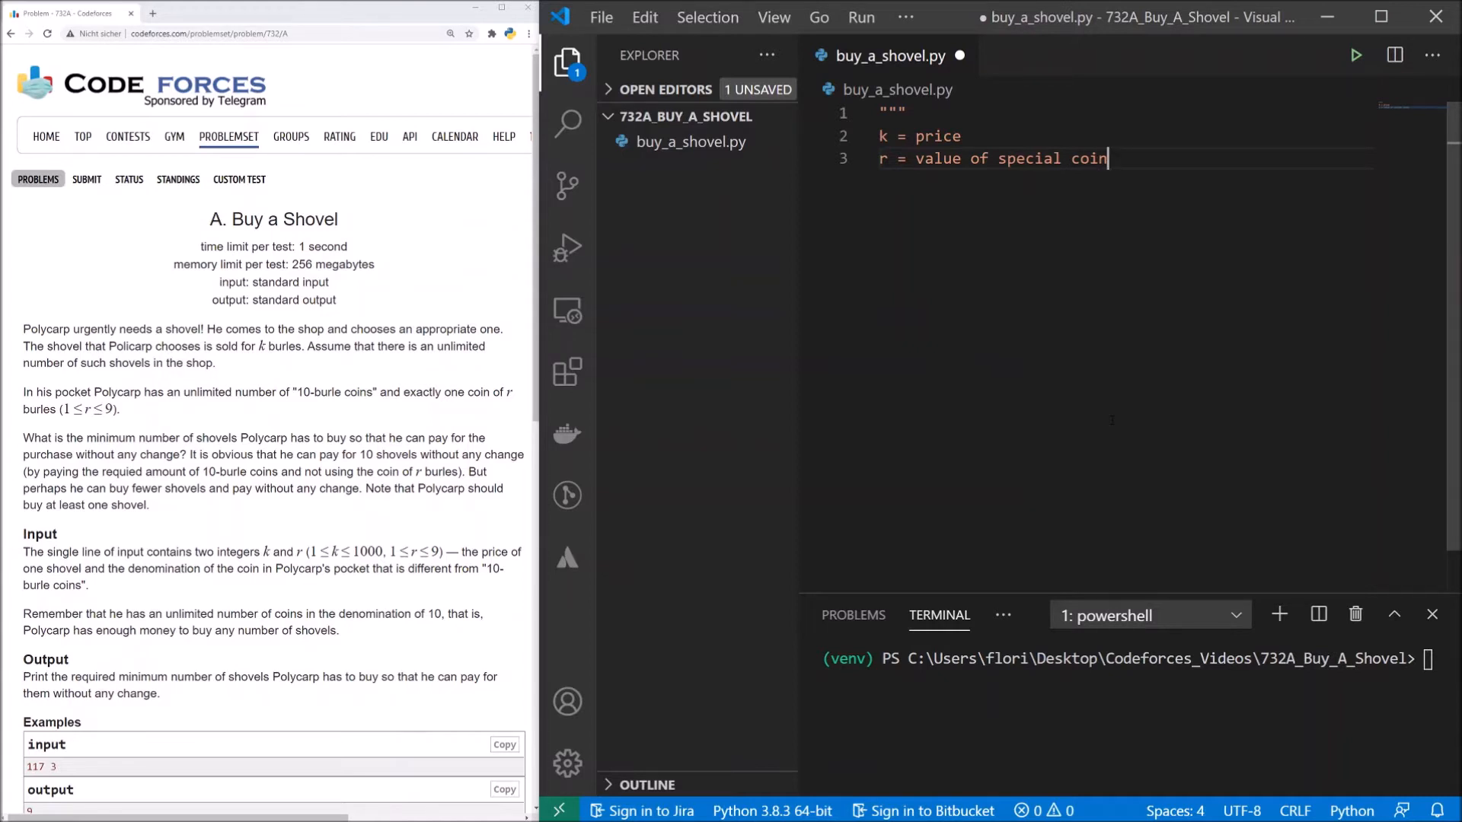
key(enter)
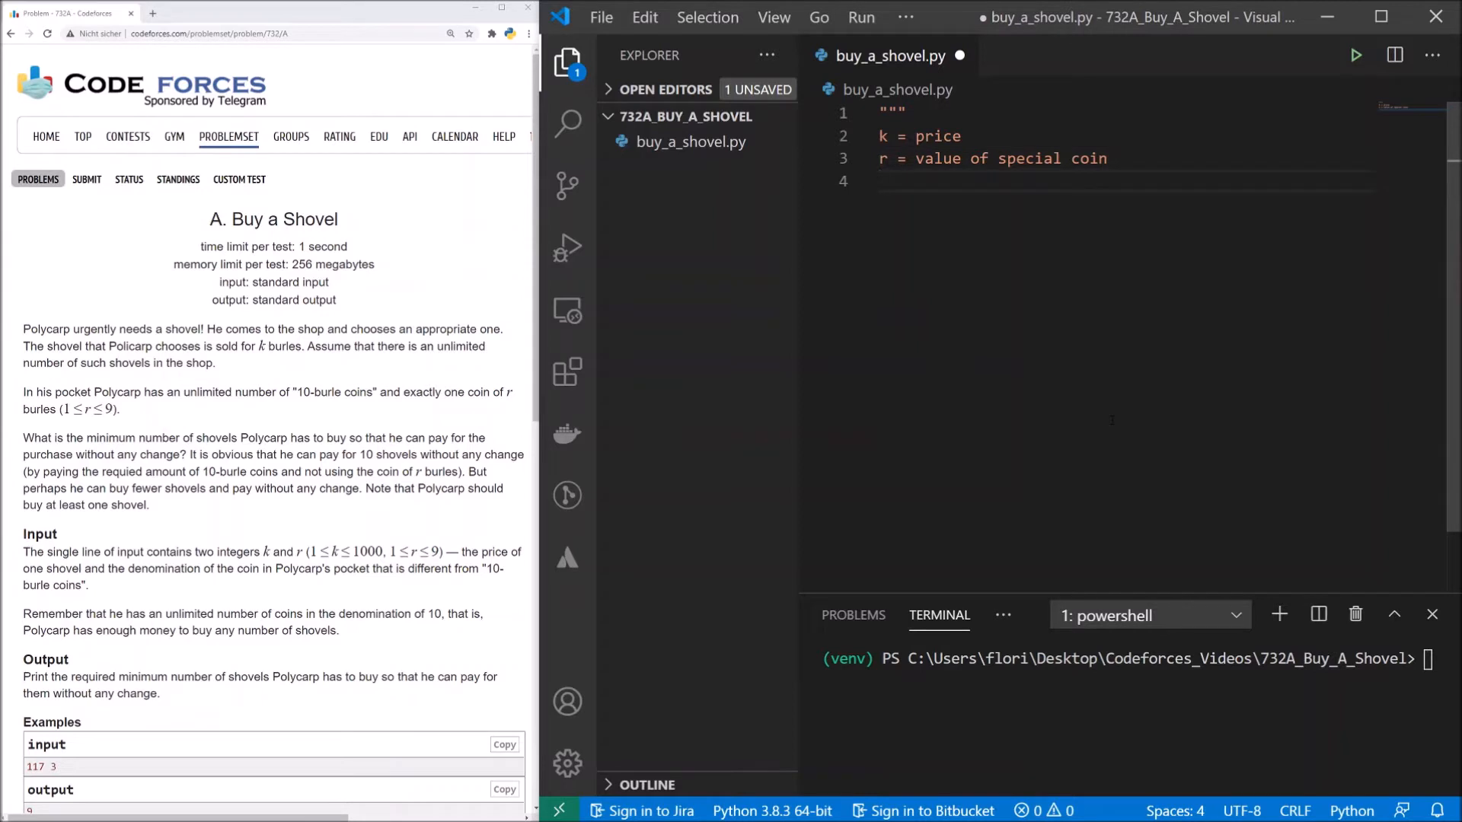
text(""")
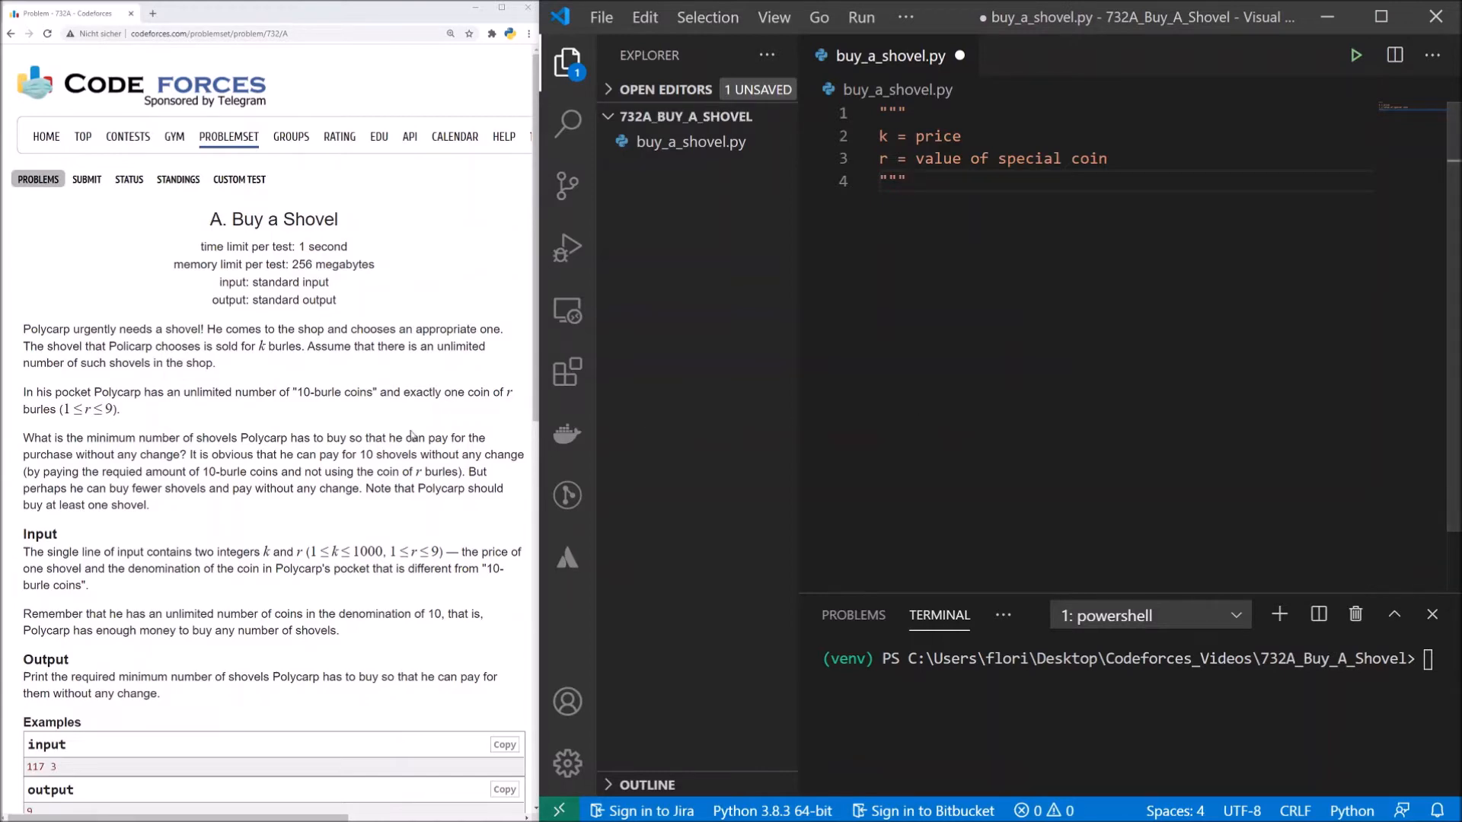
scroll(down, 3)
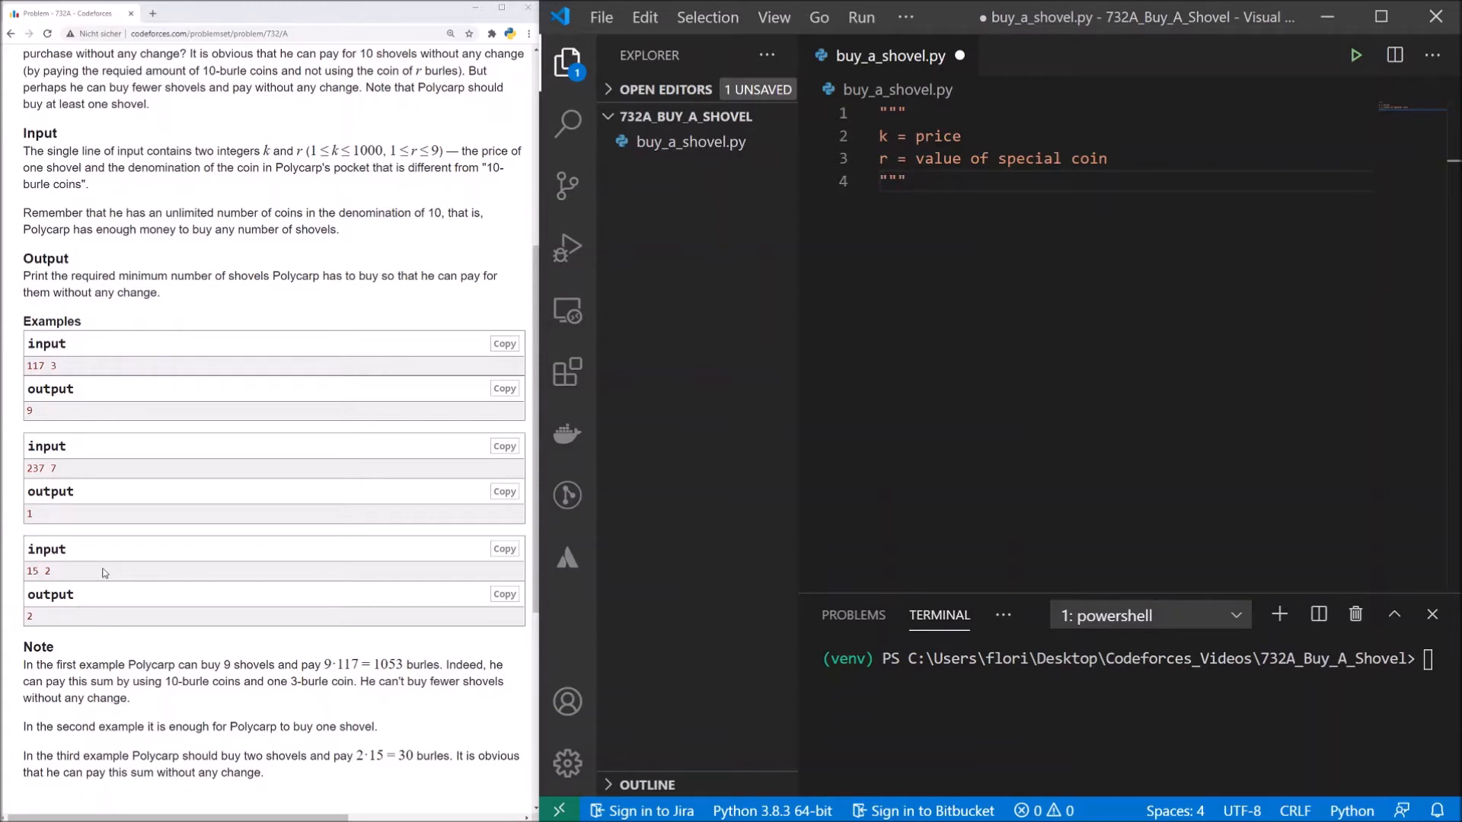
mouse_move(54, 585)
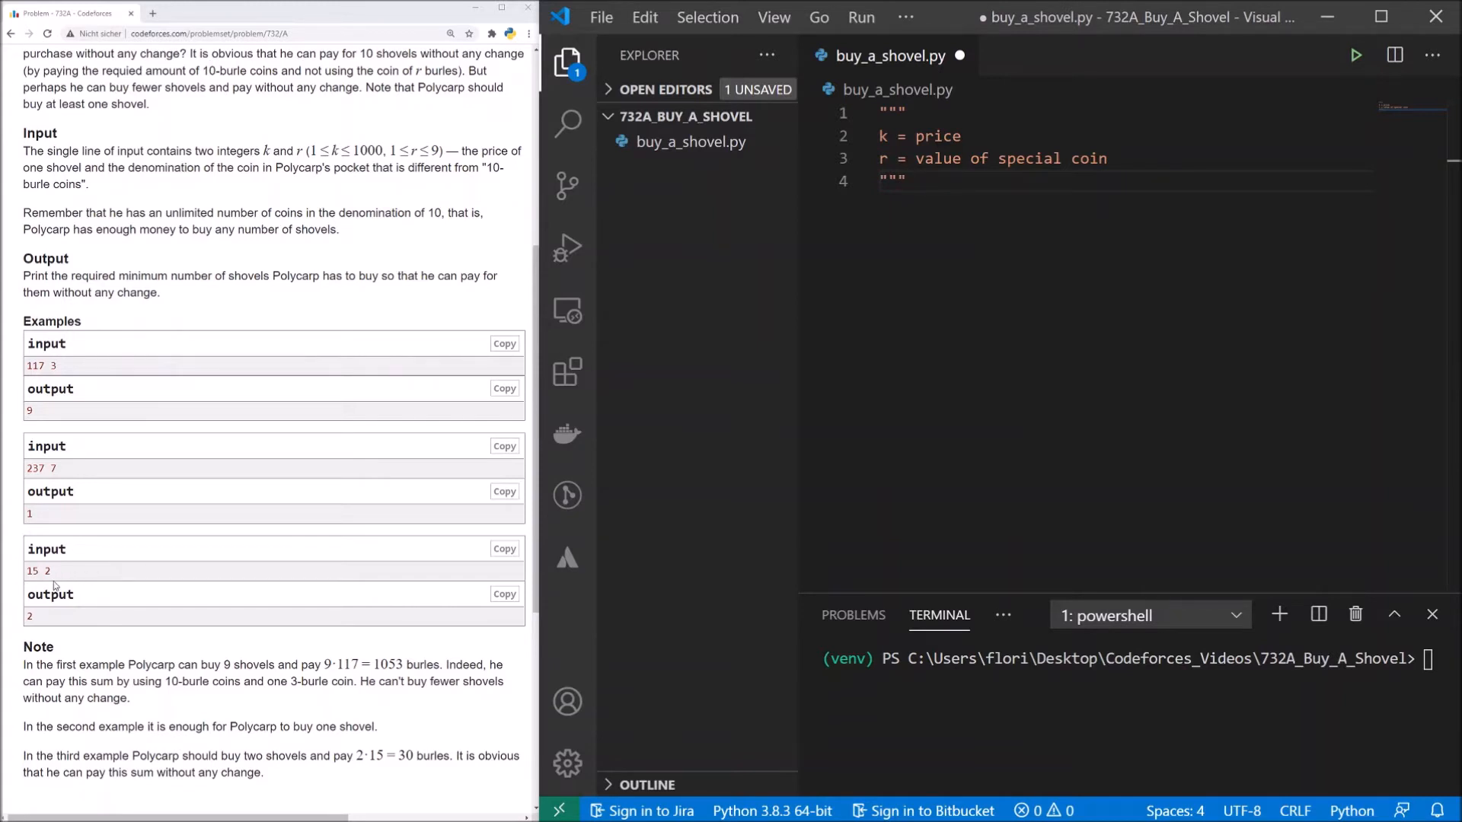
mouse_move(28, 580)
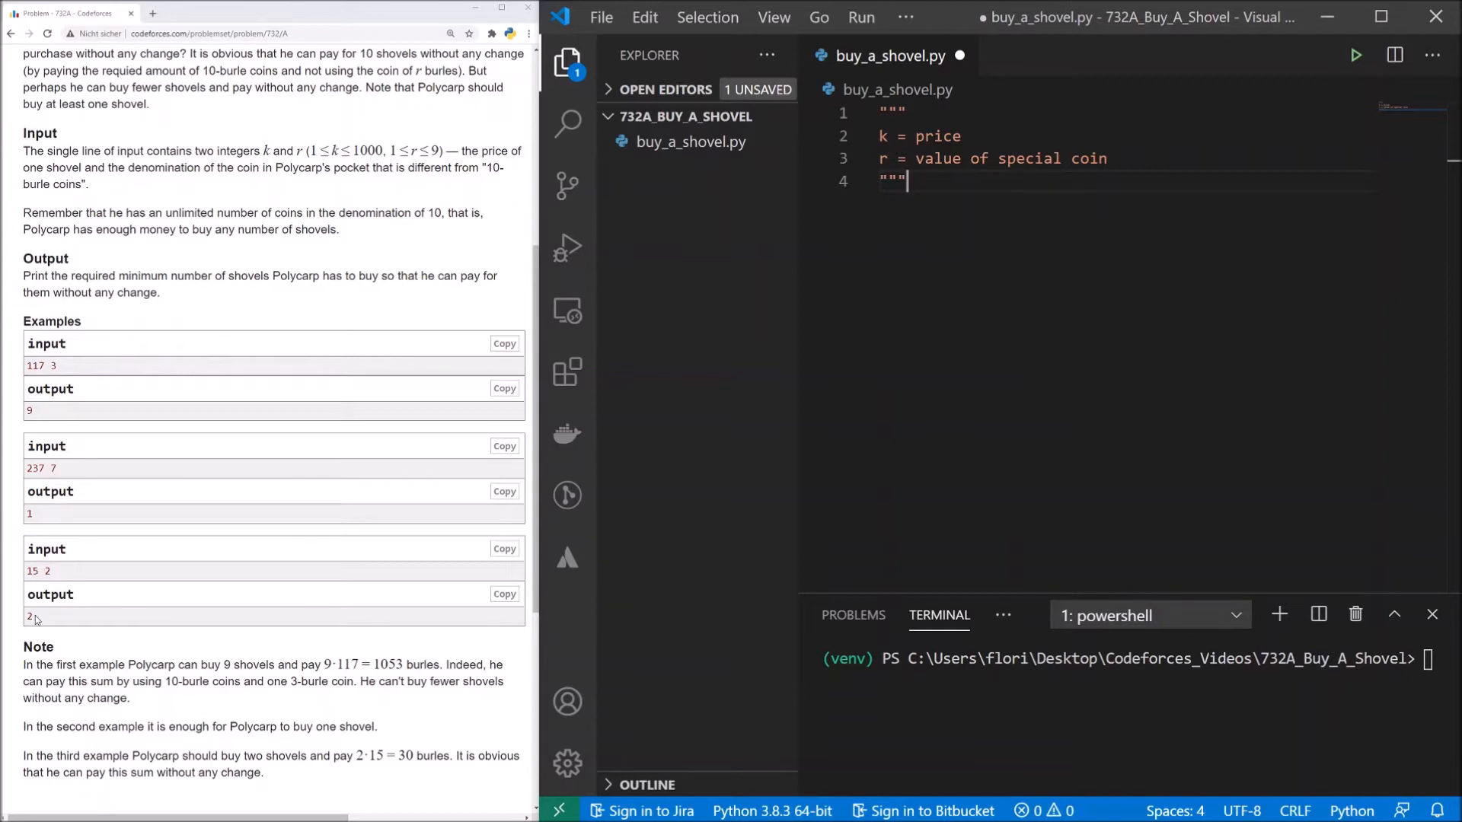
mouse_move(36, 618)
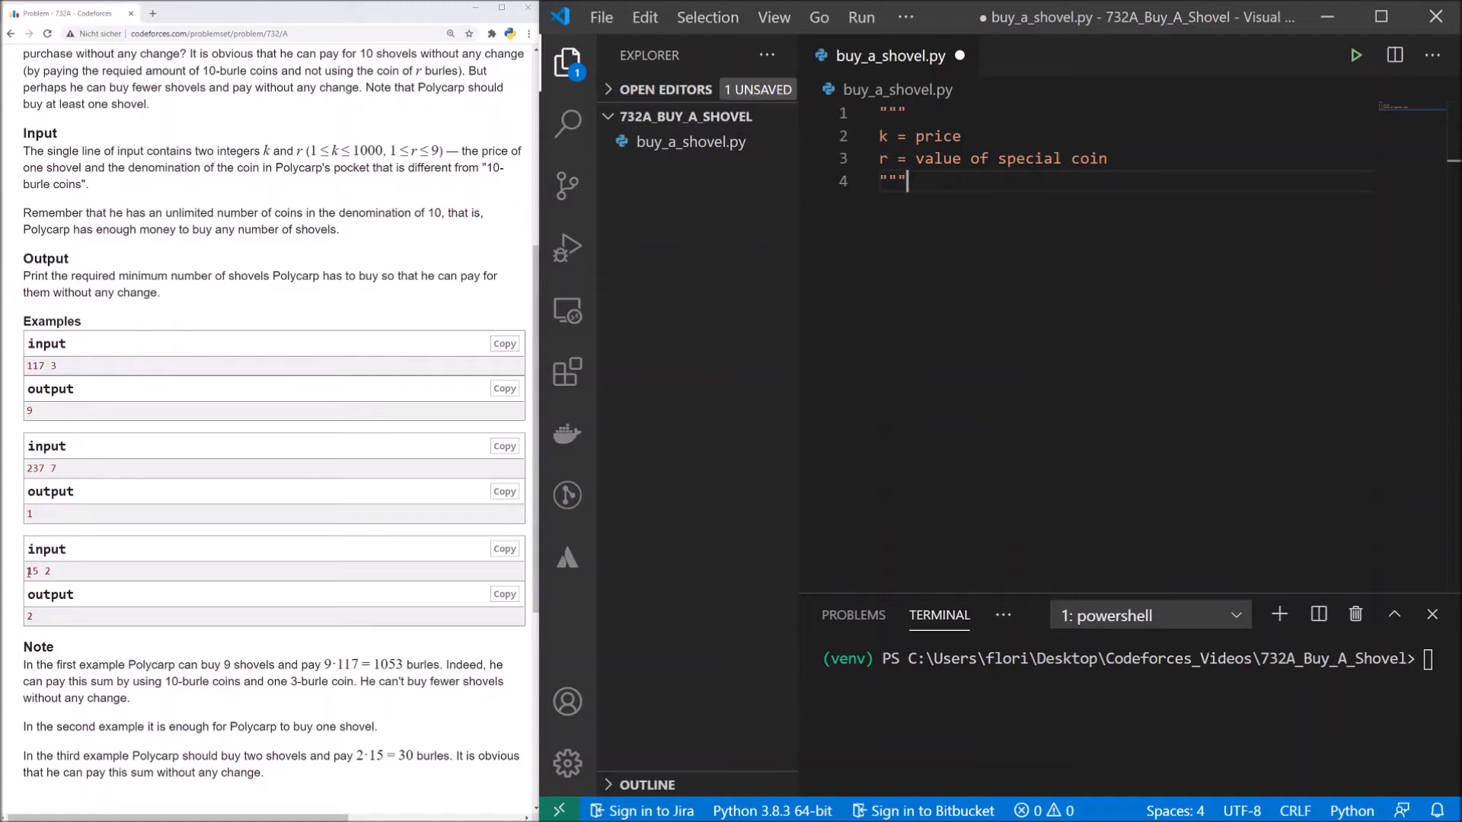
mouse_move(30, 585)
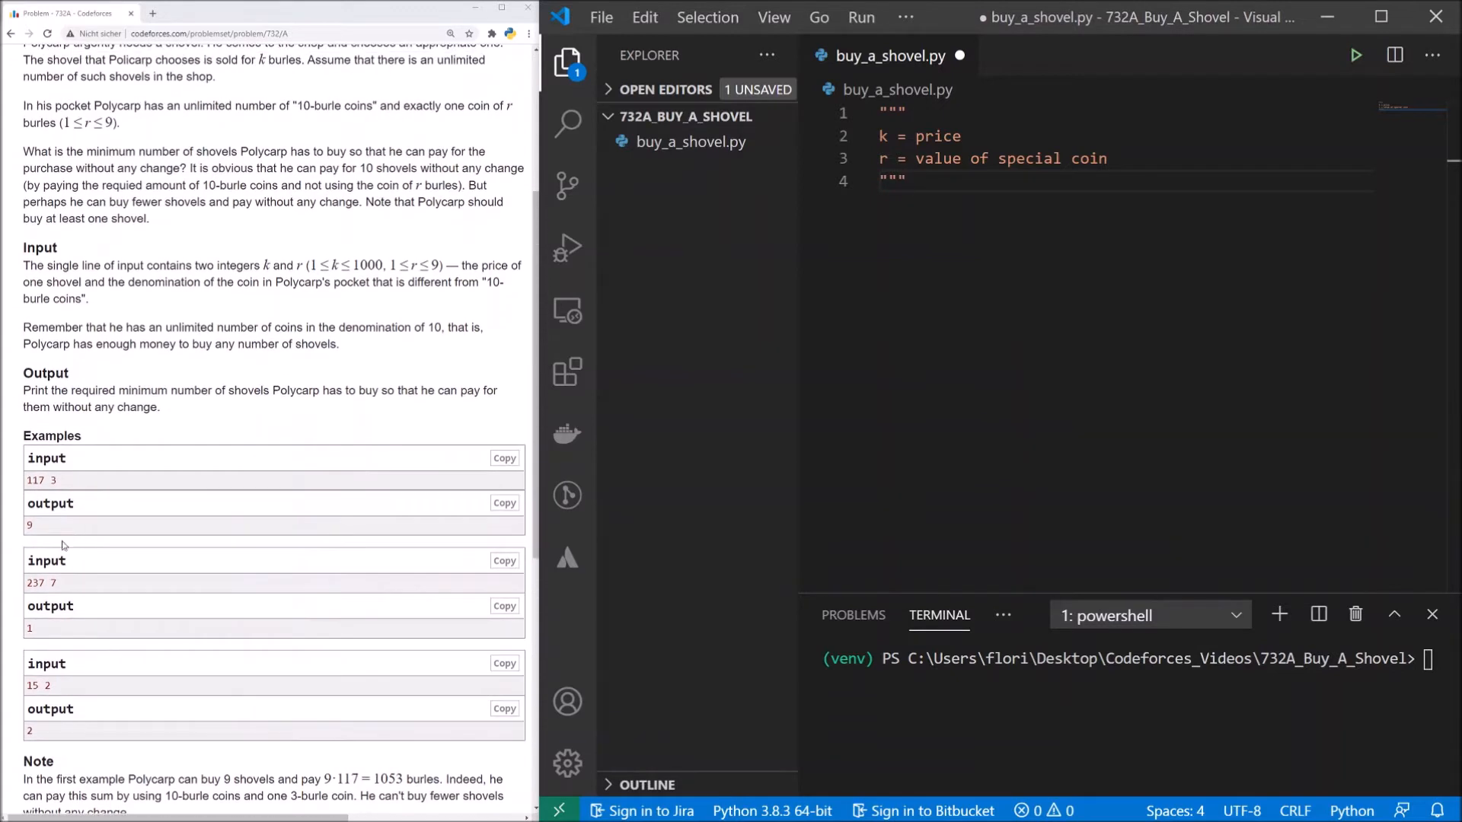
scroll(down, 3)
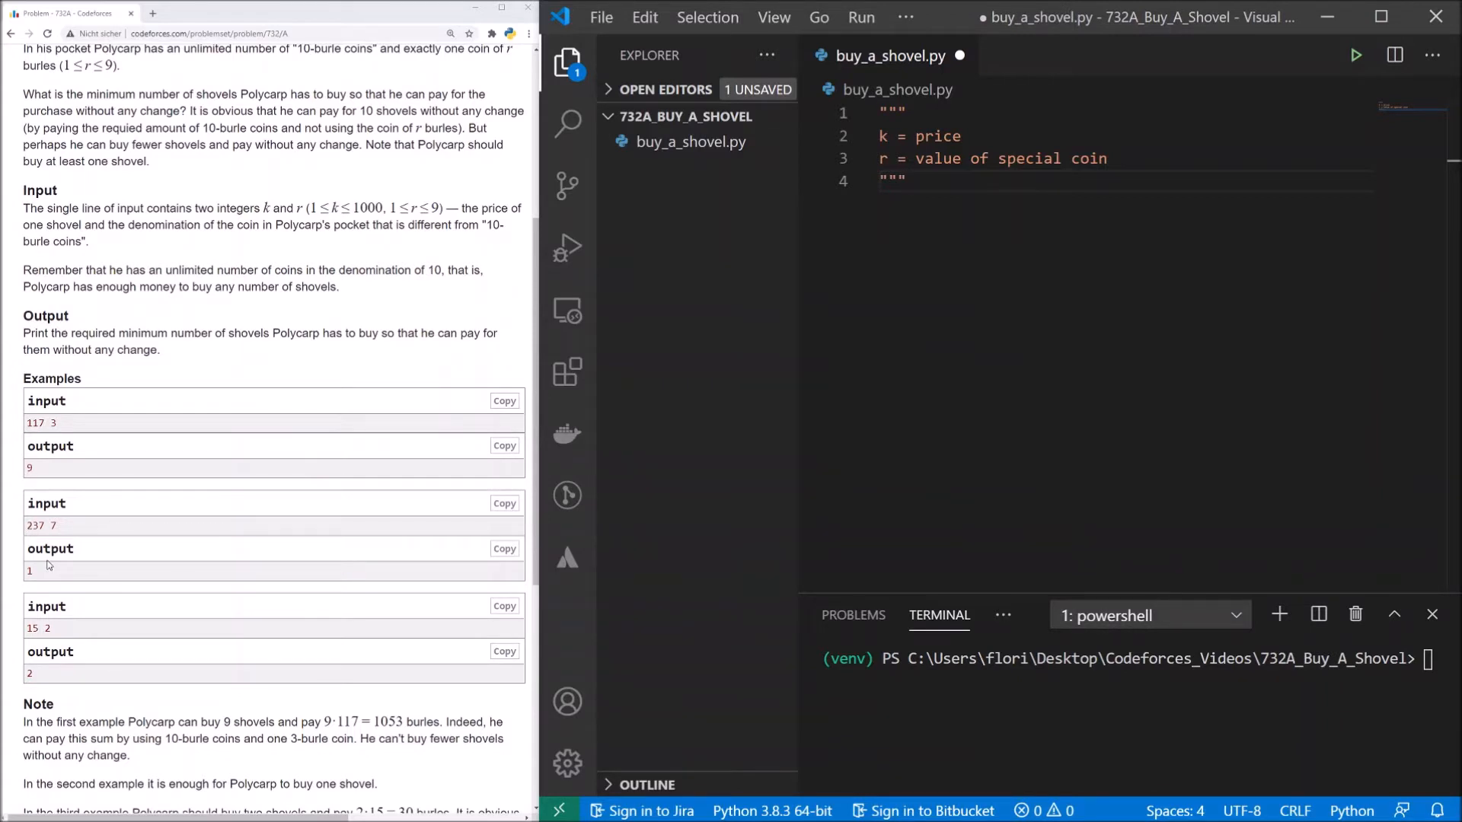
mouse_move(59, 534)
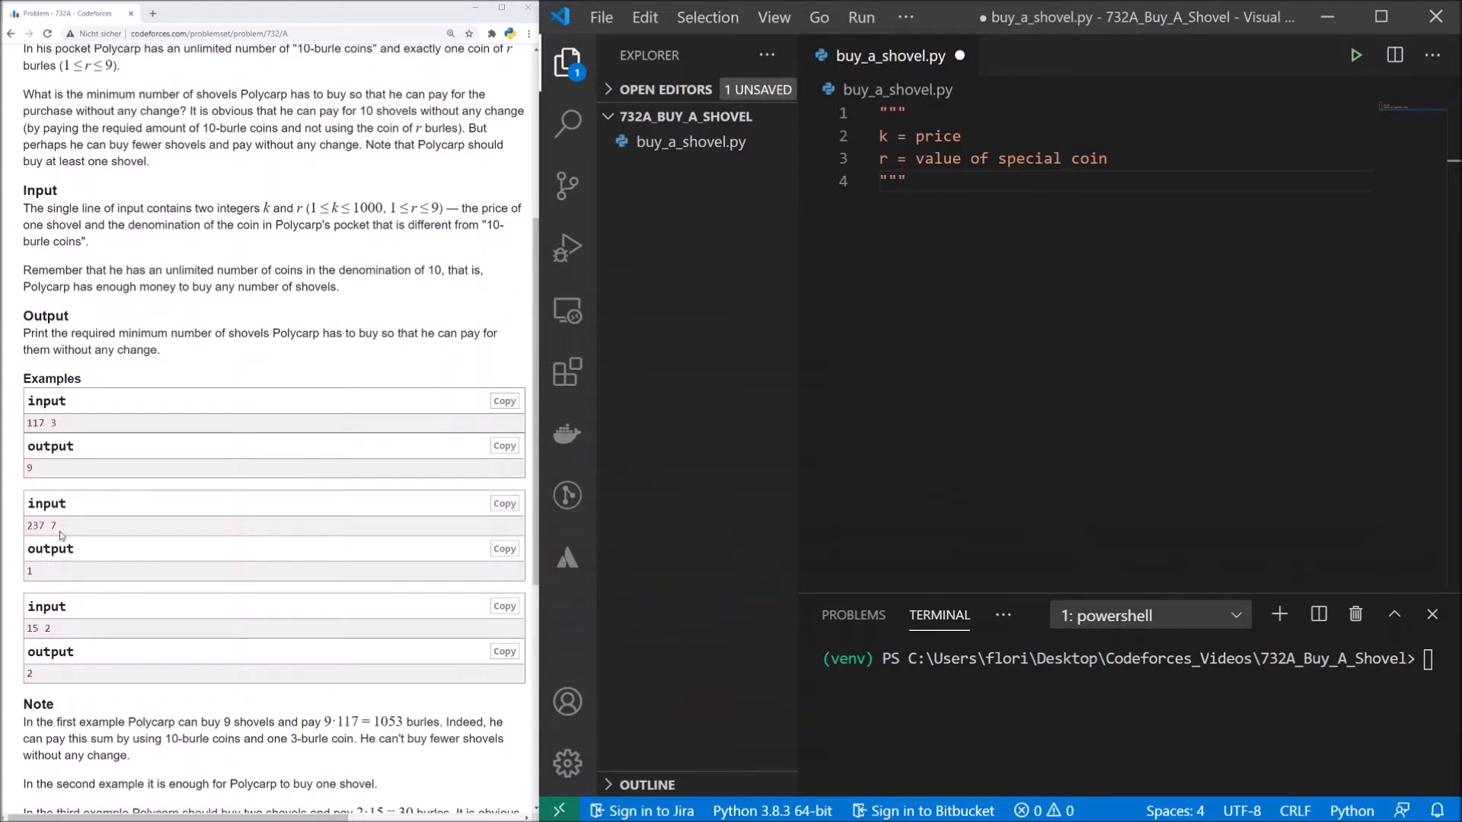
mouse_move(49, 573)
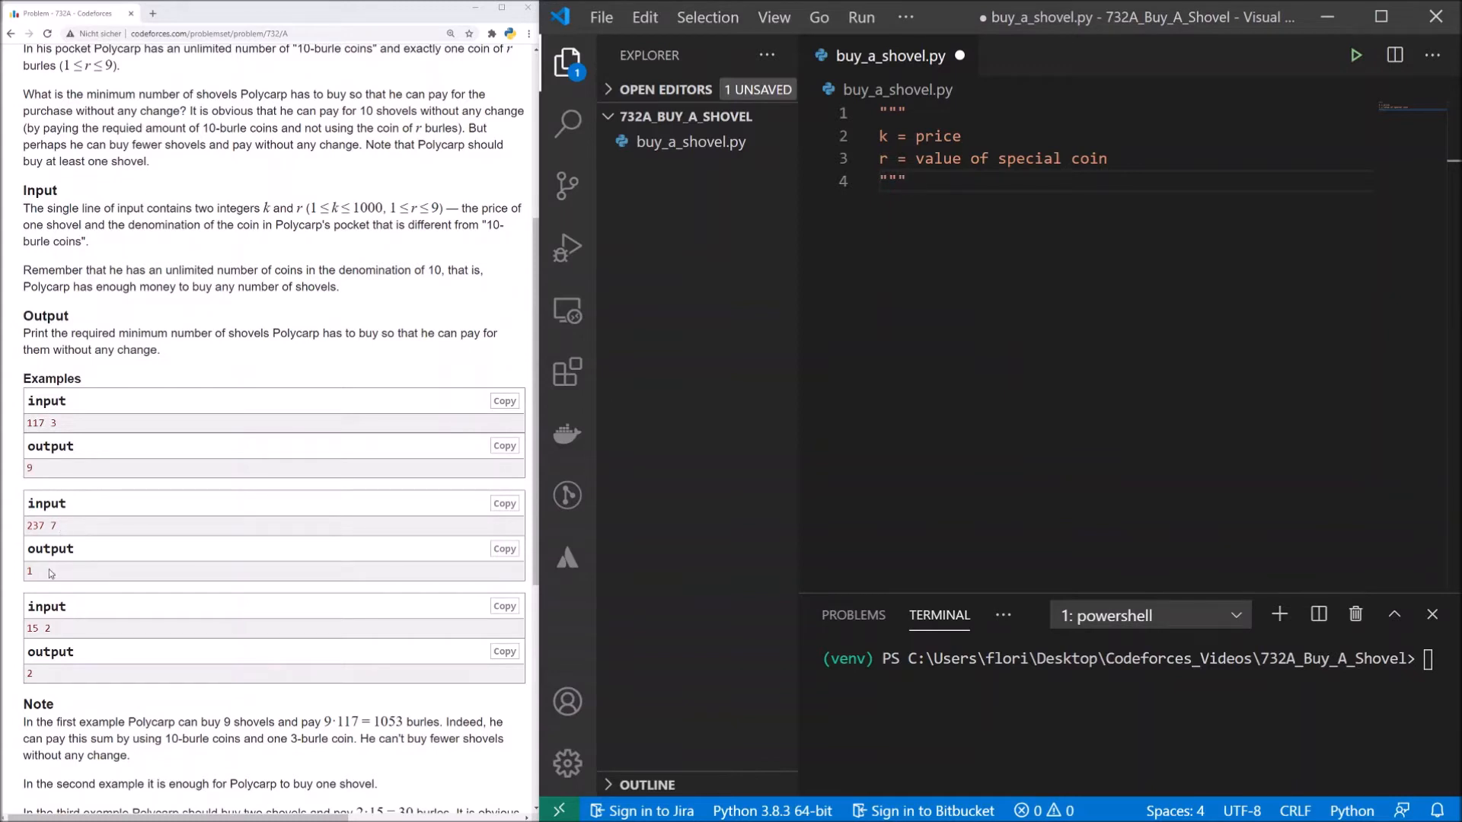
mouse_move(35, 572)
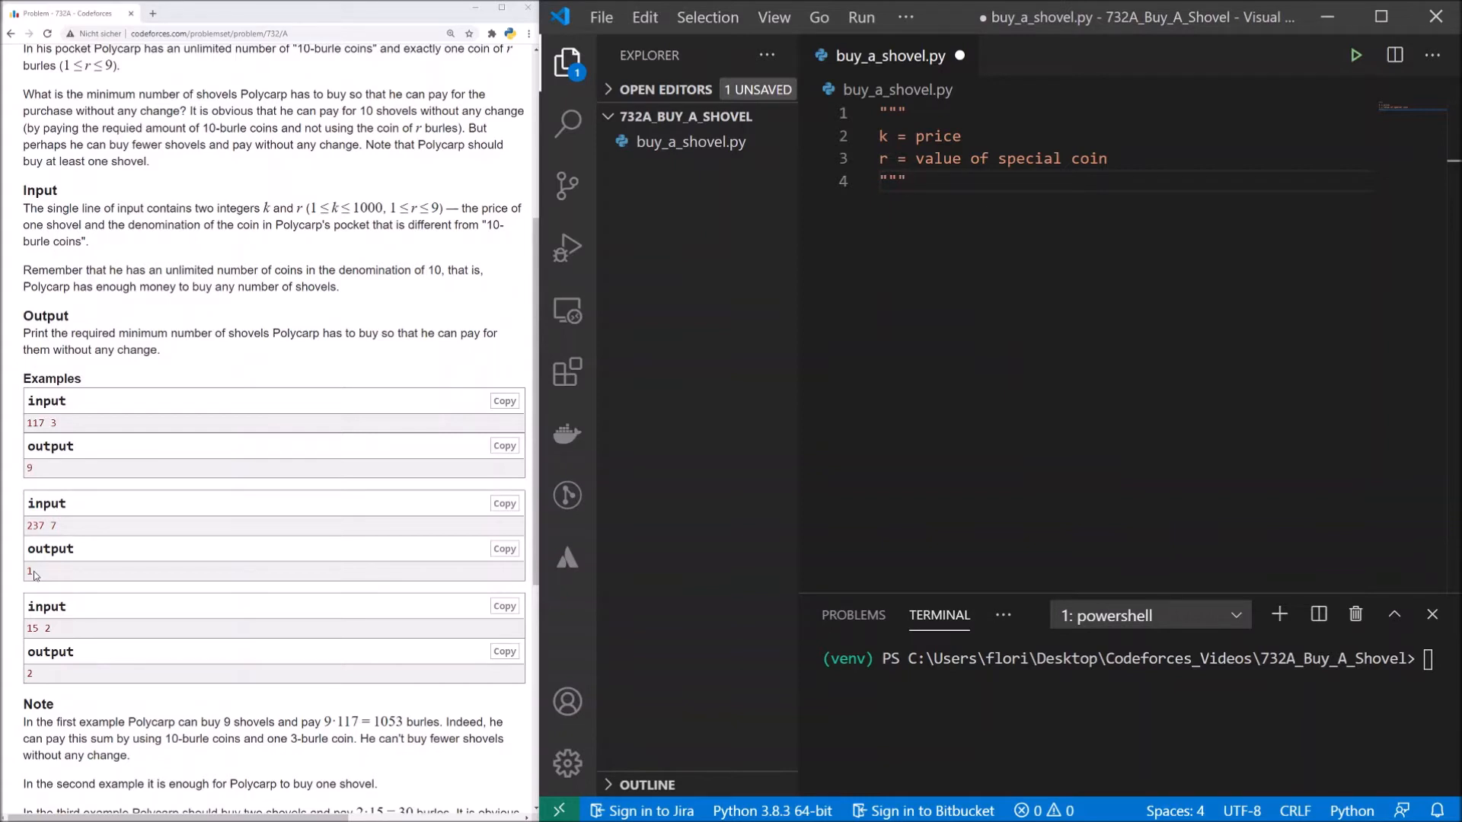
mouse_move(35, 544)
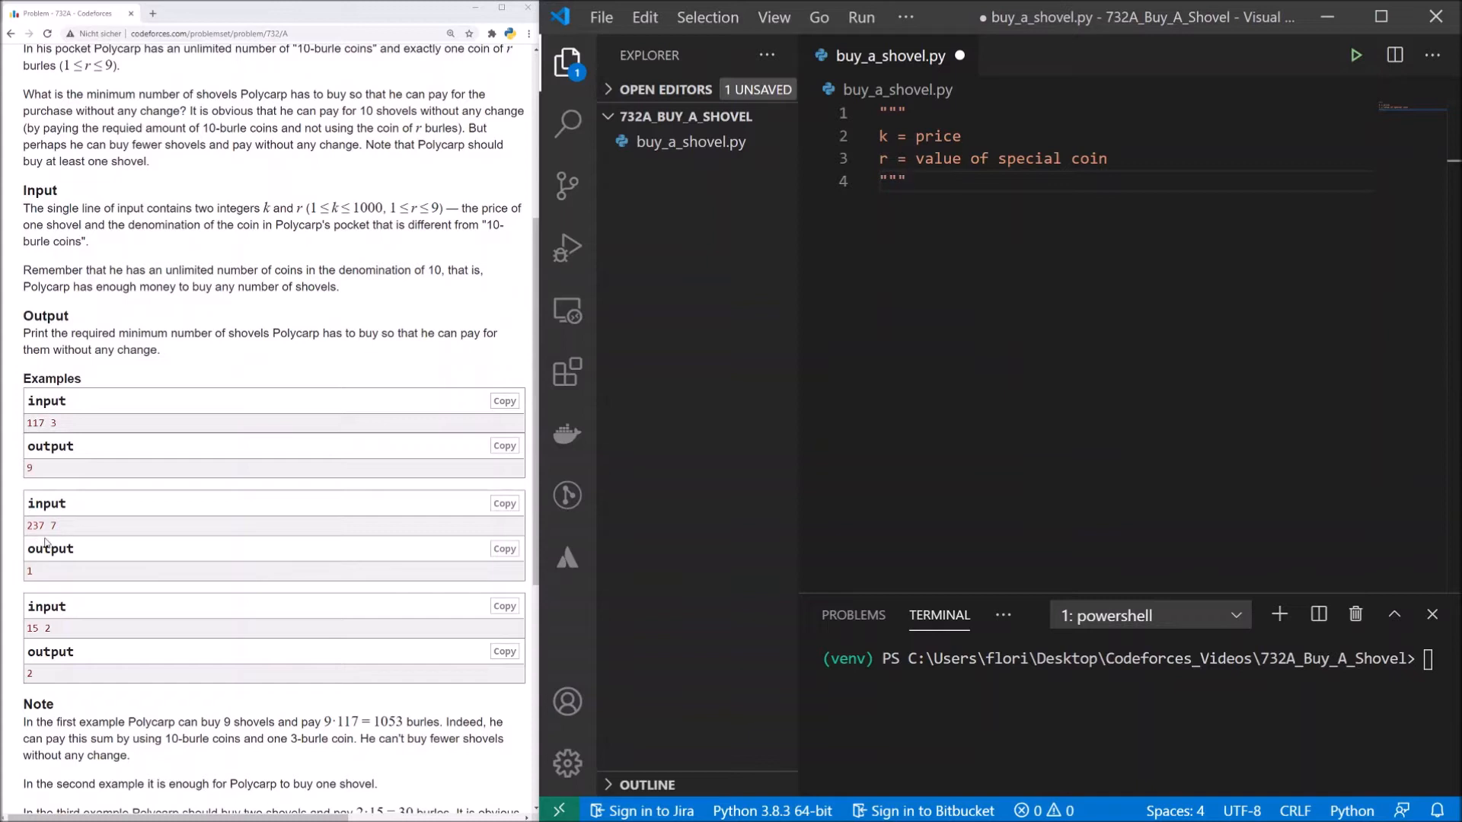
mouse_move(58, 539)
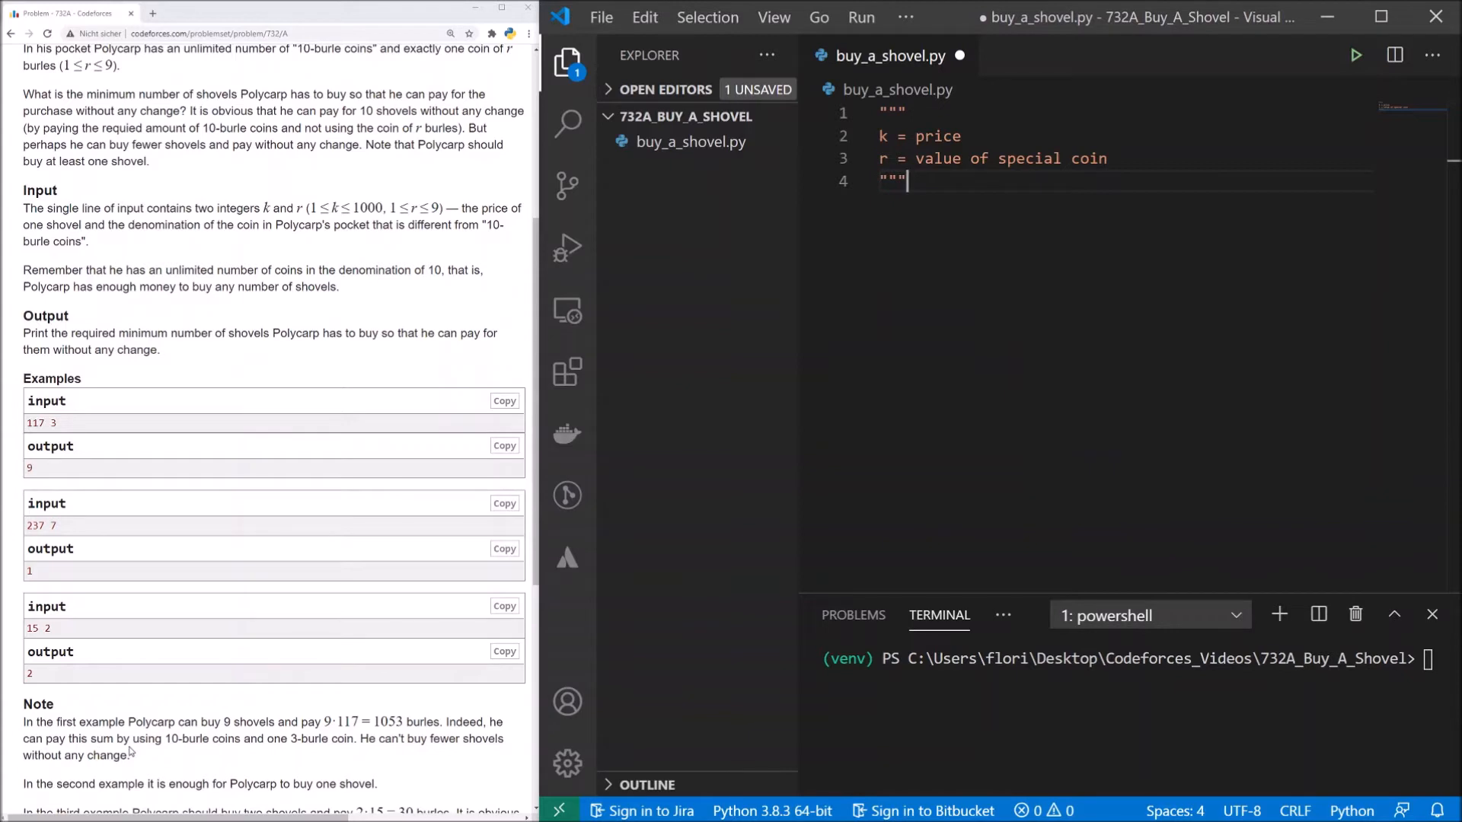
mouse_move(153, 755)
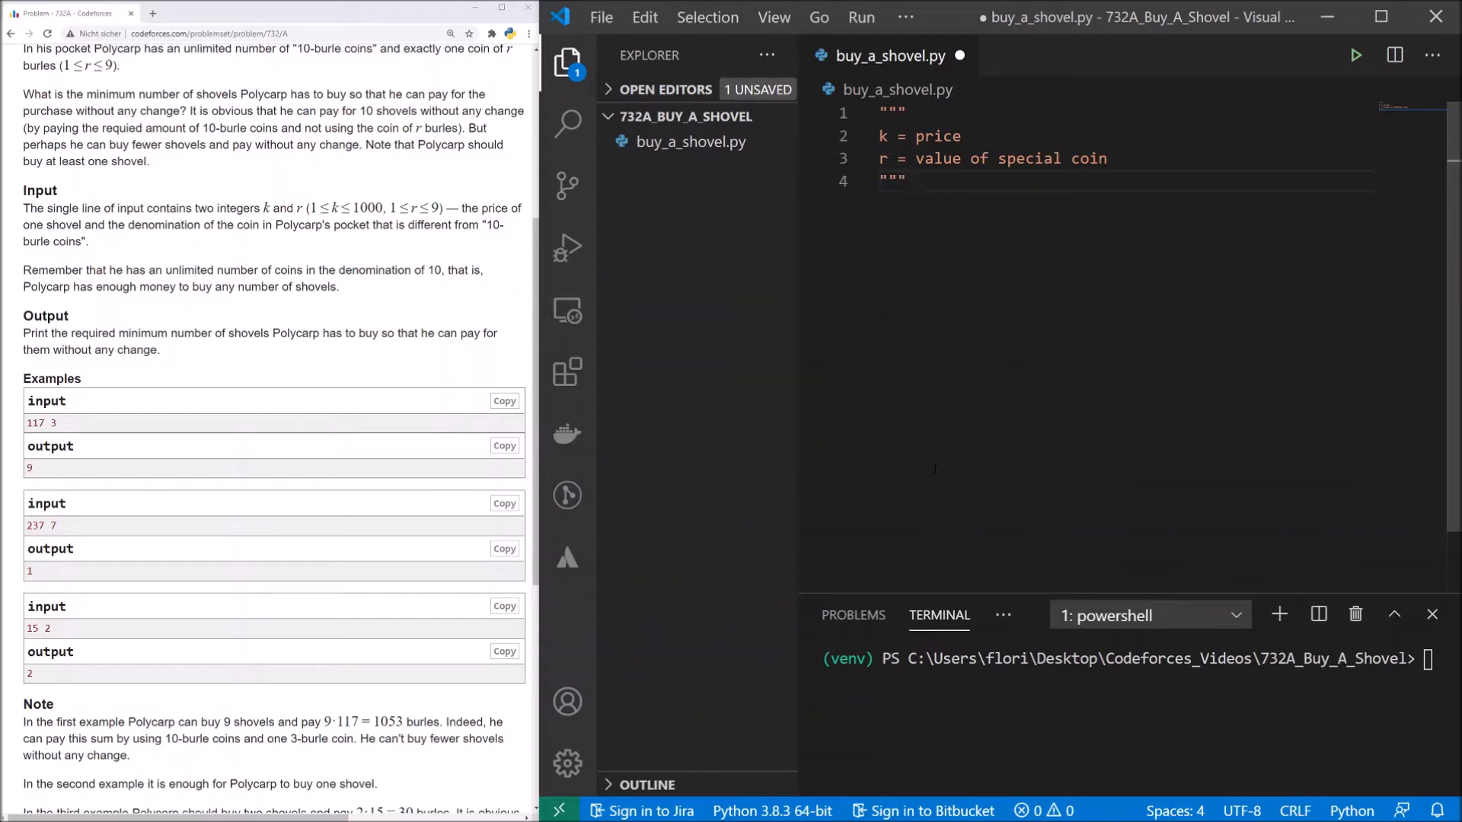
Define function(k, r) below the docstring, leaving an indented empty body line.
key(Enter)
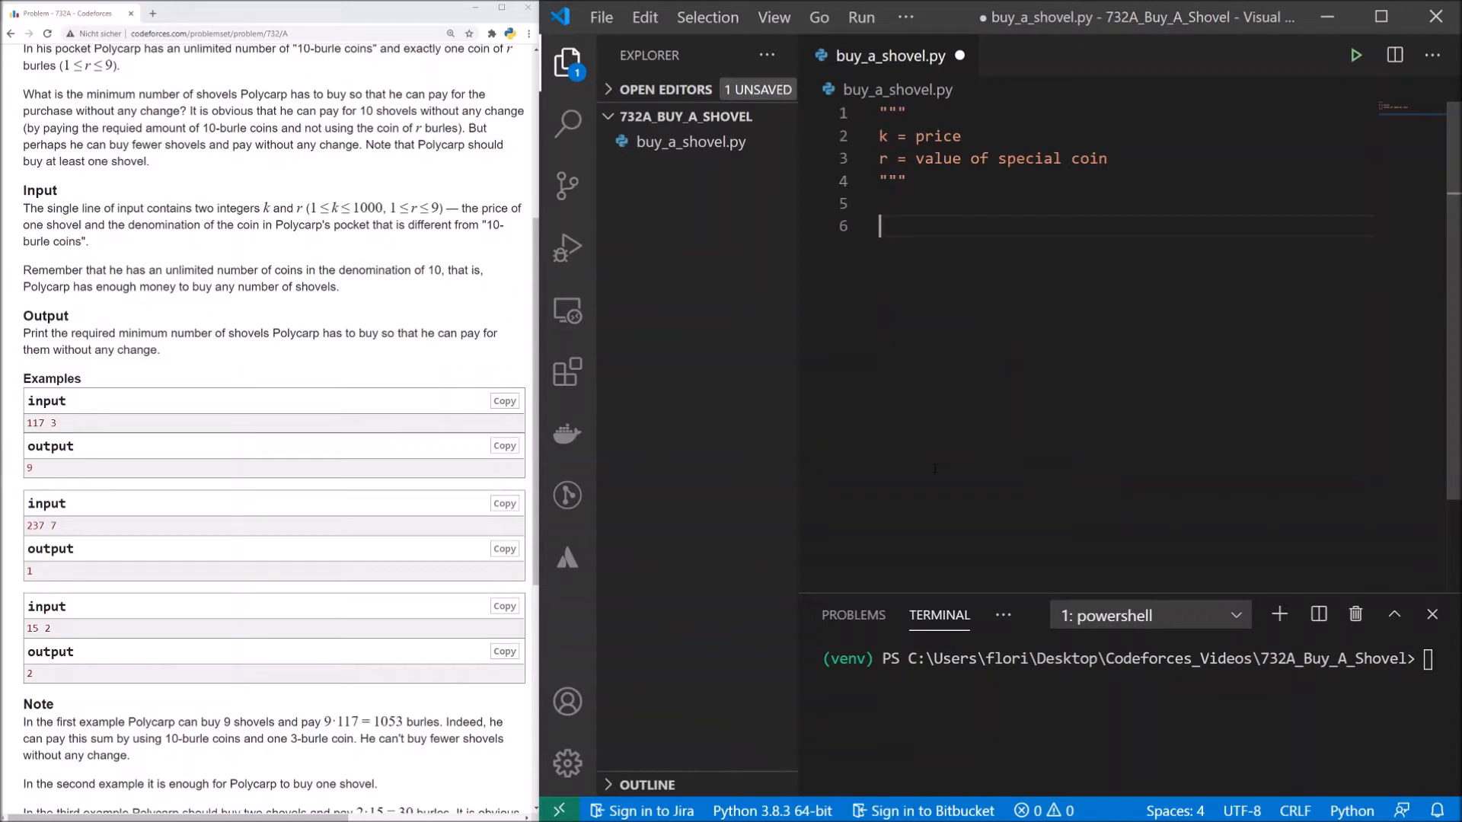
text(def function()
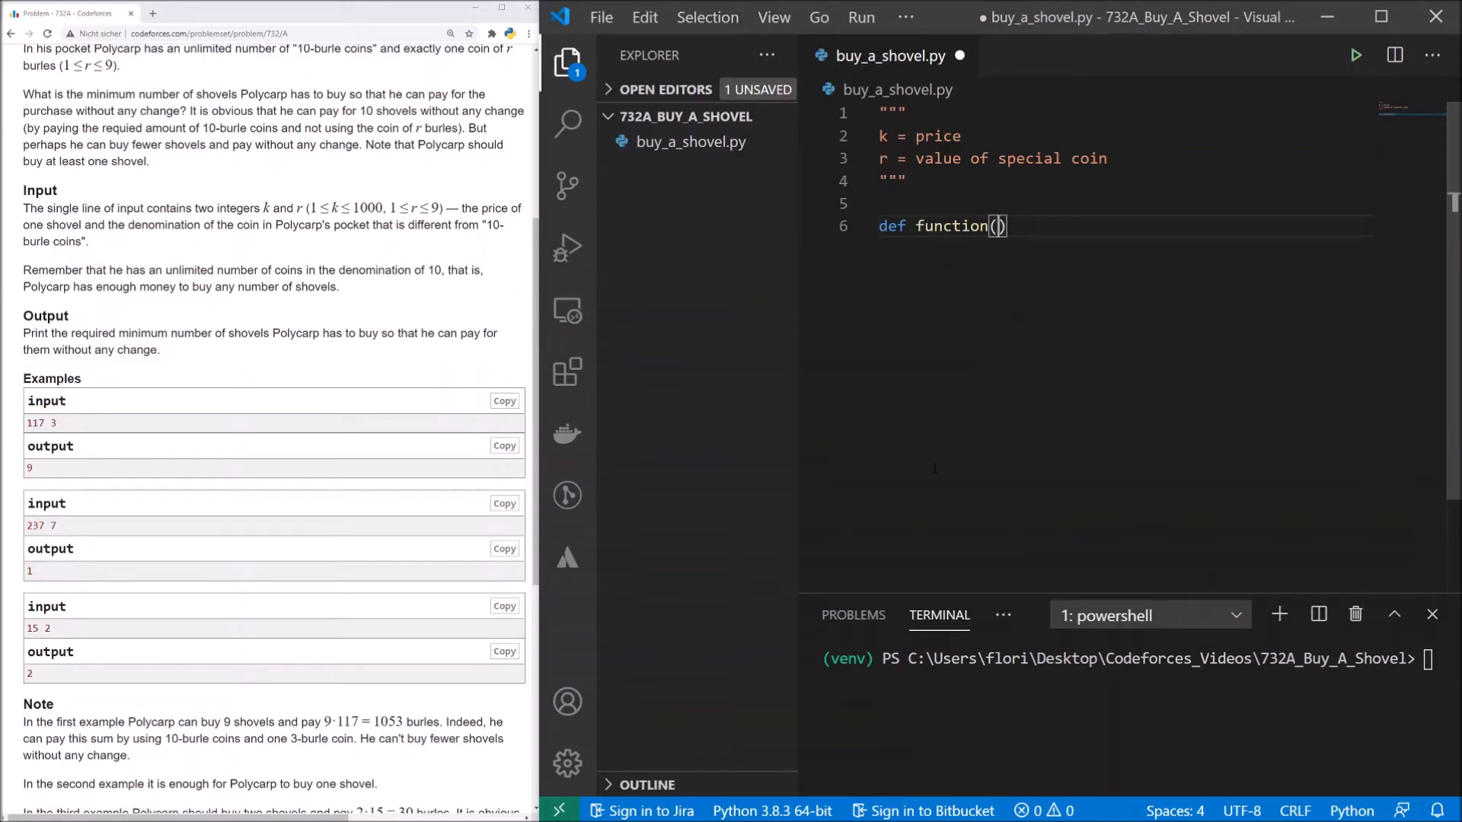
text(k, r)
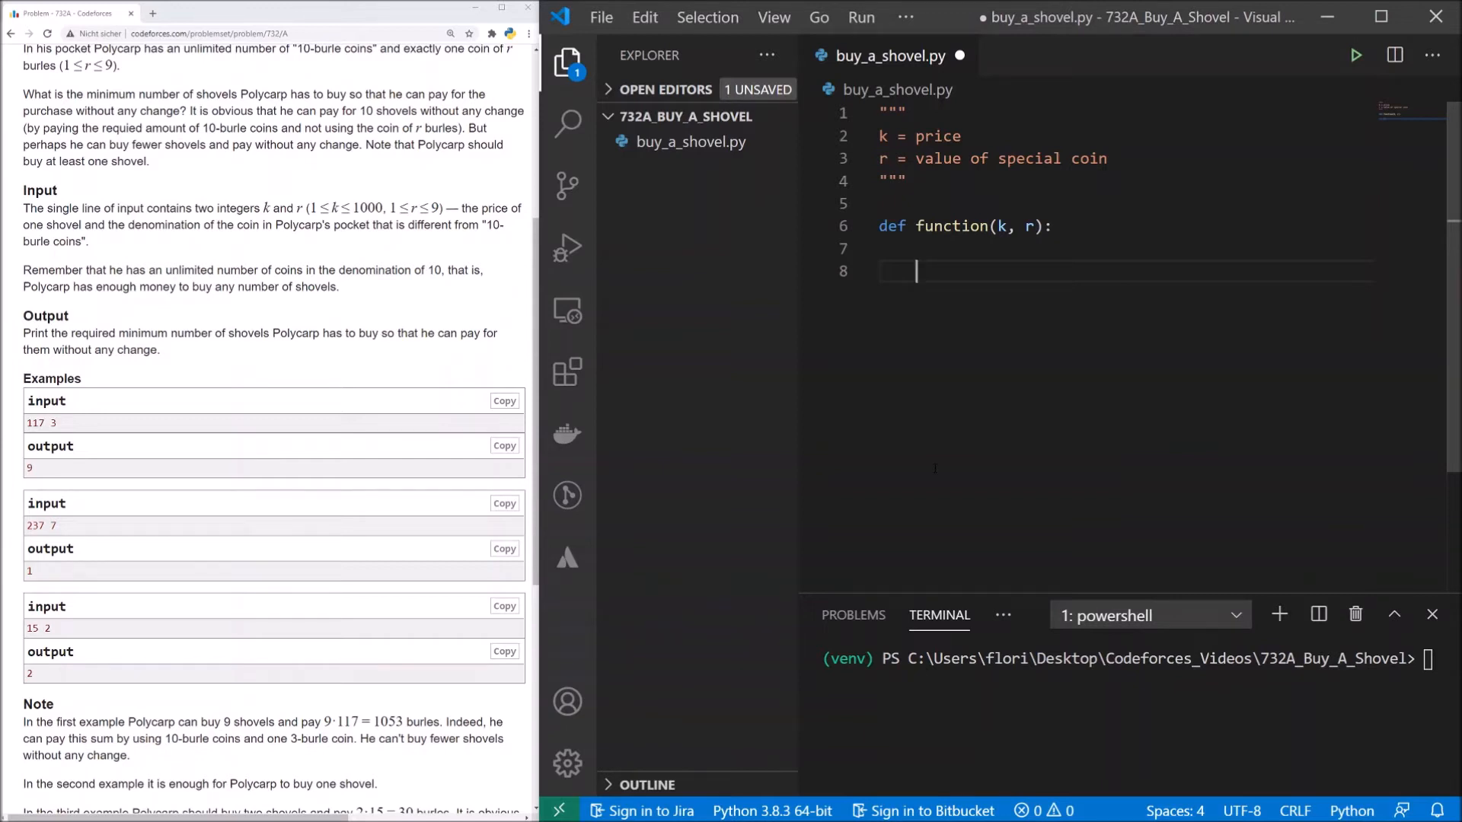
Write the for loop over range(1, 11) and begin the test (i*k) % 10 == 0.
text(for i in range()
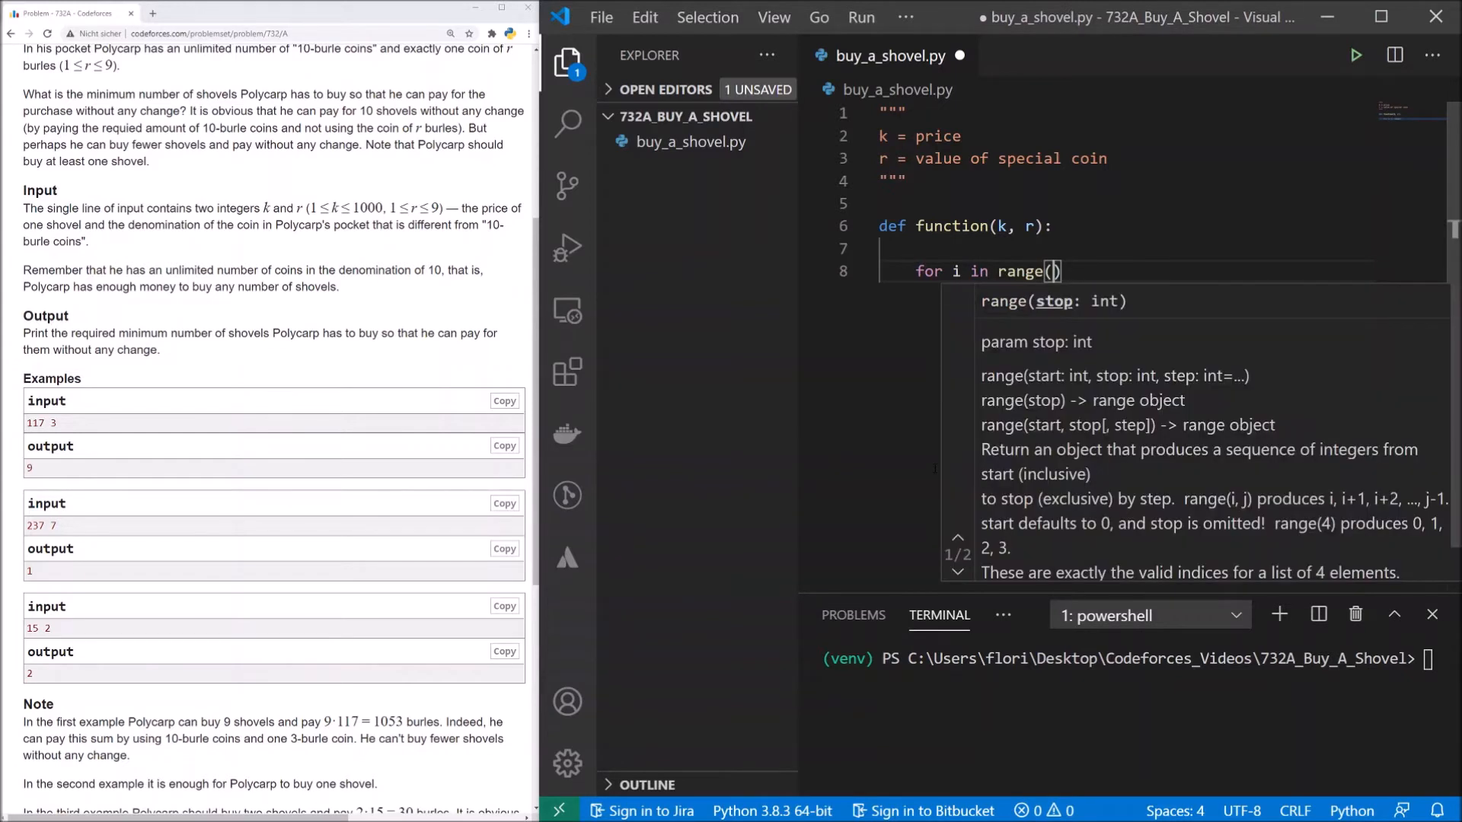
text(1)
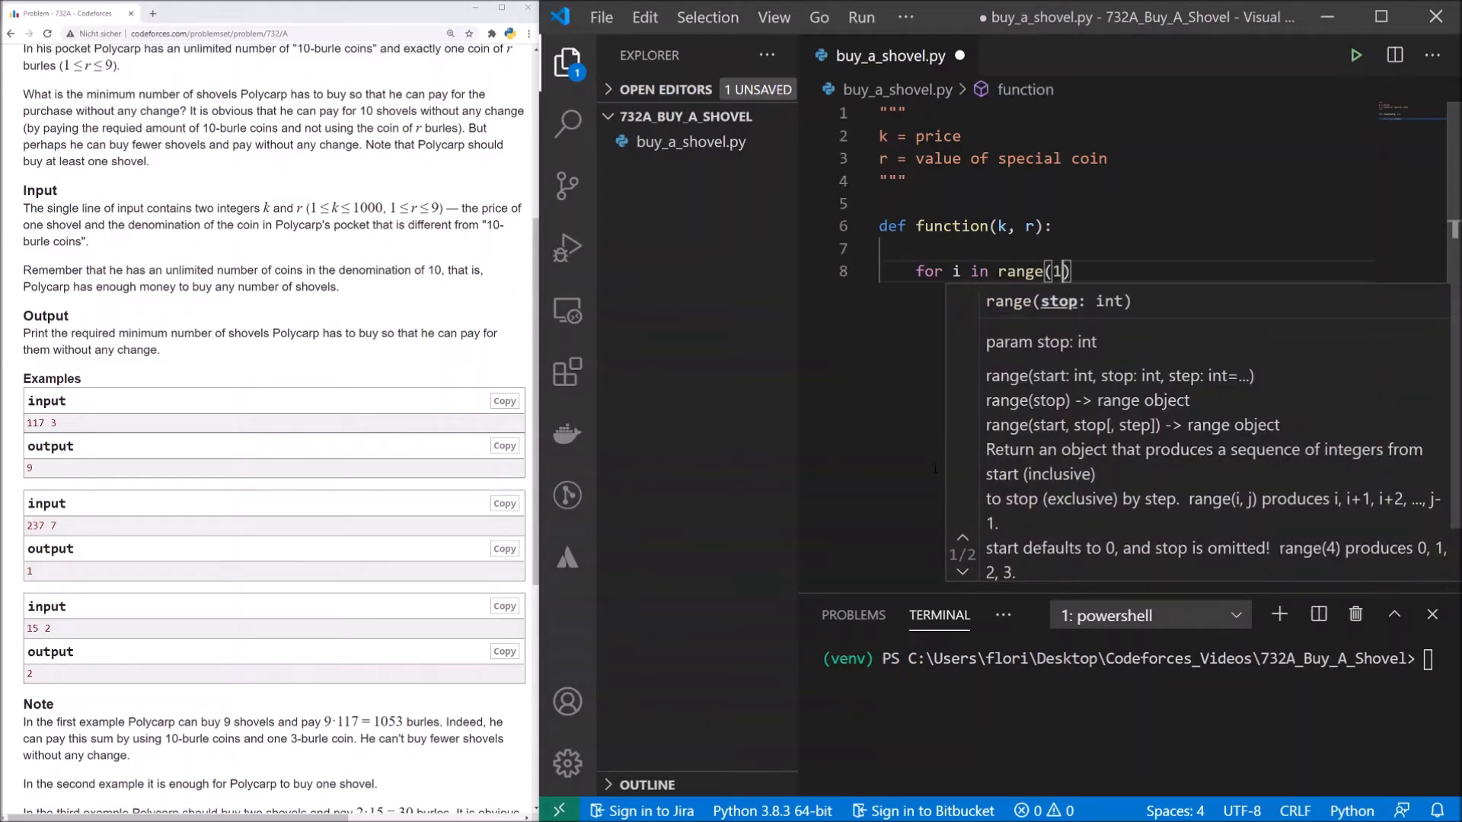
text(,)
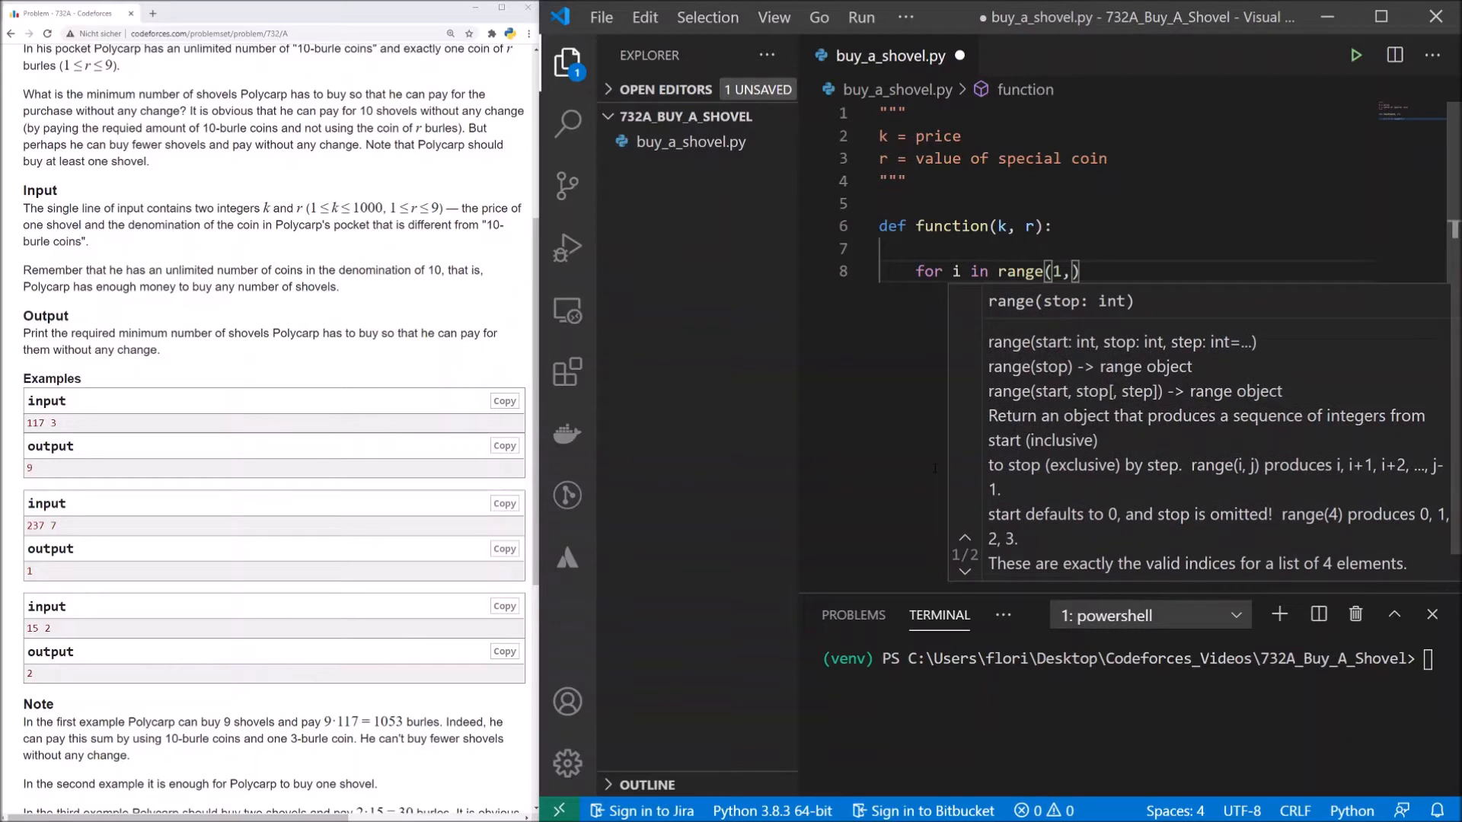
text(11)
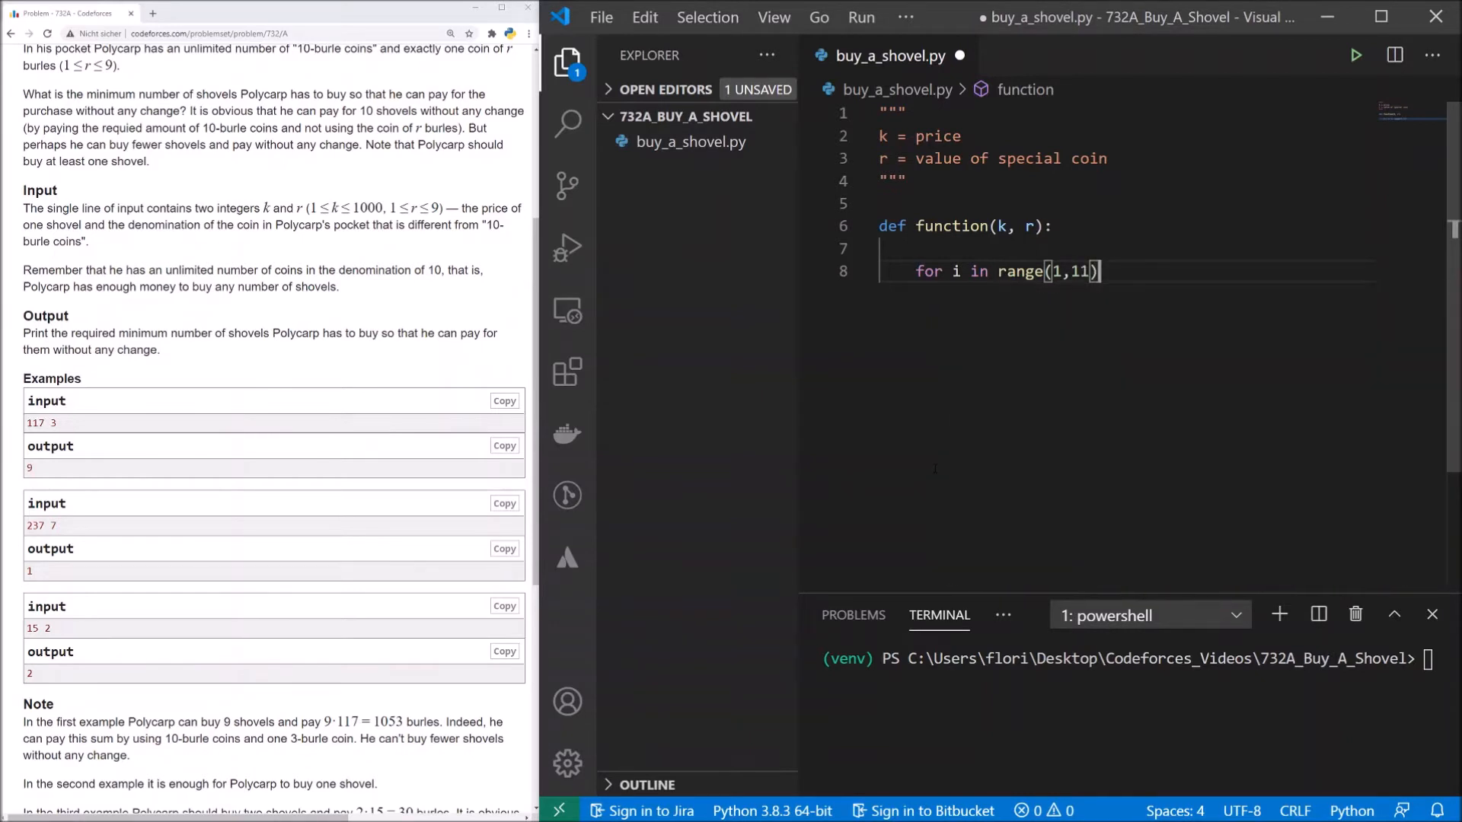
text(:)
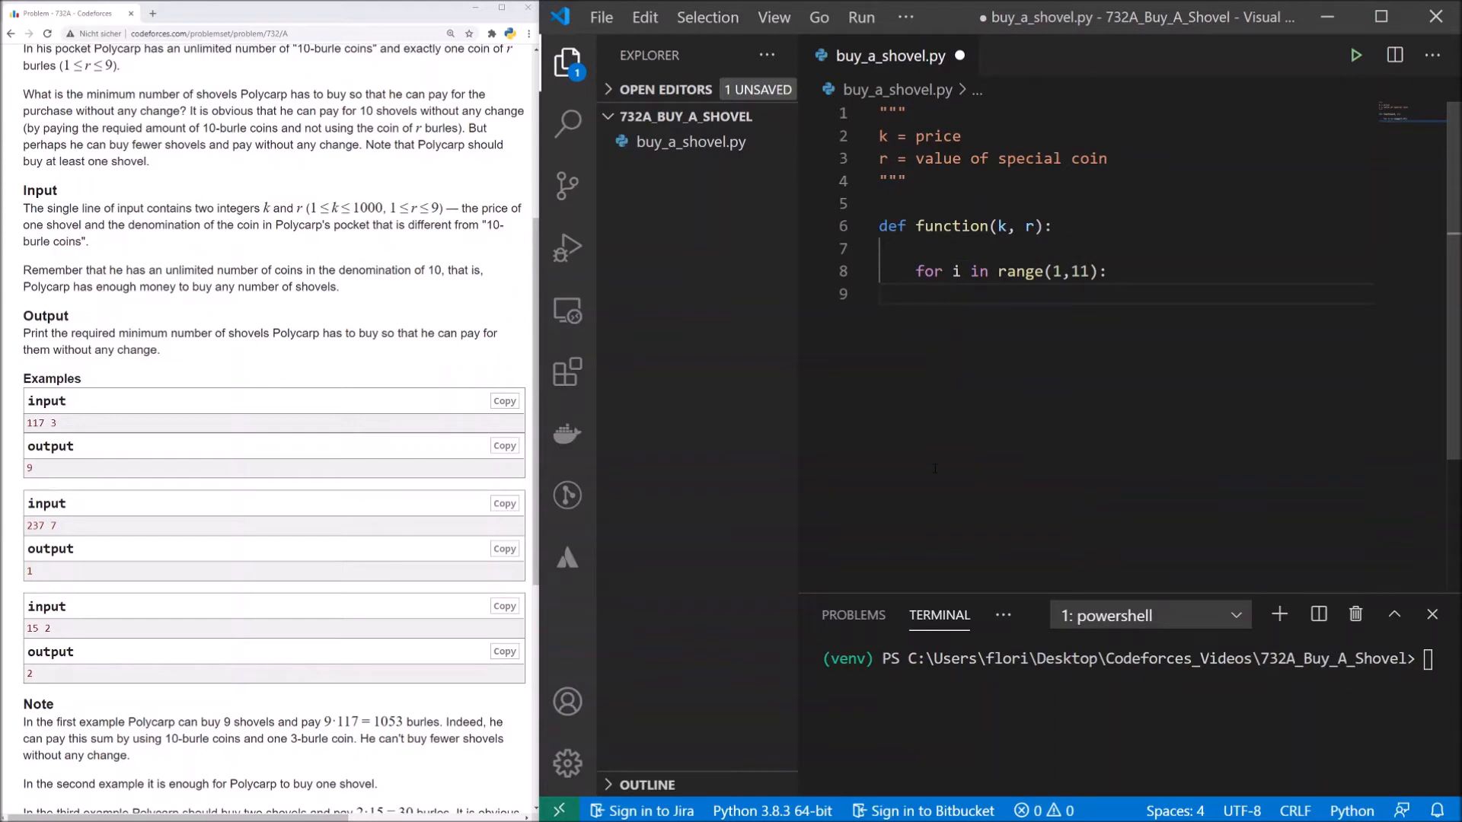
text(if)
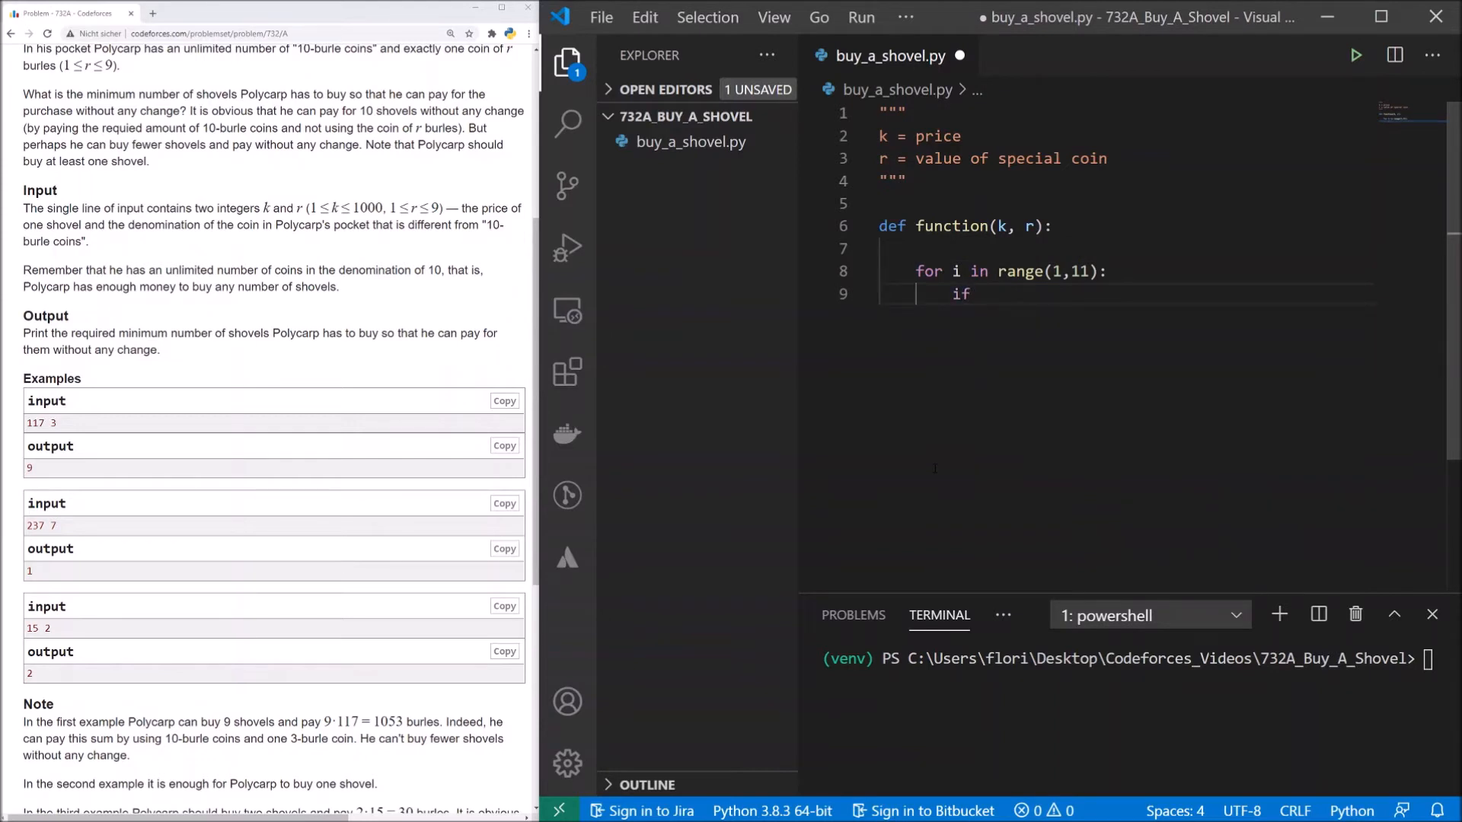
text((i)
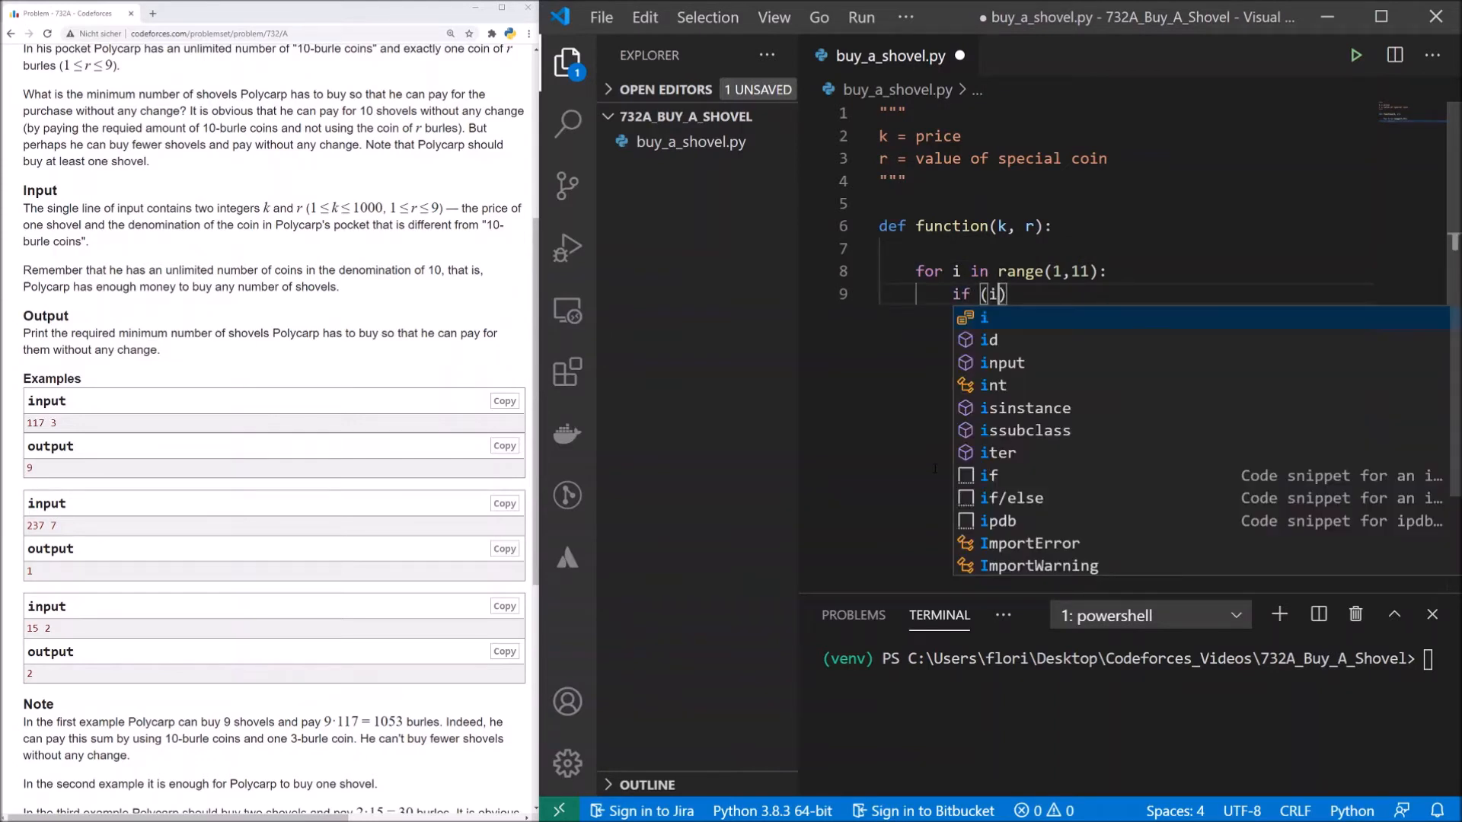
text(*k)
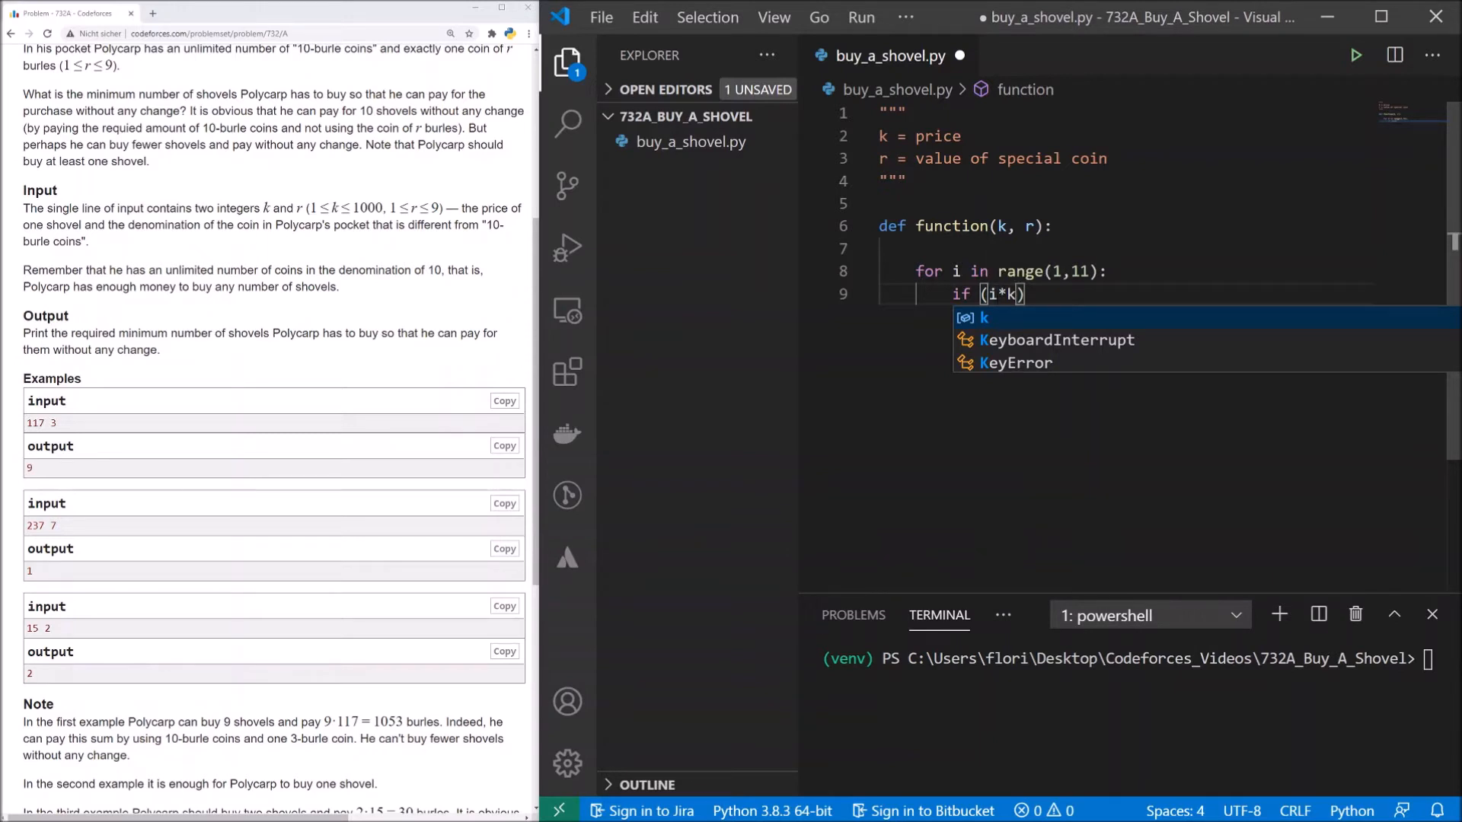
key(Escape)
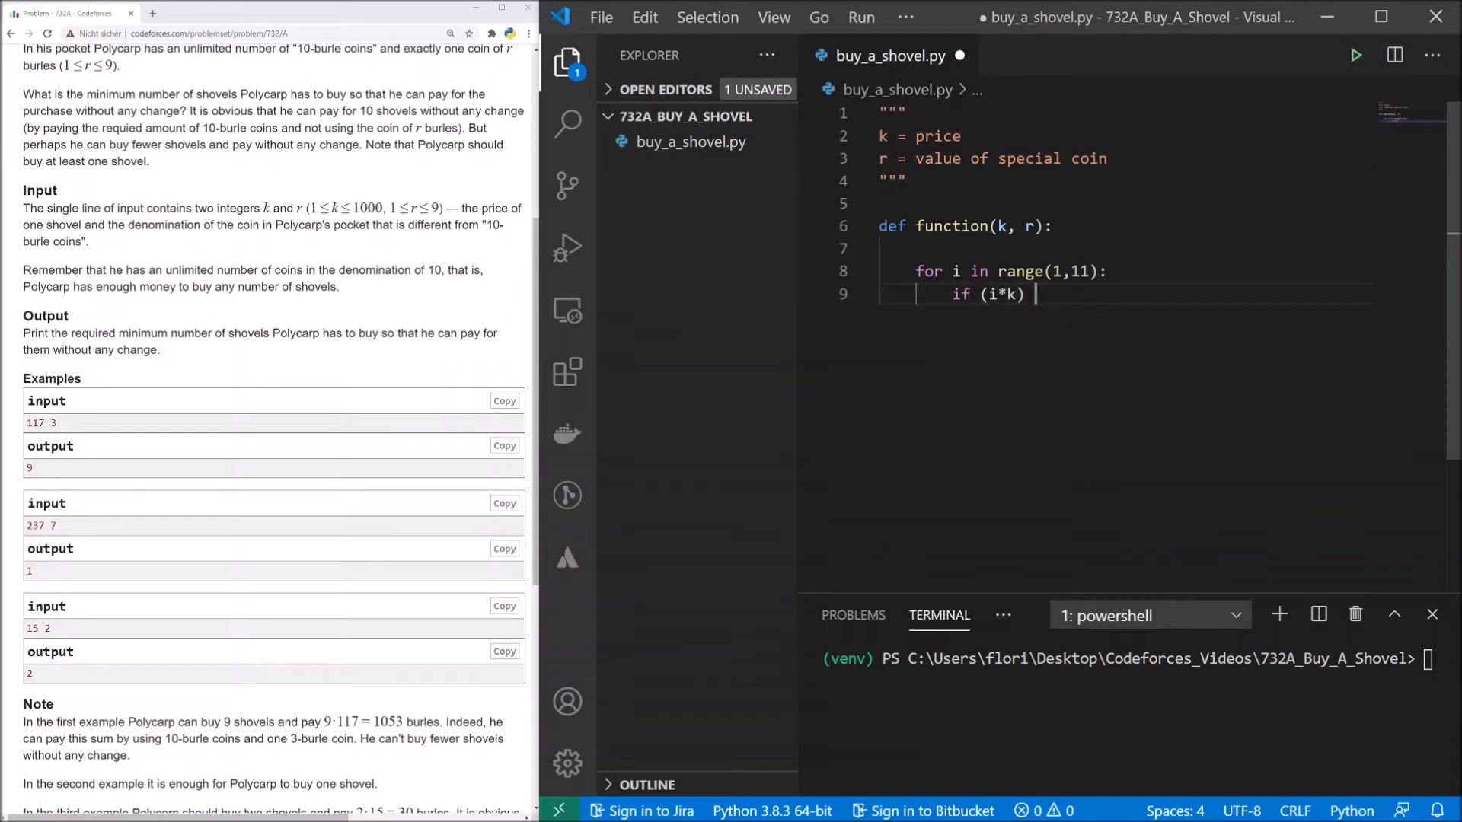
text(% 10)
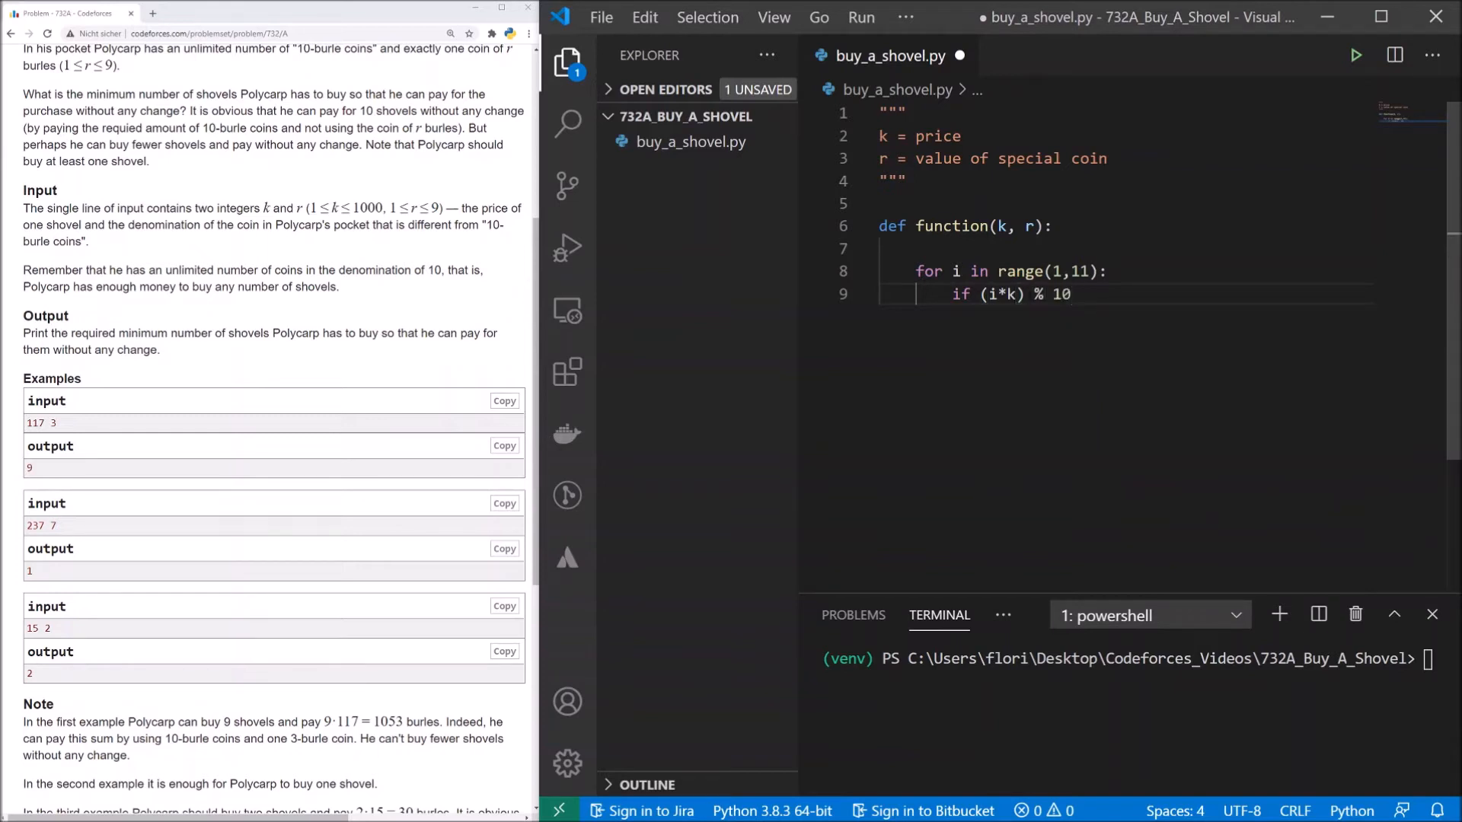
text(==)
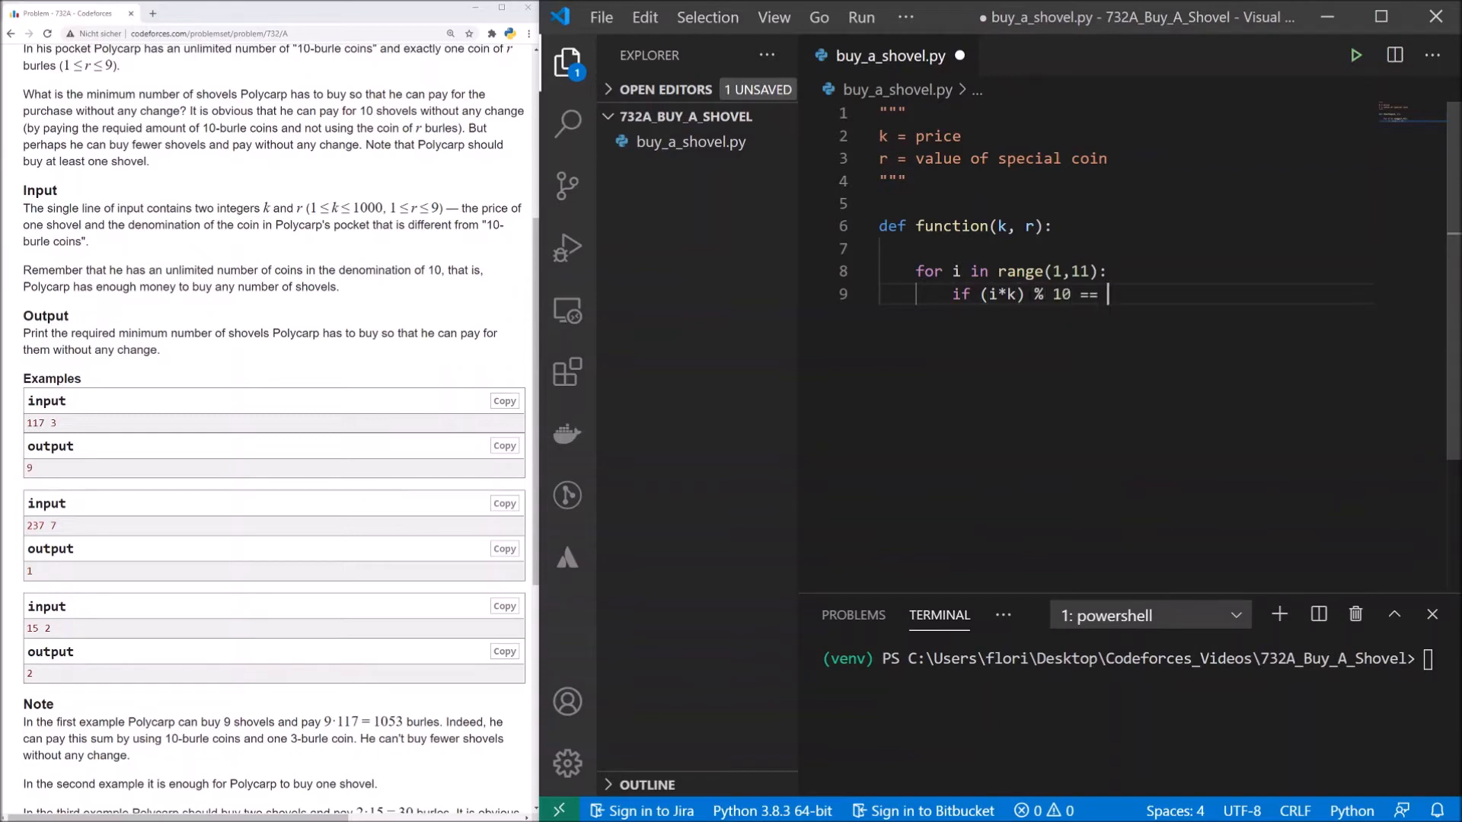
text(0)
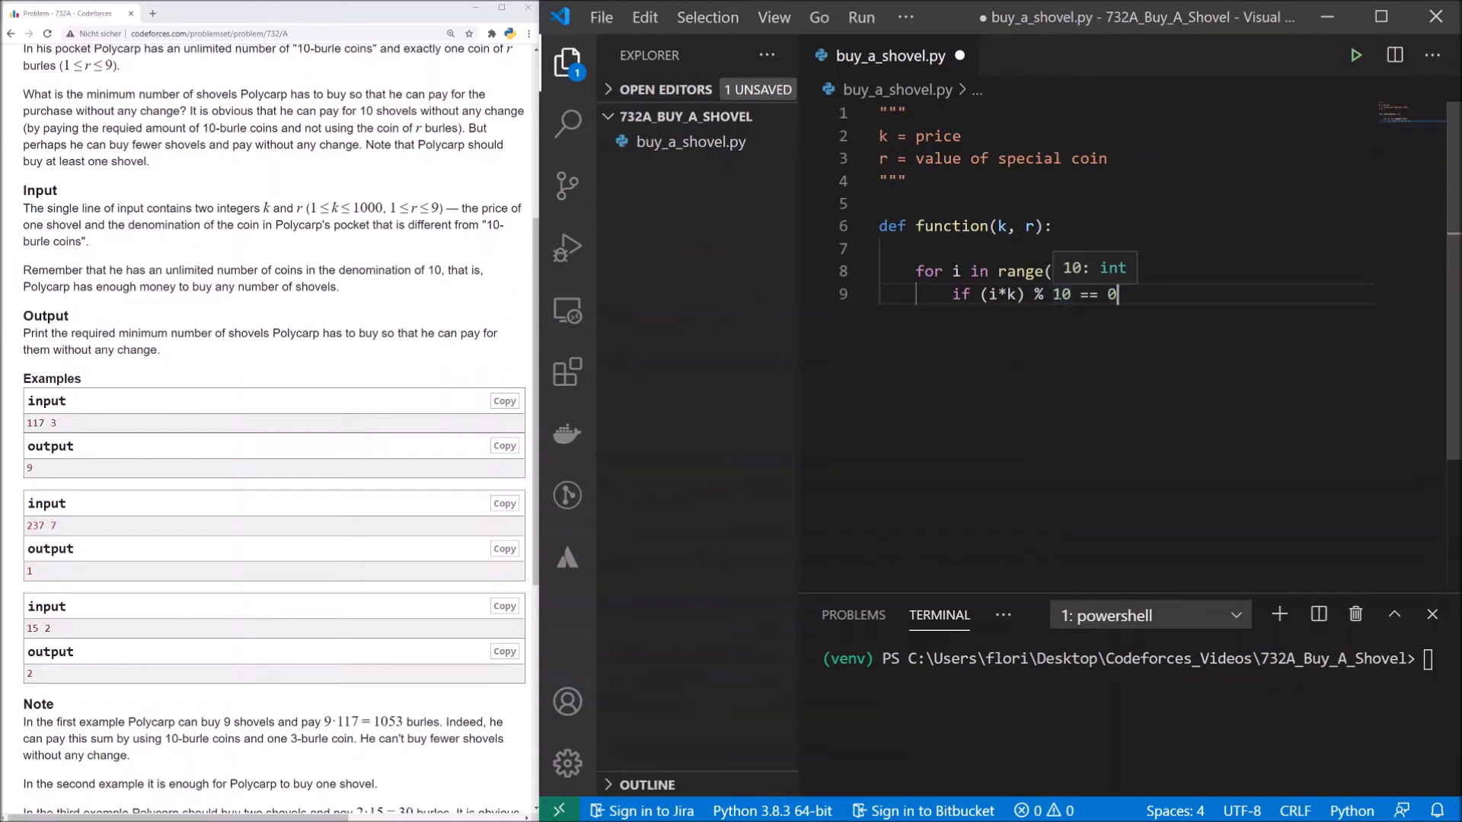
Add the 'or (i*k) % 10 == r' condition with a break in its body.
text(1,11):)
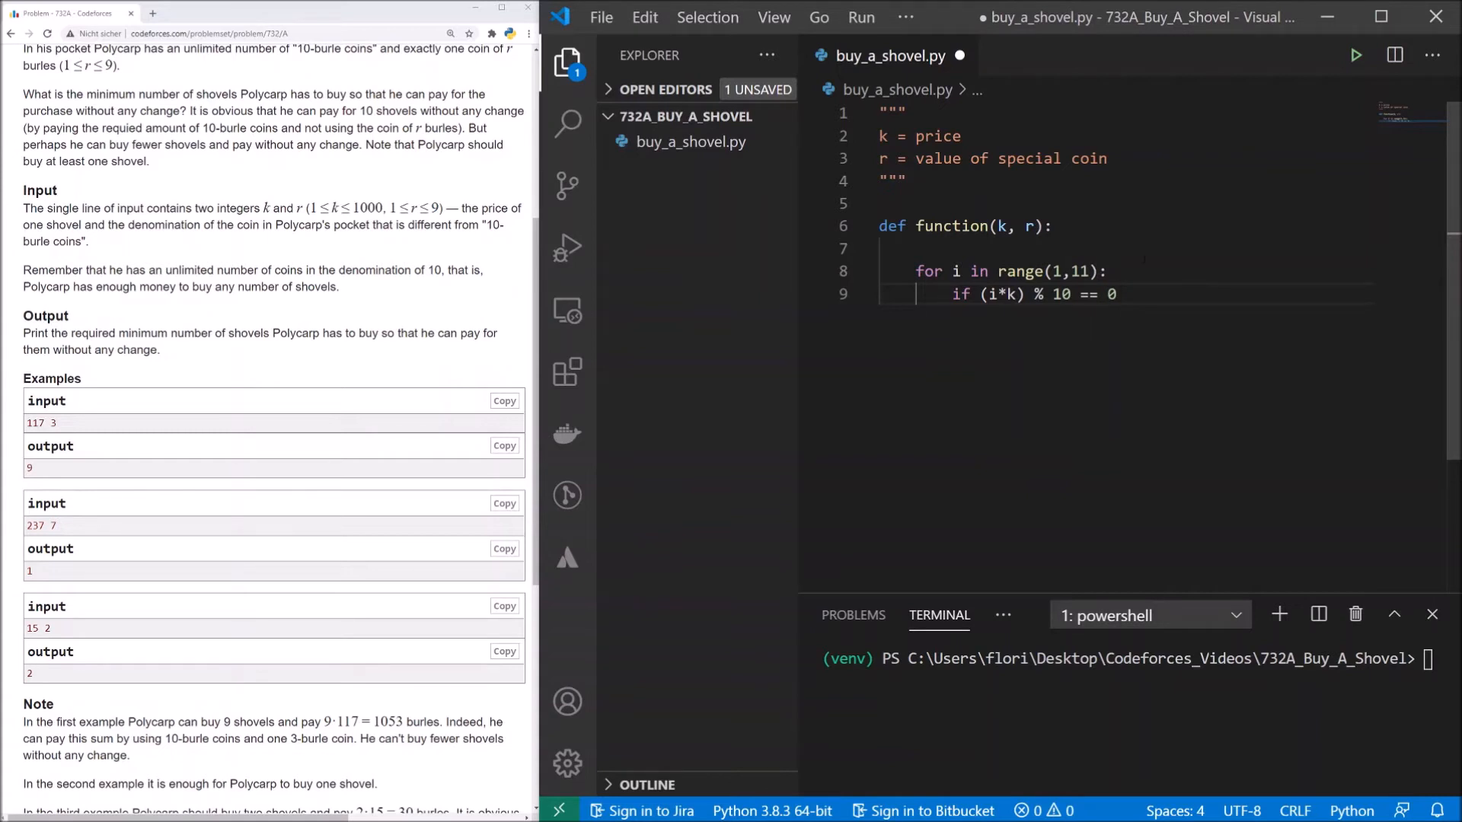
text(or)
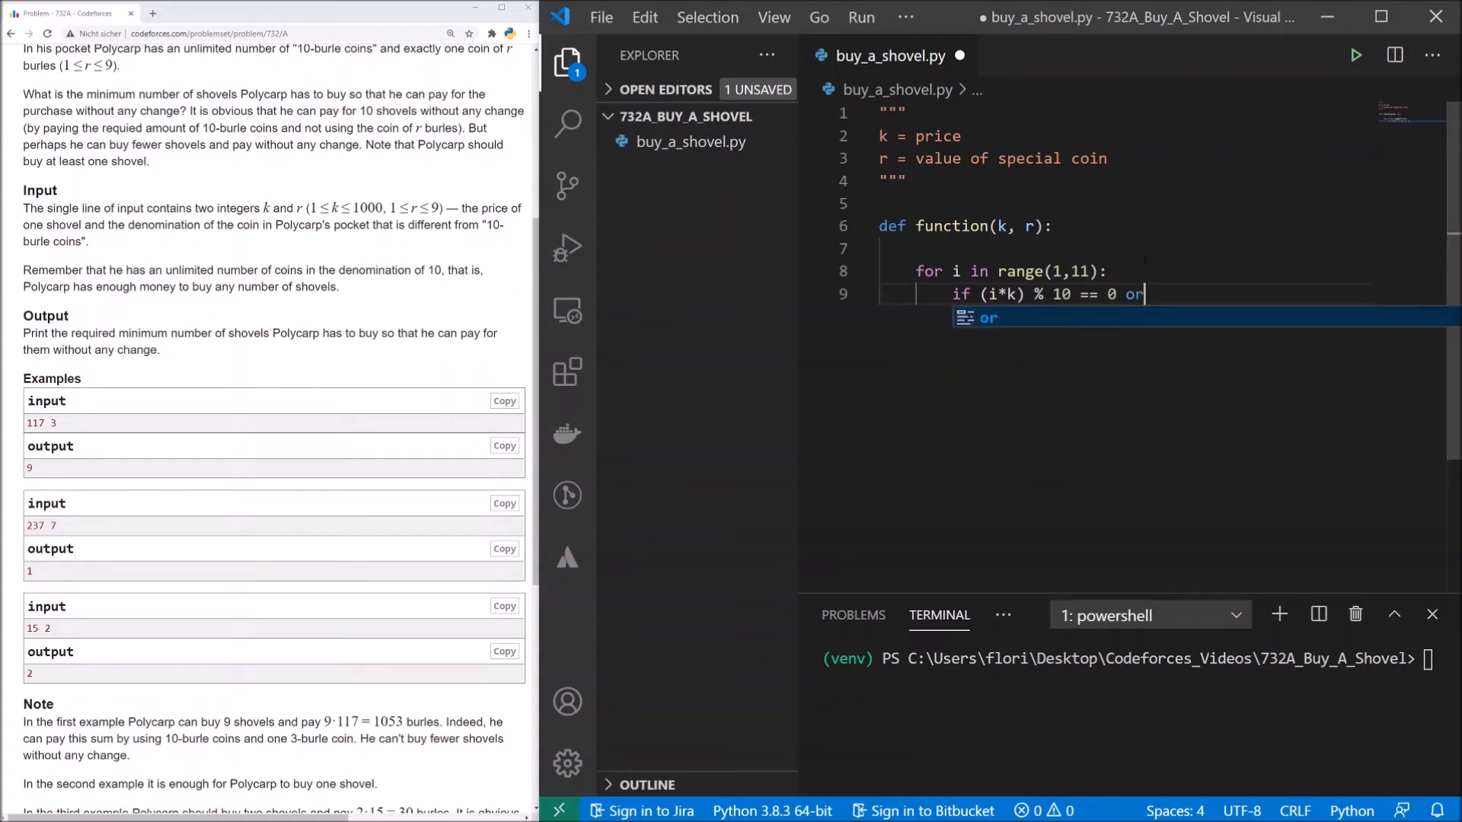
text(())
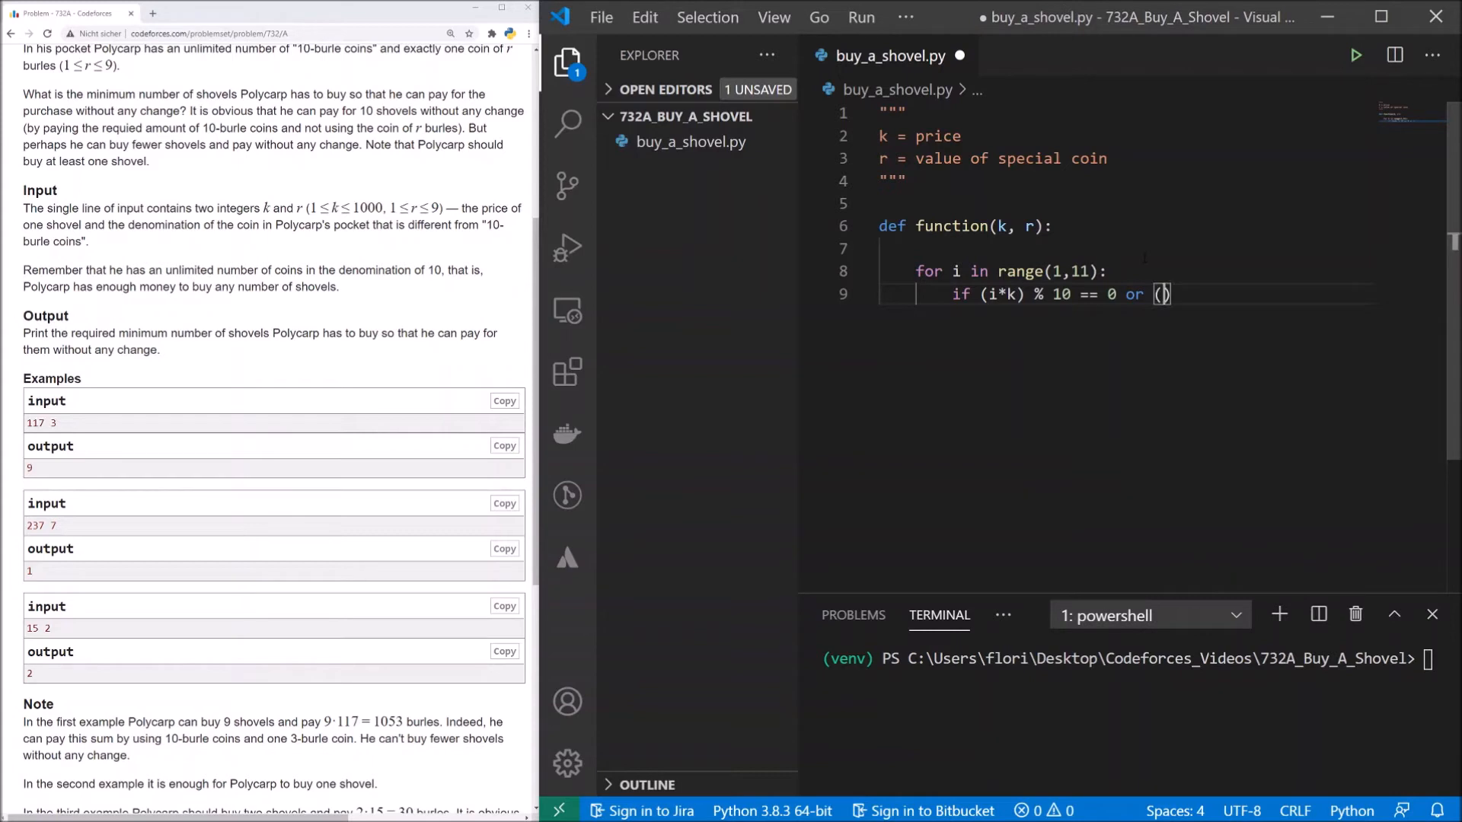
text(i*)
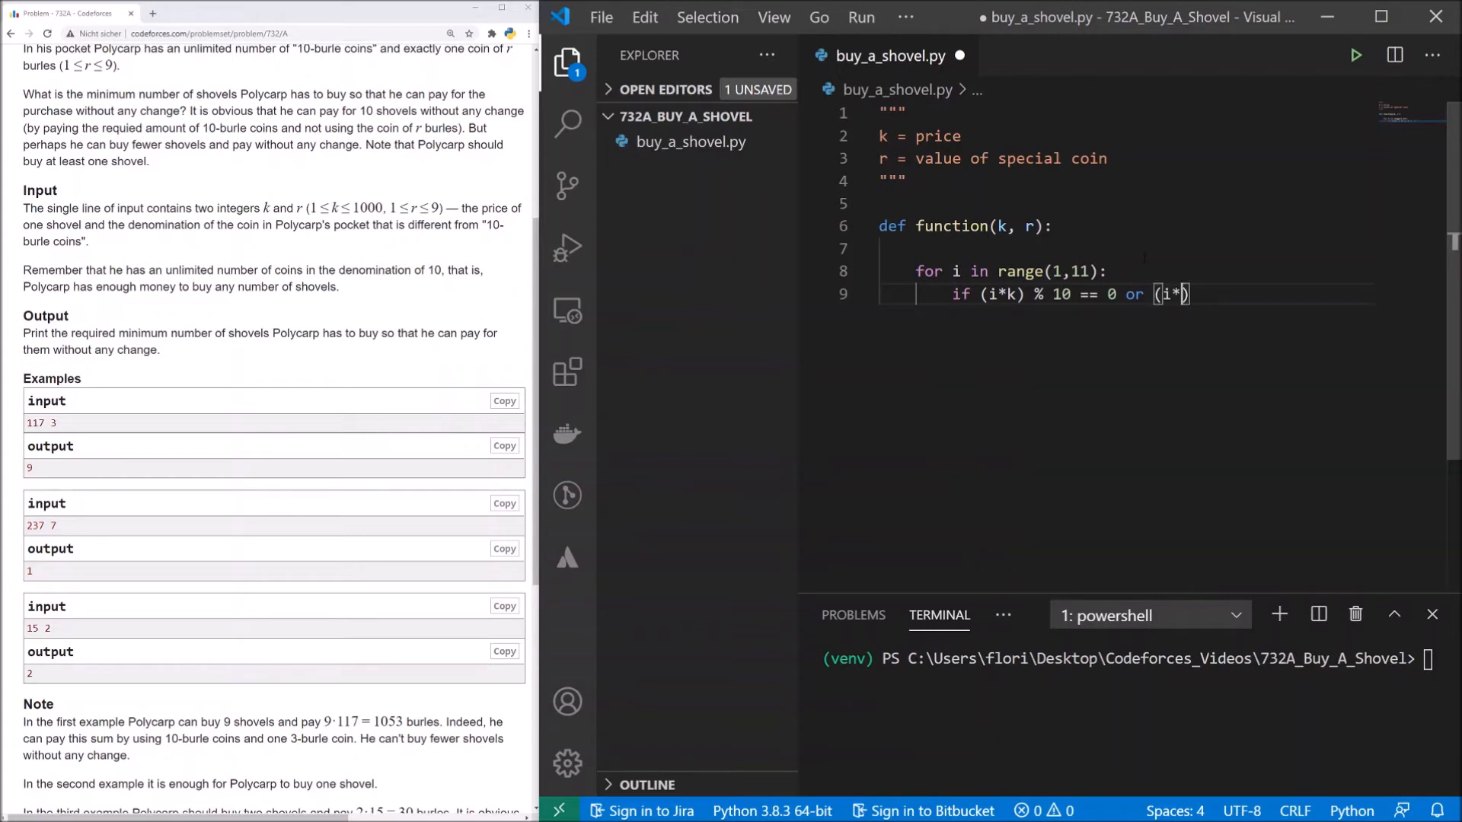
text(k))
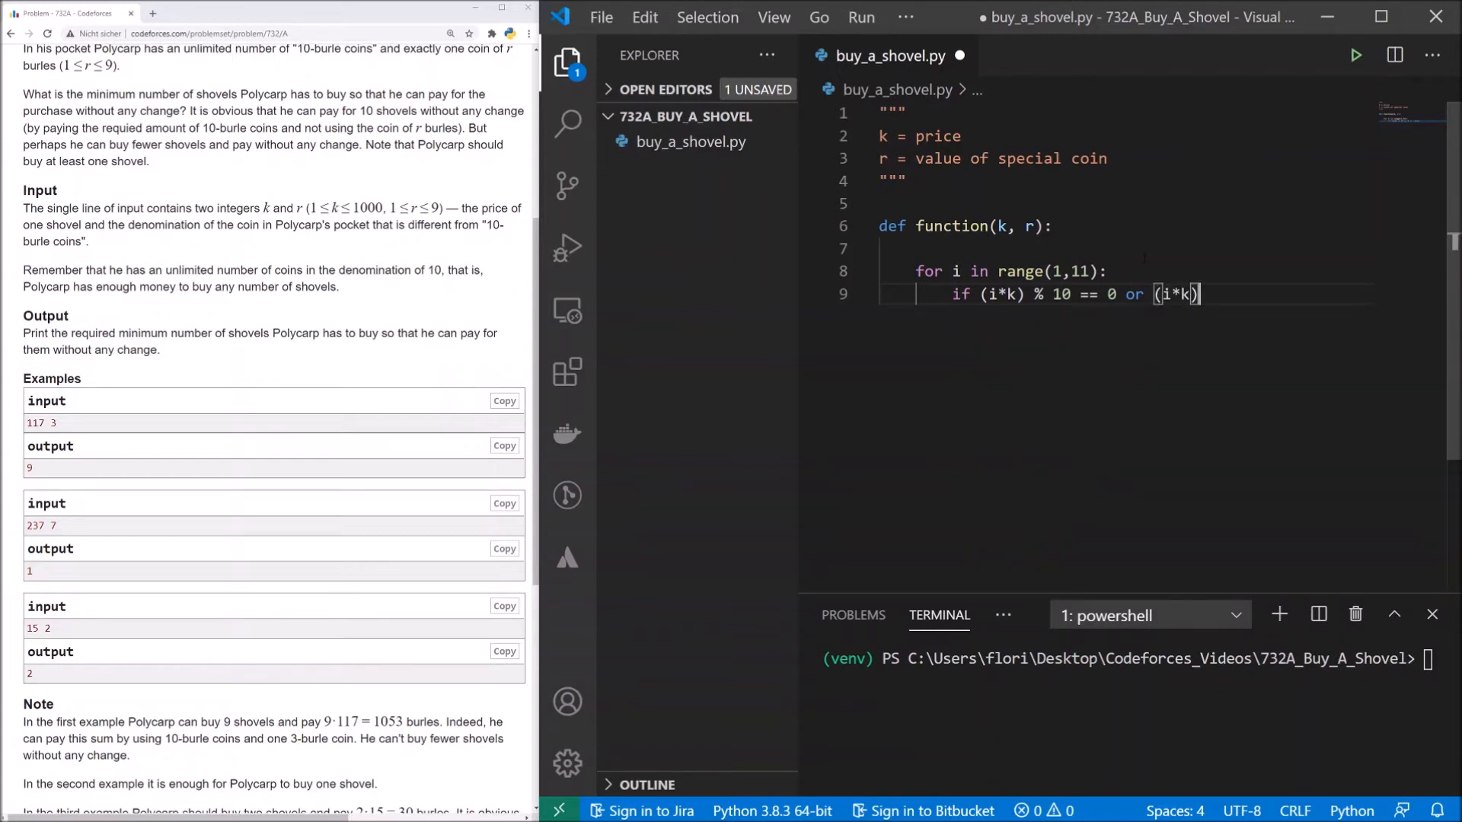
text(%10 ==)
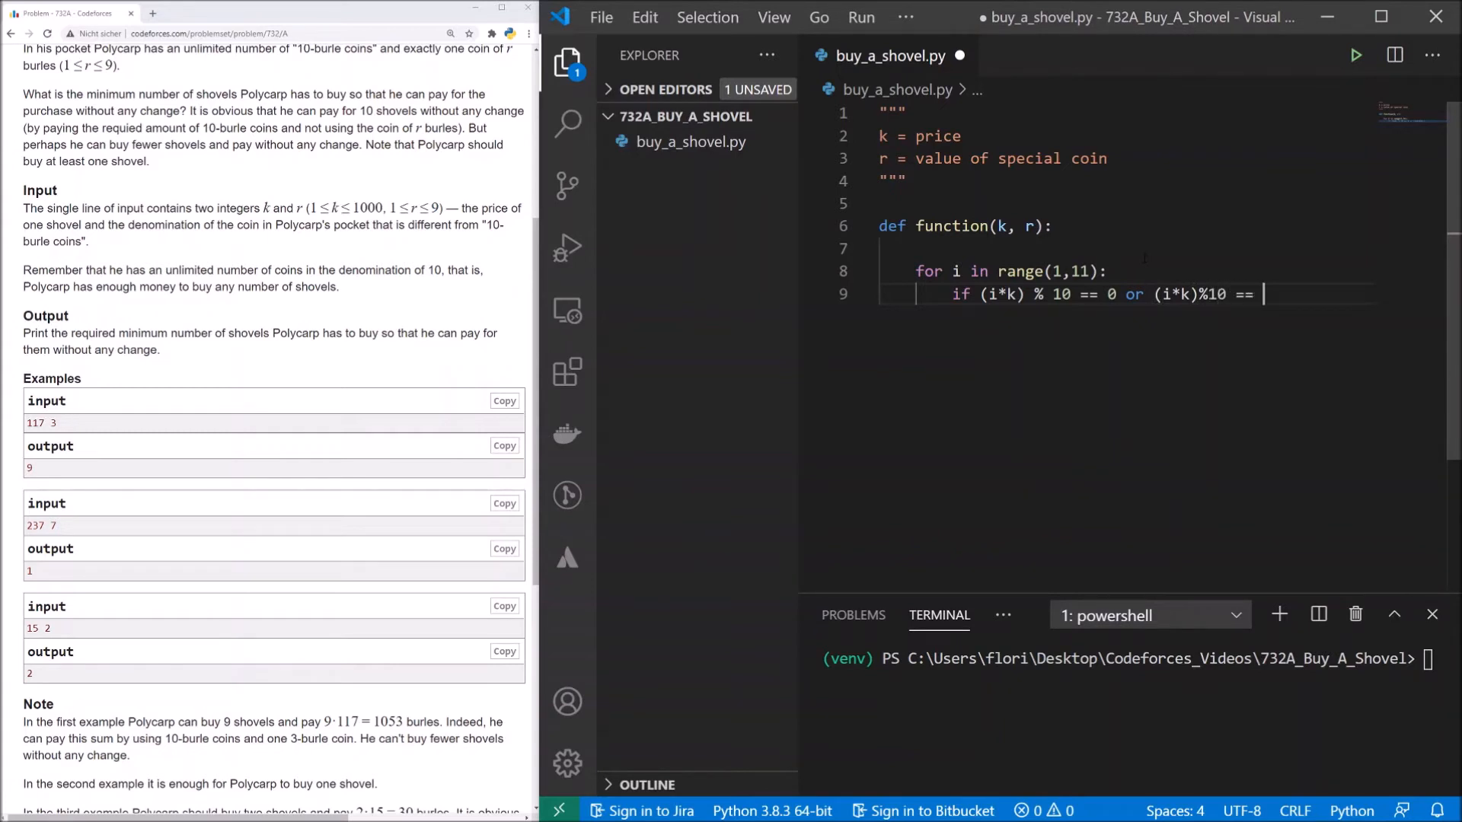
text(r:)
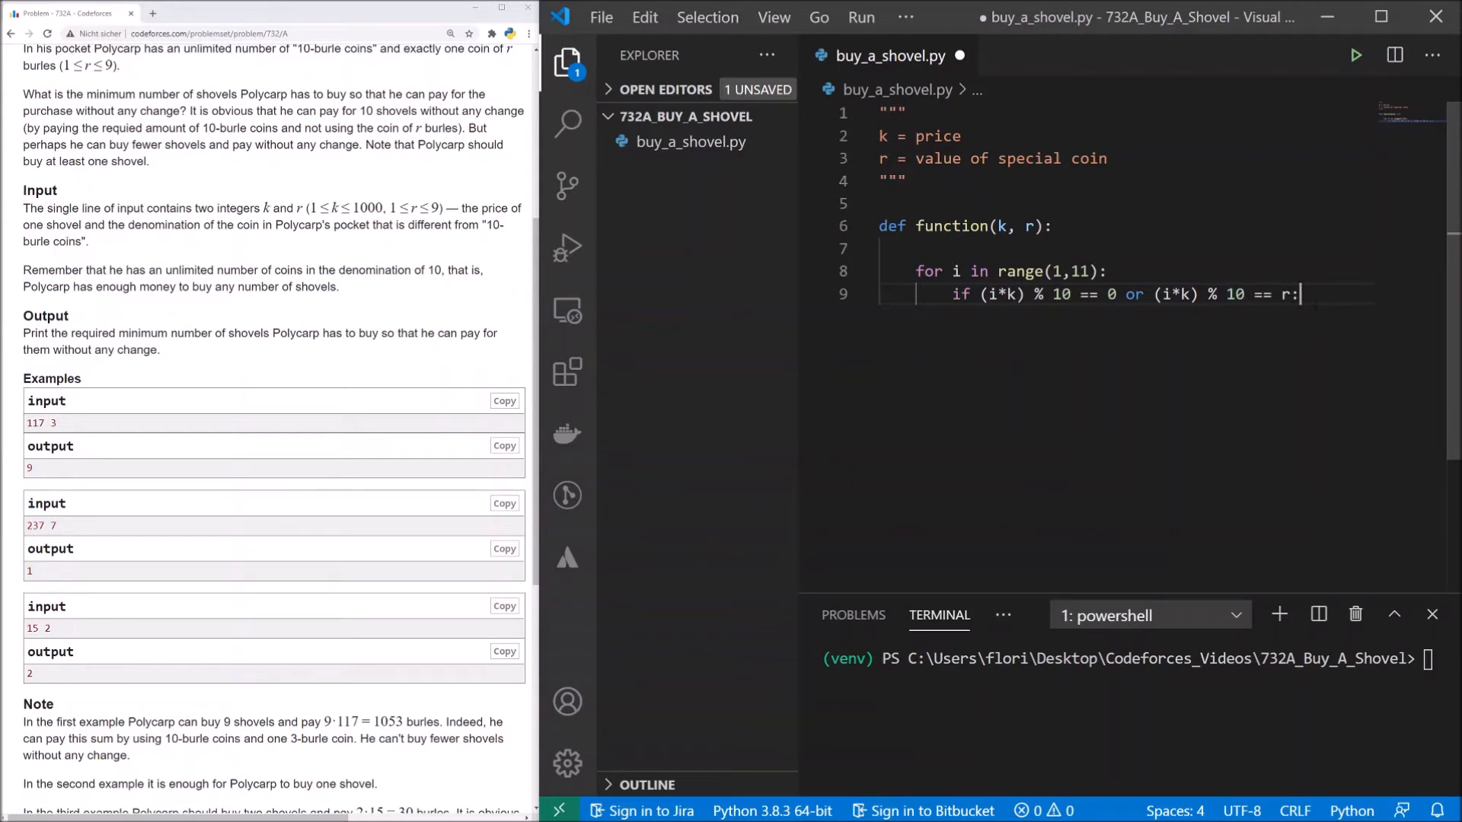
key(Enter)
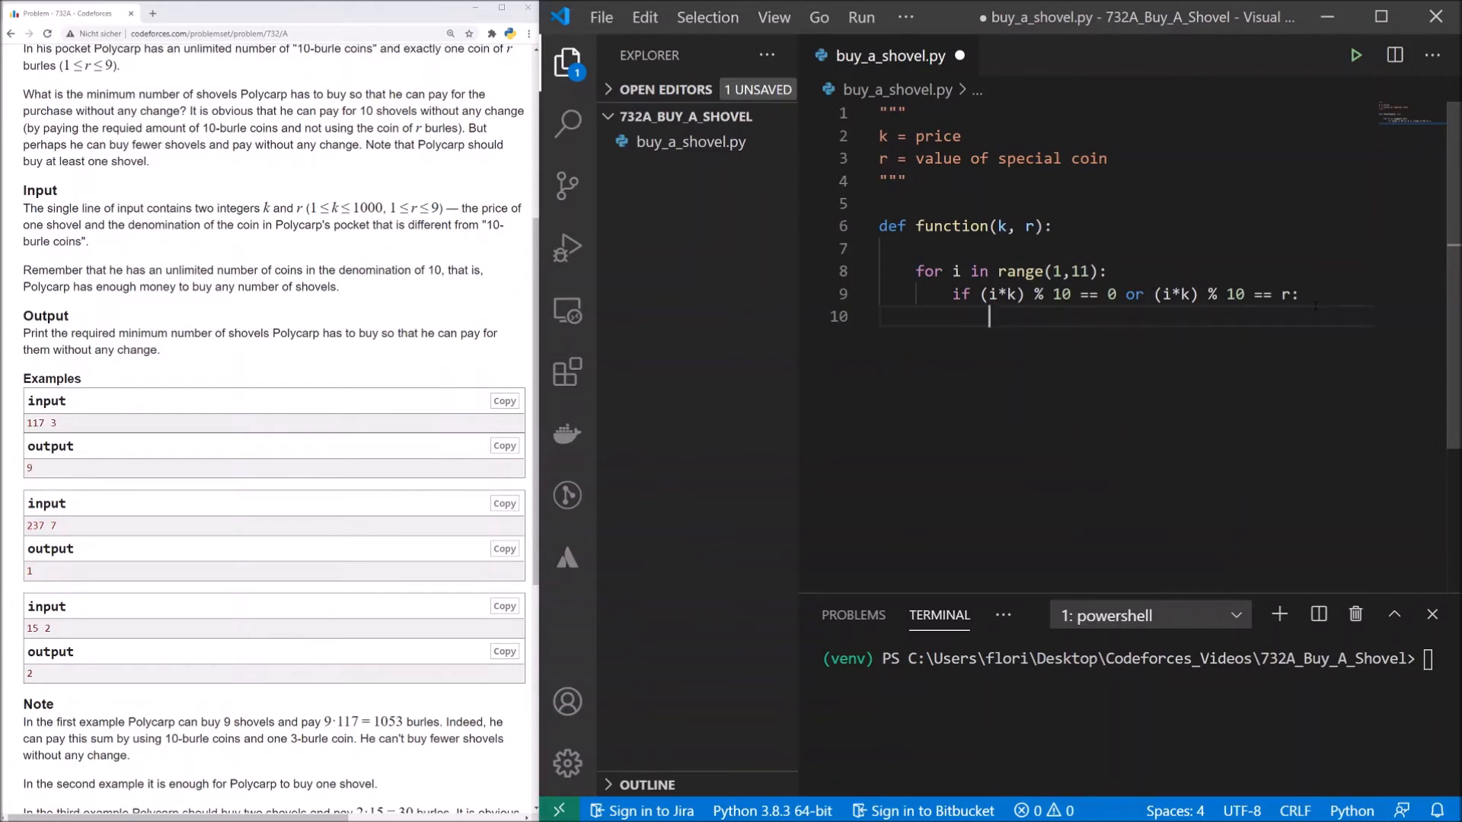
text(break)
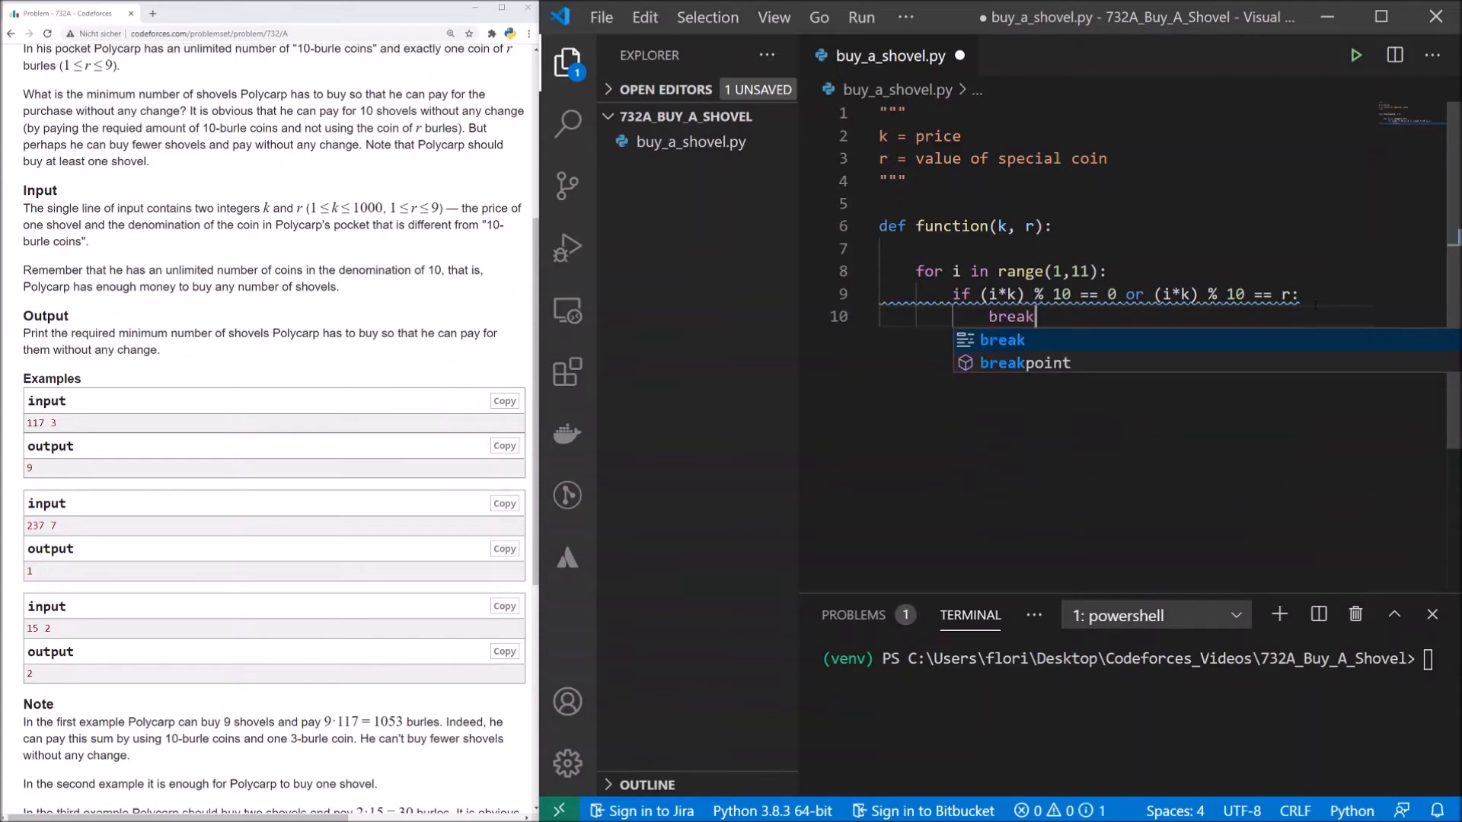
text(#)
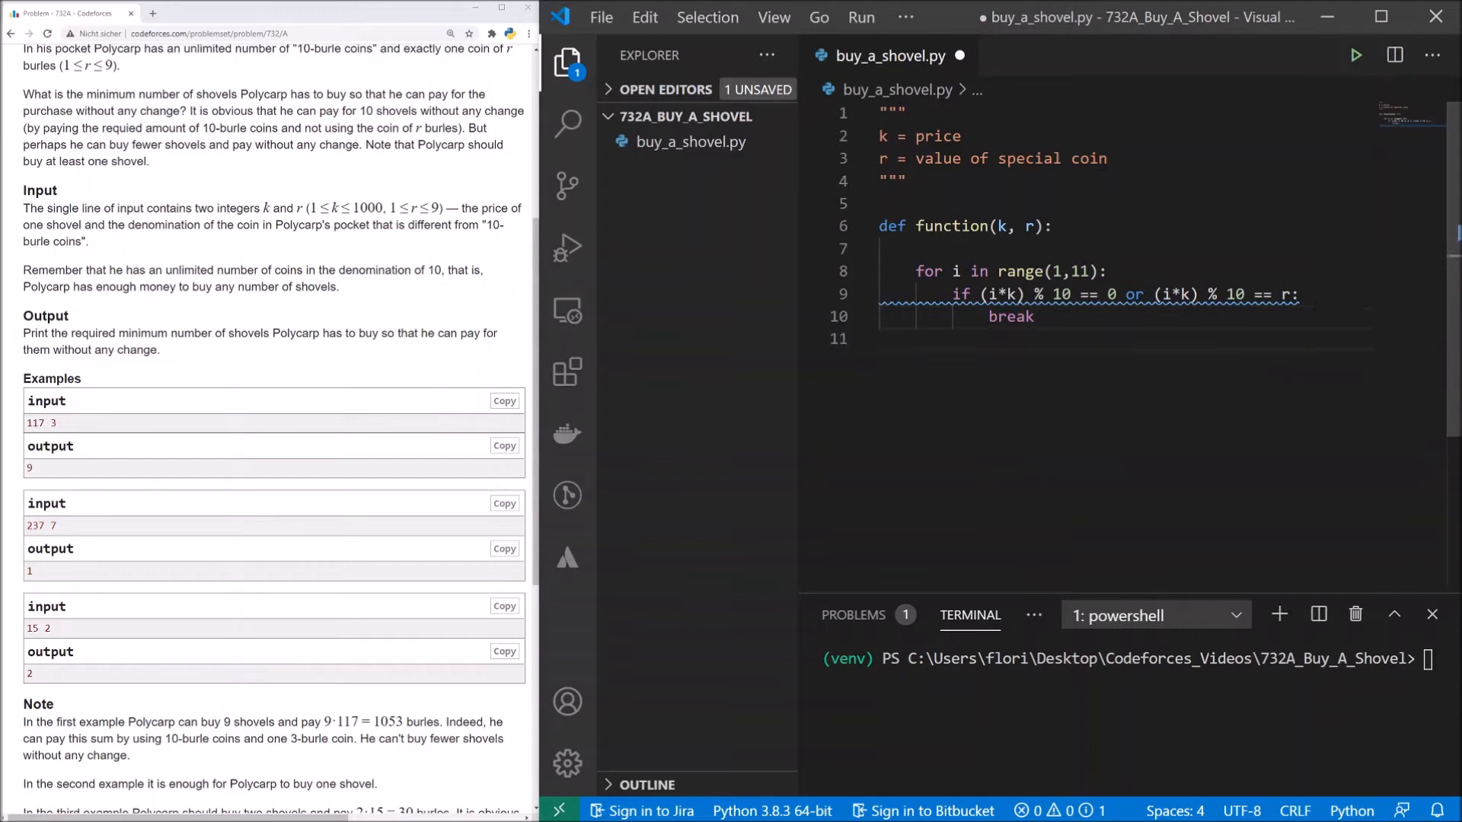
text(return i)
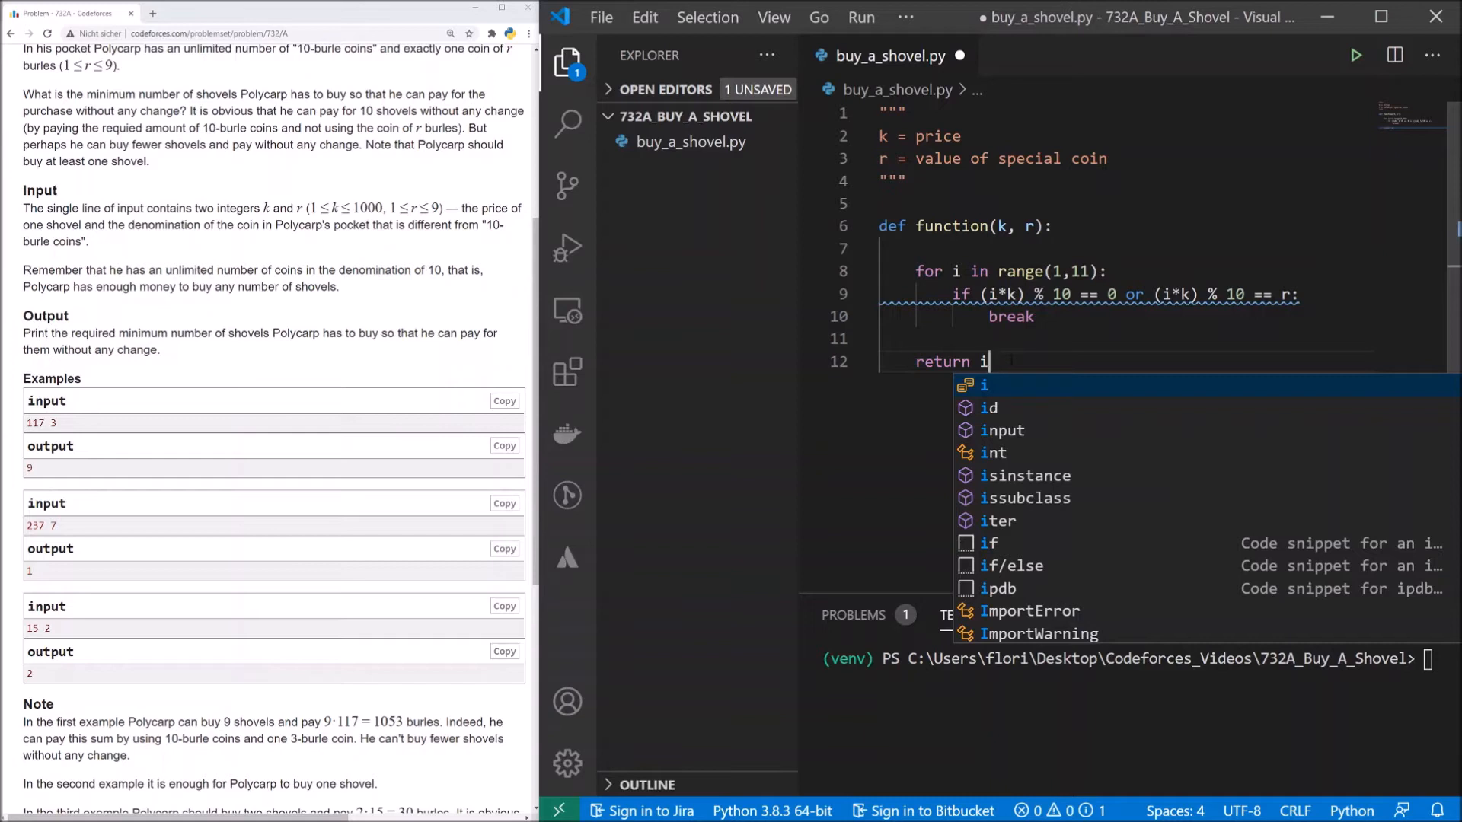
Return i after the loop and refactor the condition to (i * k) % 10 in [0, r].
key(Escape)
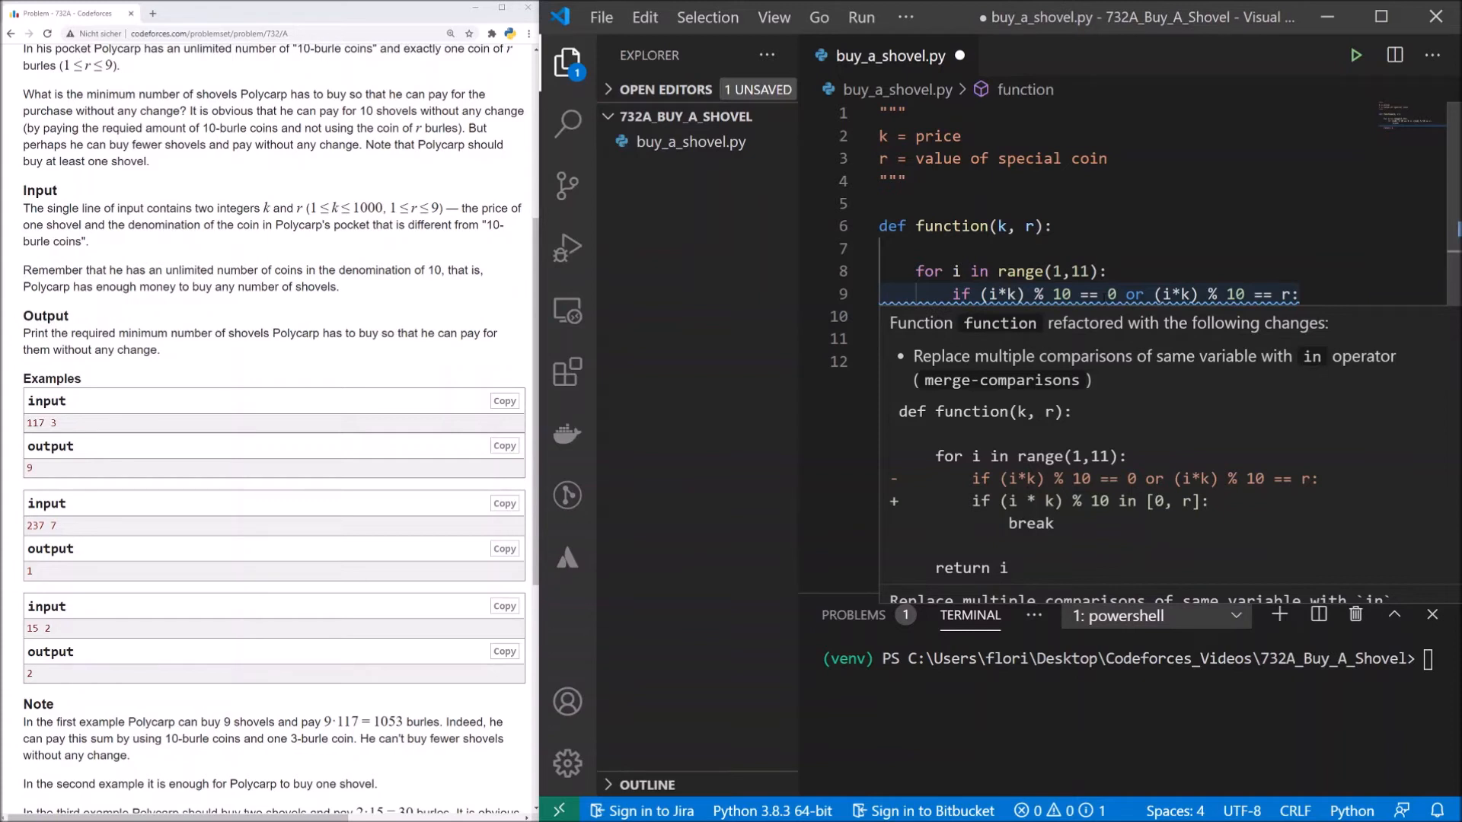
mouse_move(964, 522)
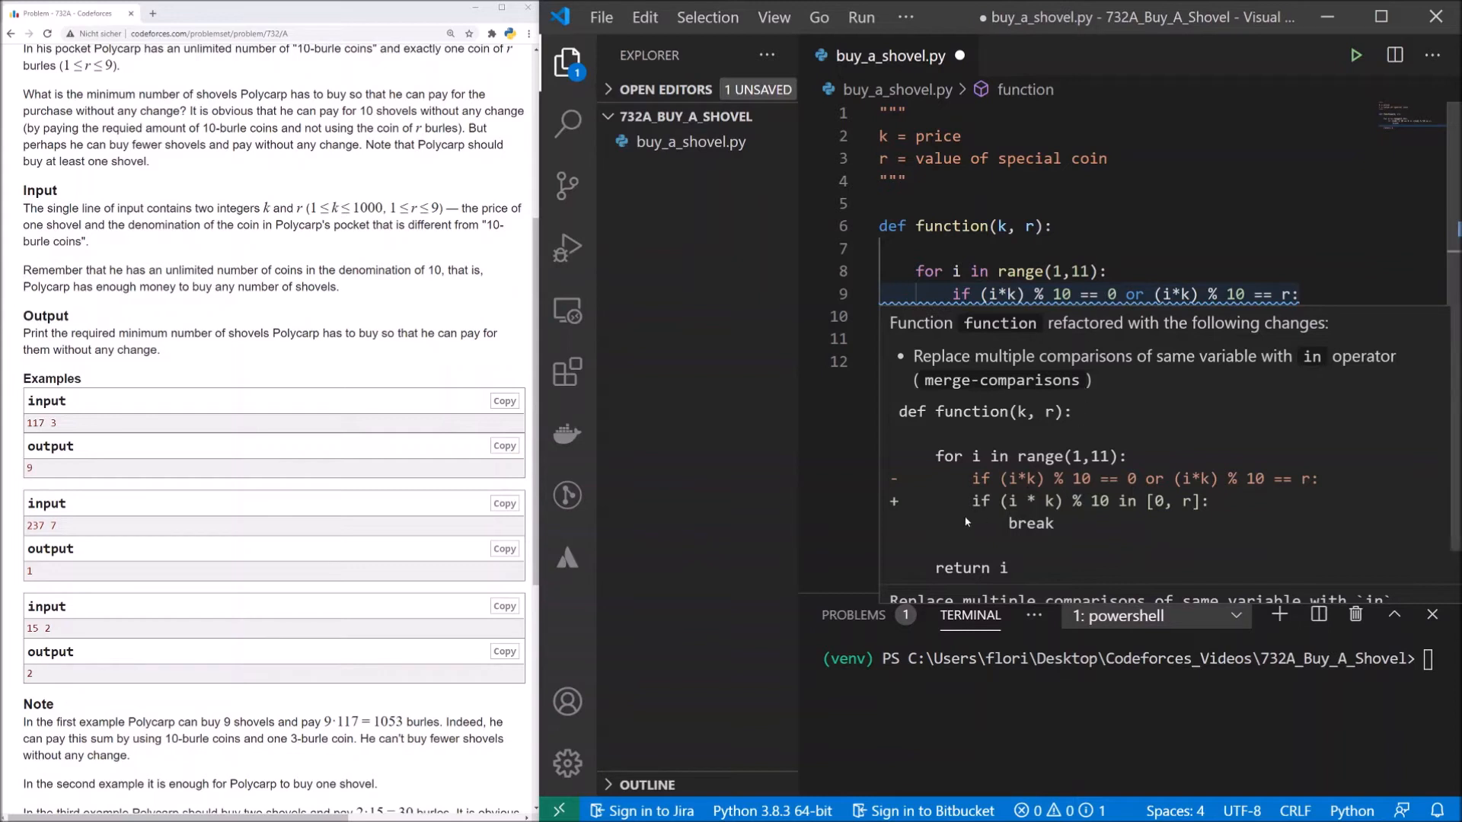
mouse_move(967, 521)
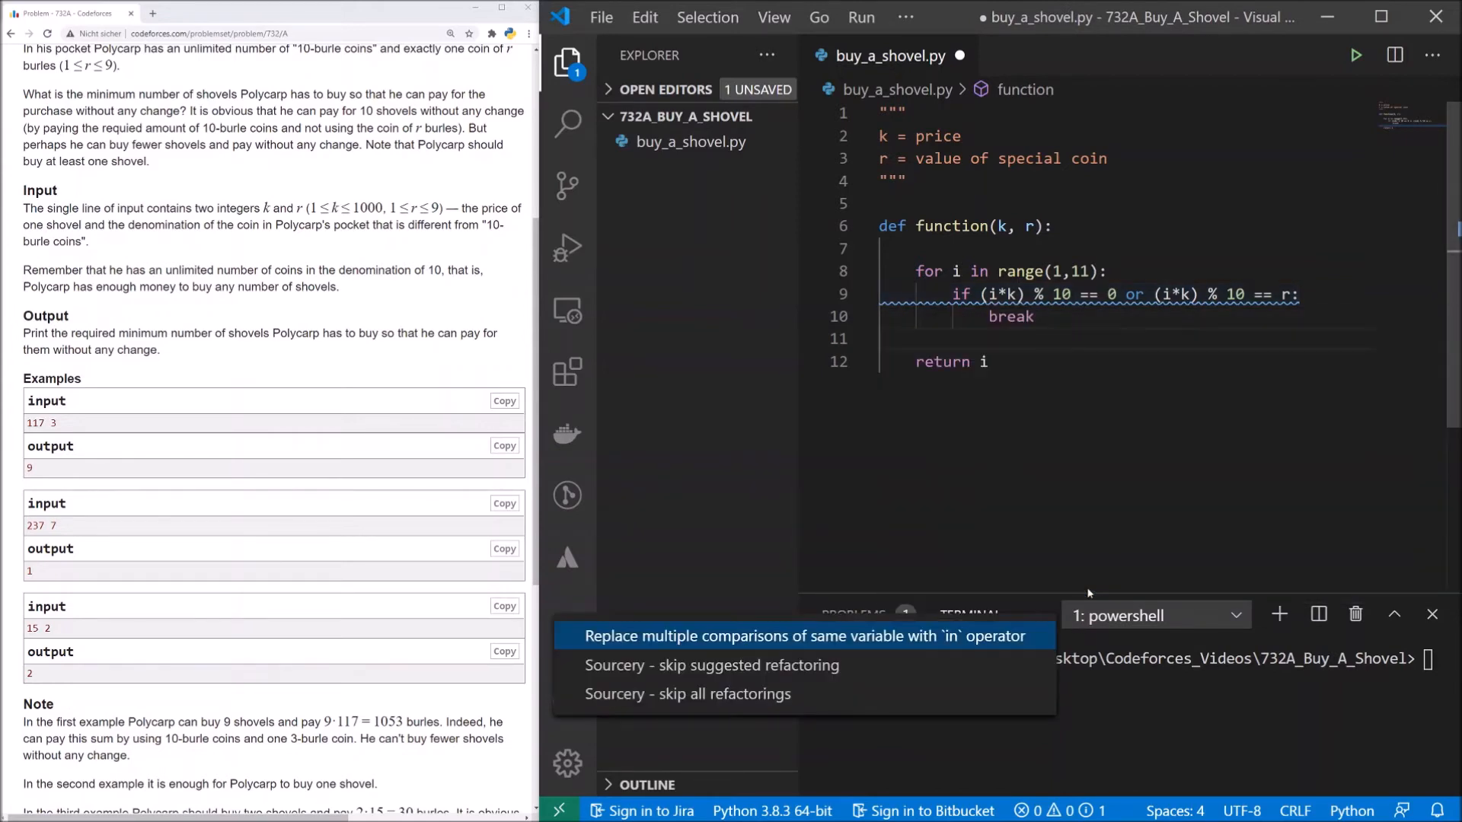
click(797, 635)
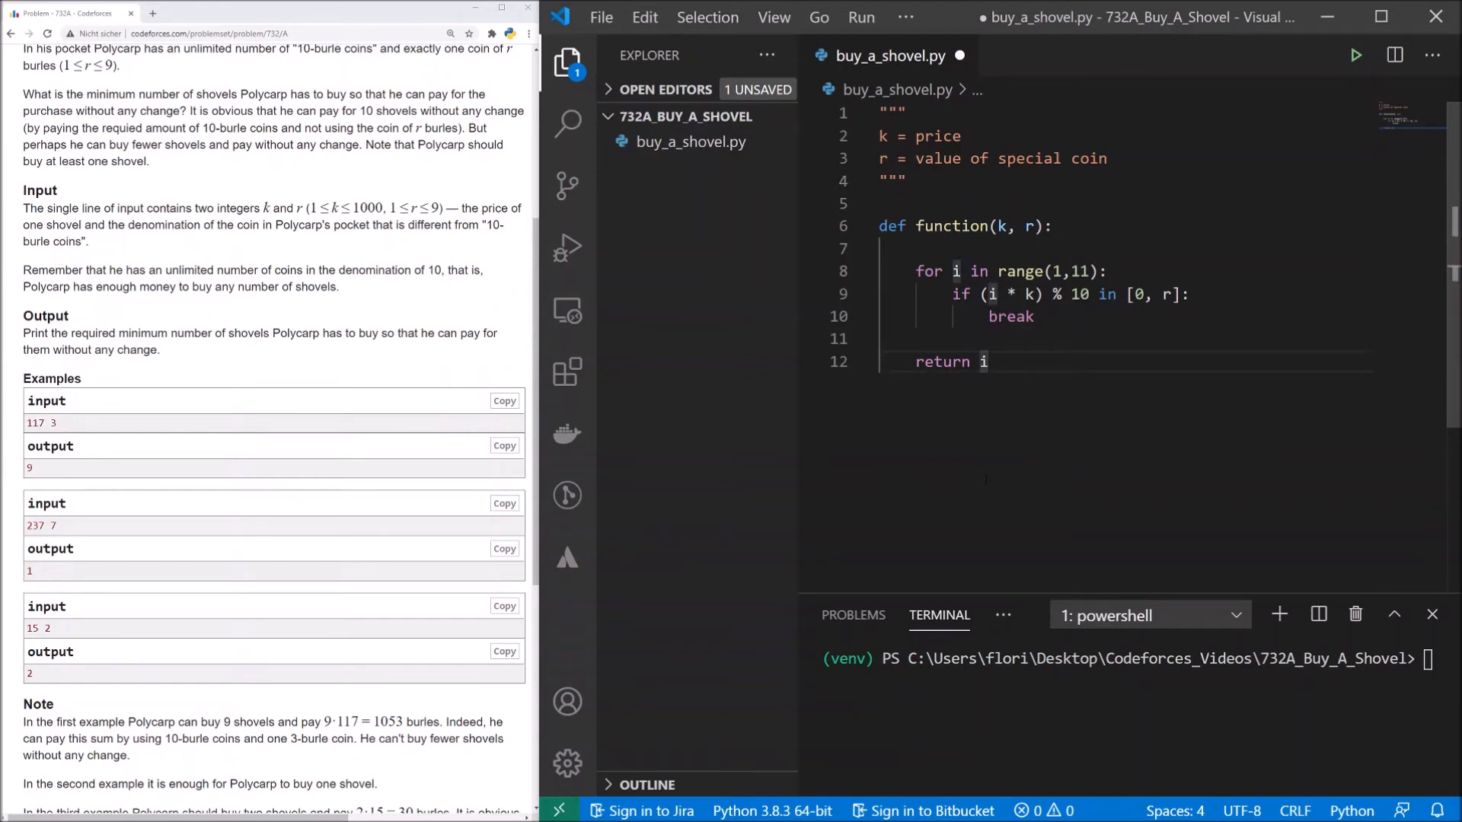
key(Enter)
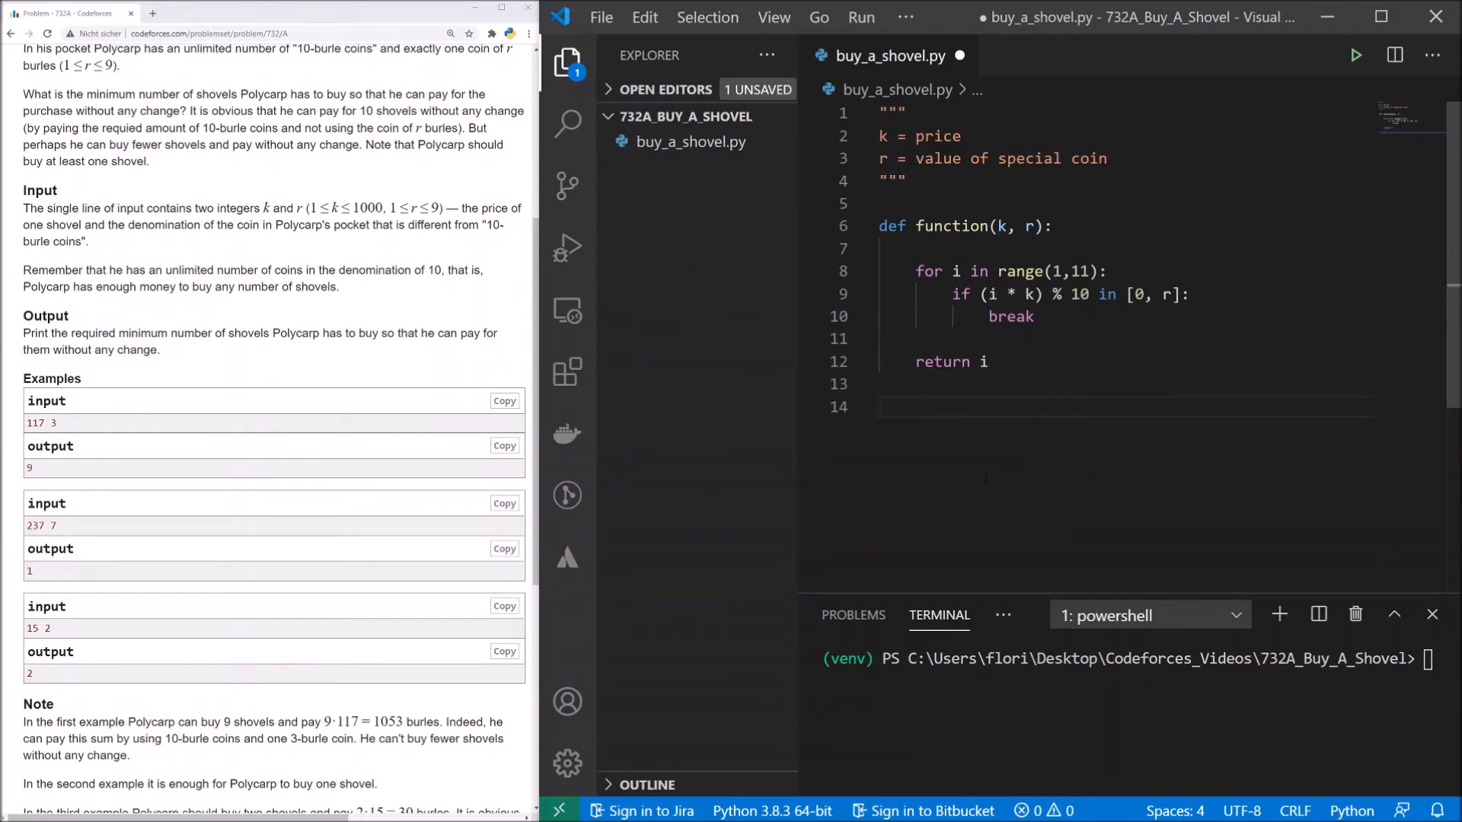
Write test_example1–3 asserting function results 9, 1 and 2.
text(def test_example1():)
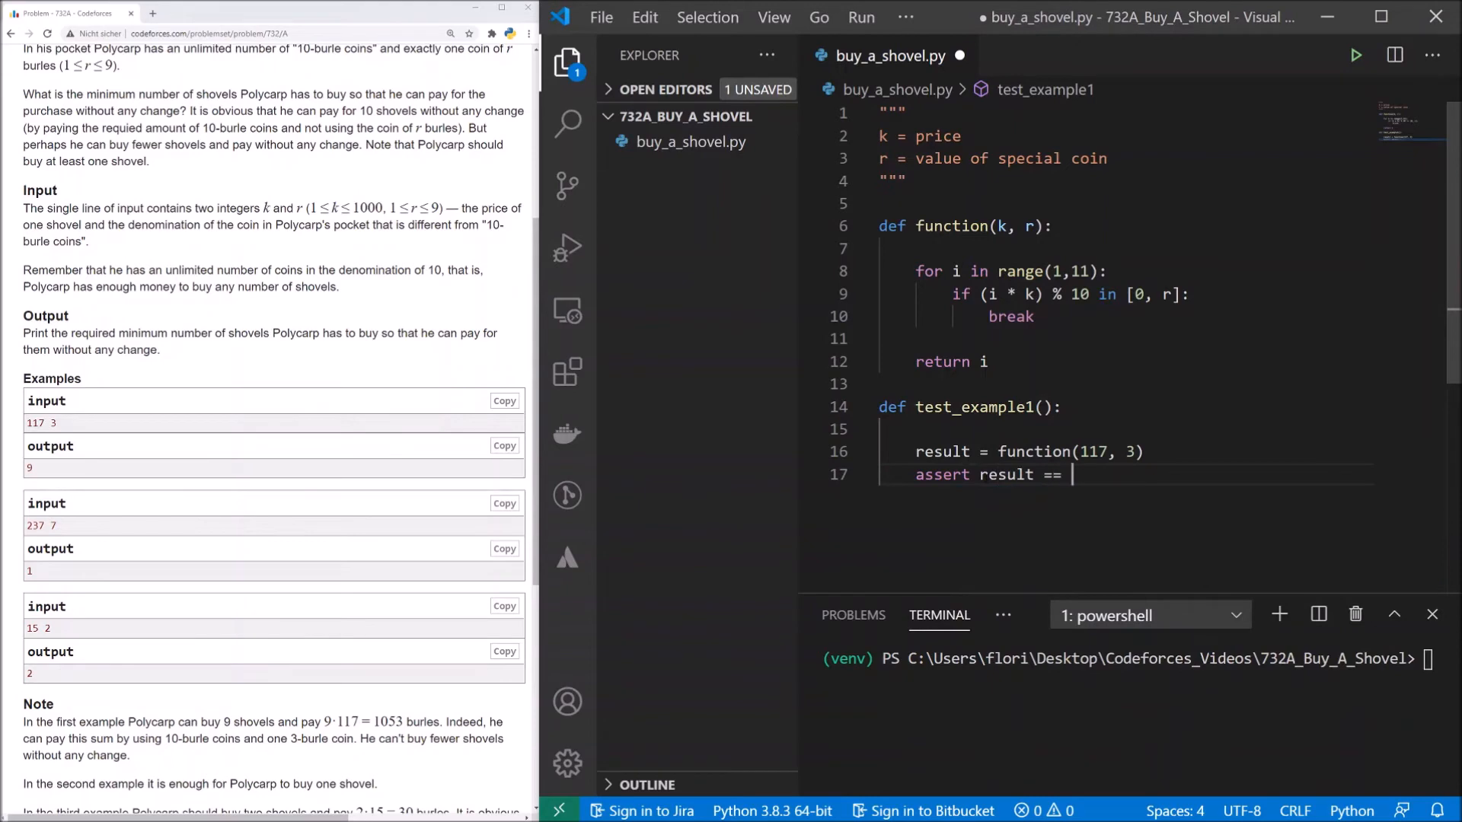
text(9)
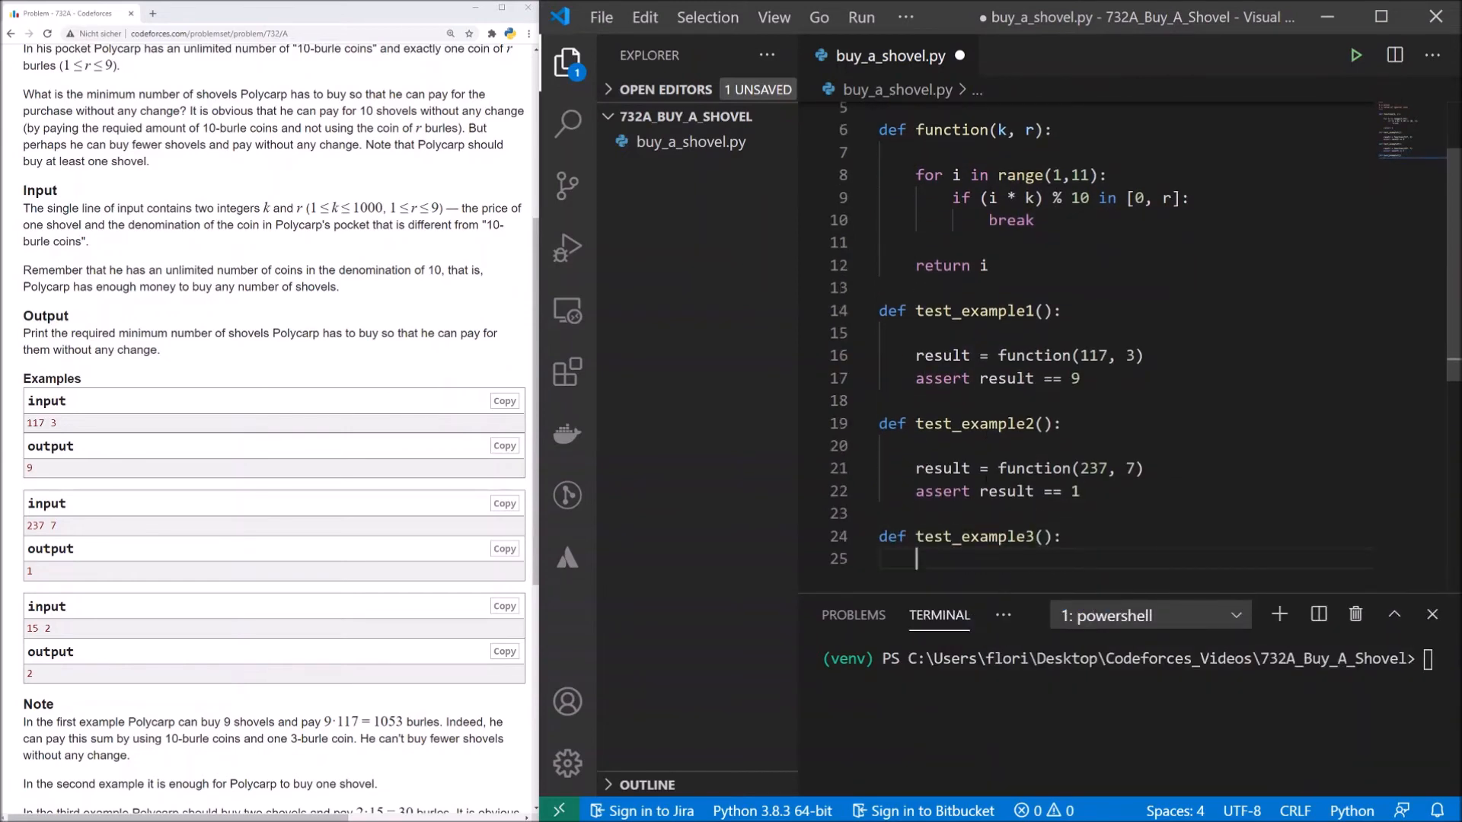
text(result = function(15, 2))
text(assert result == 2)
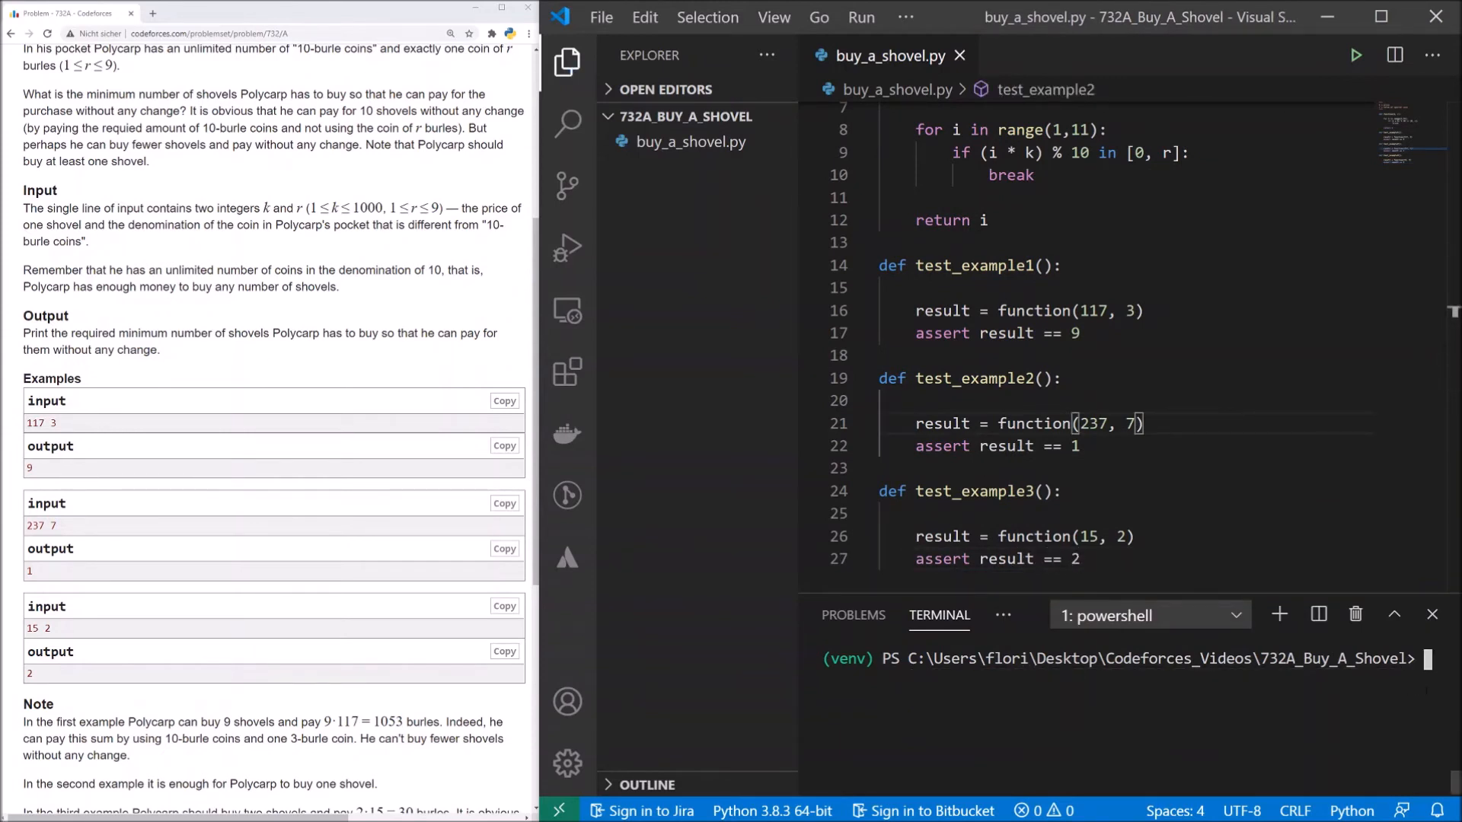
Run 'pytest .\buy_a_shovel.py' in the integrated terminal.
text(pyte)
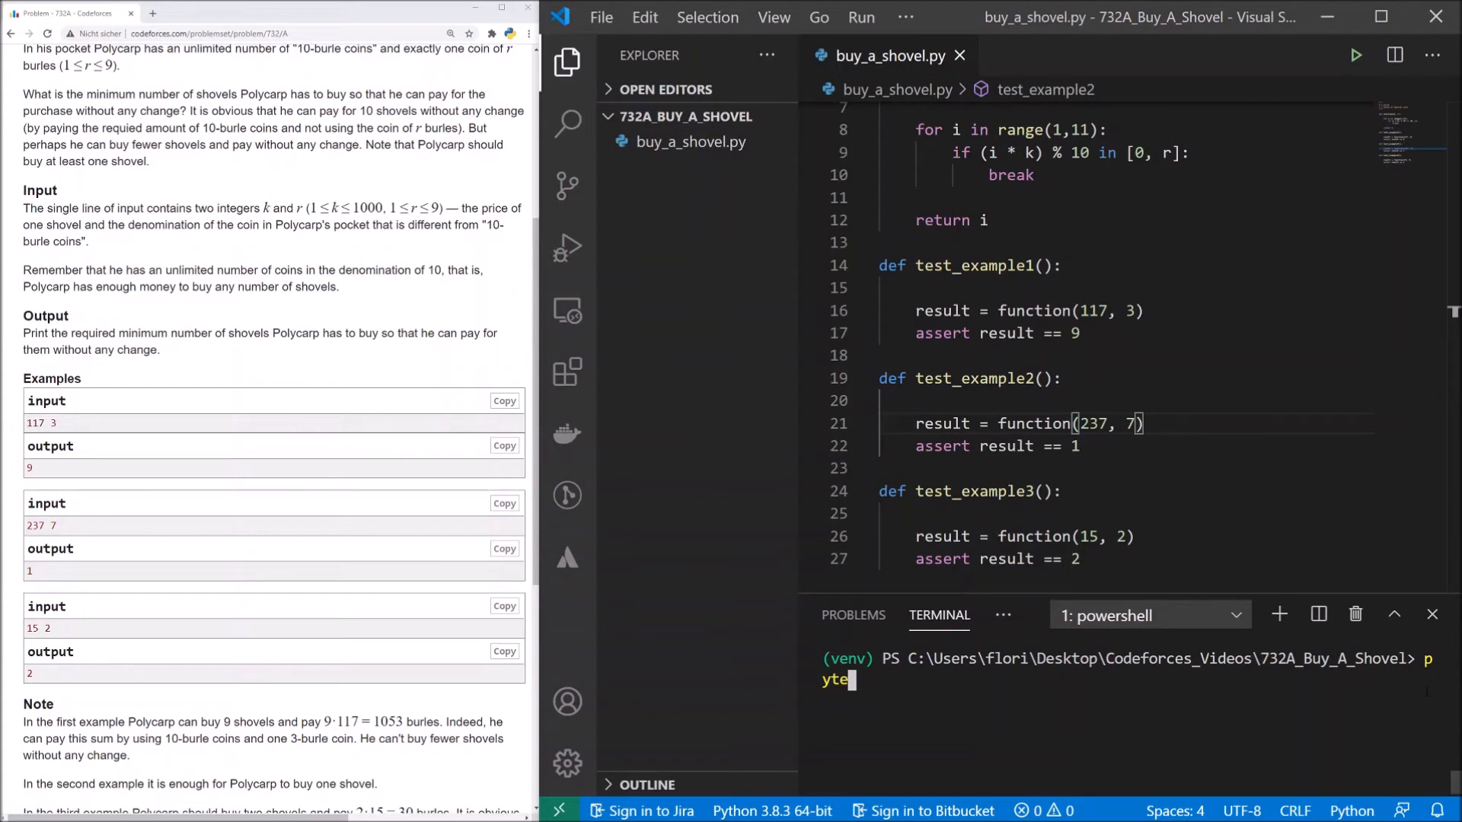
text(st)
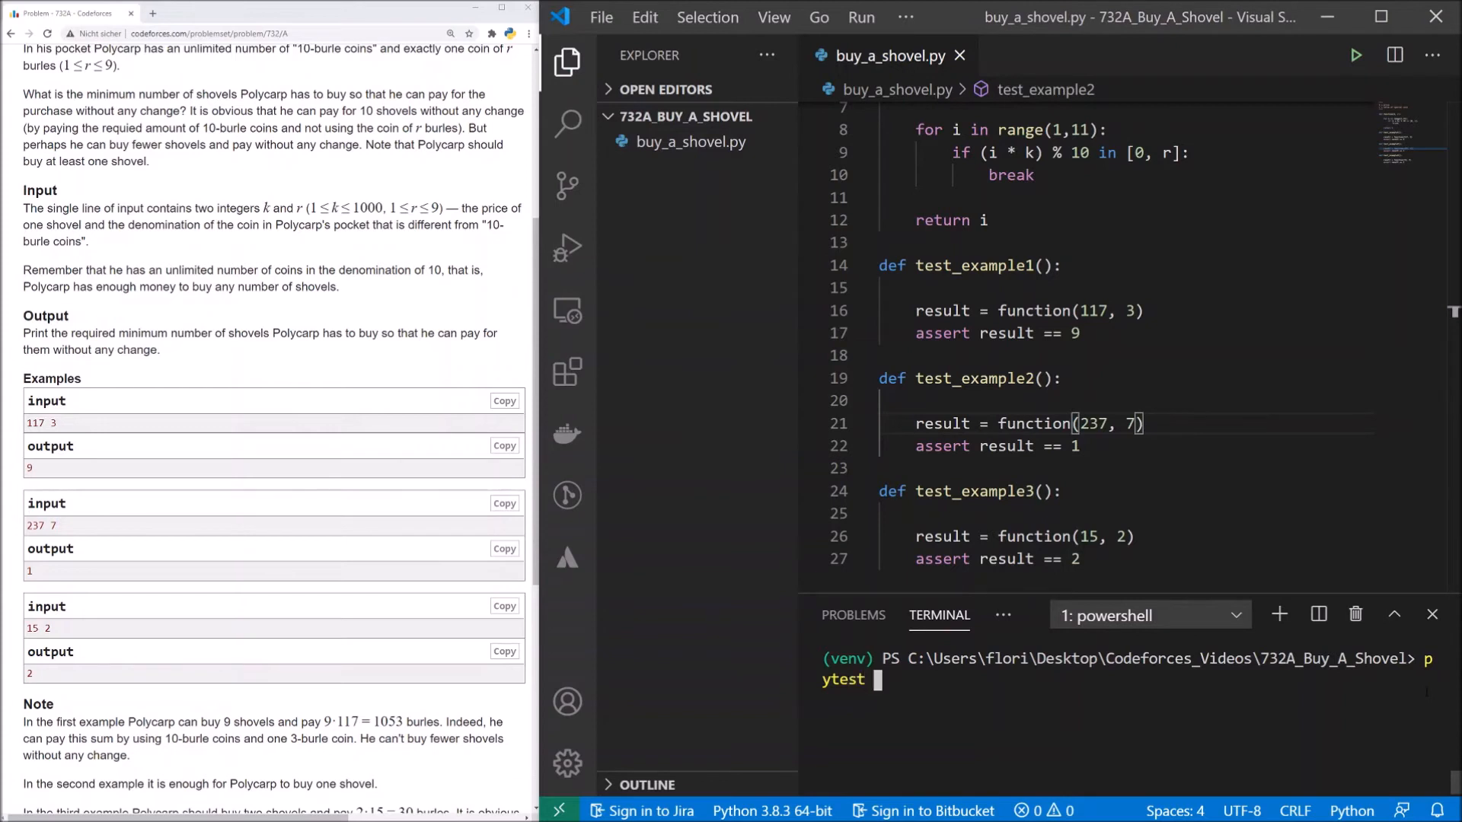
text(.\buy_a_shovel.py)
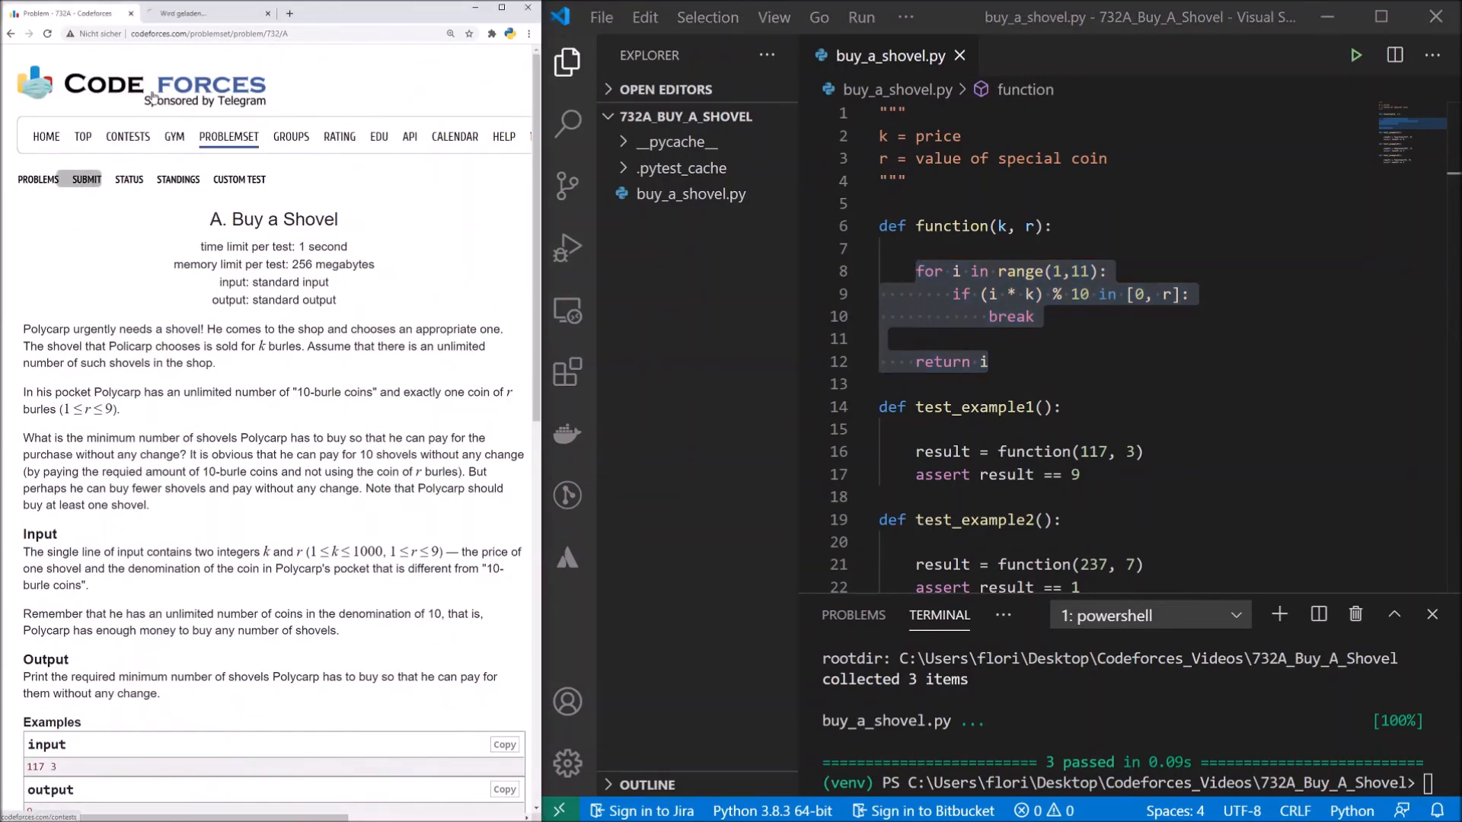
Open the 732A submit form and paste the loop, changing return to print(i).
click(84, 179)
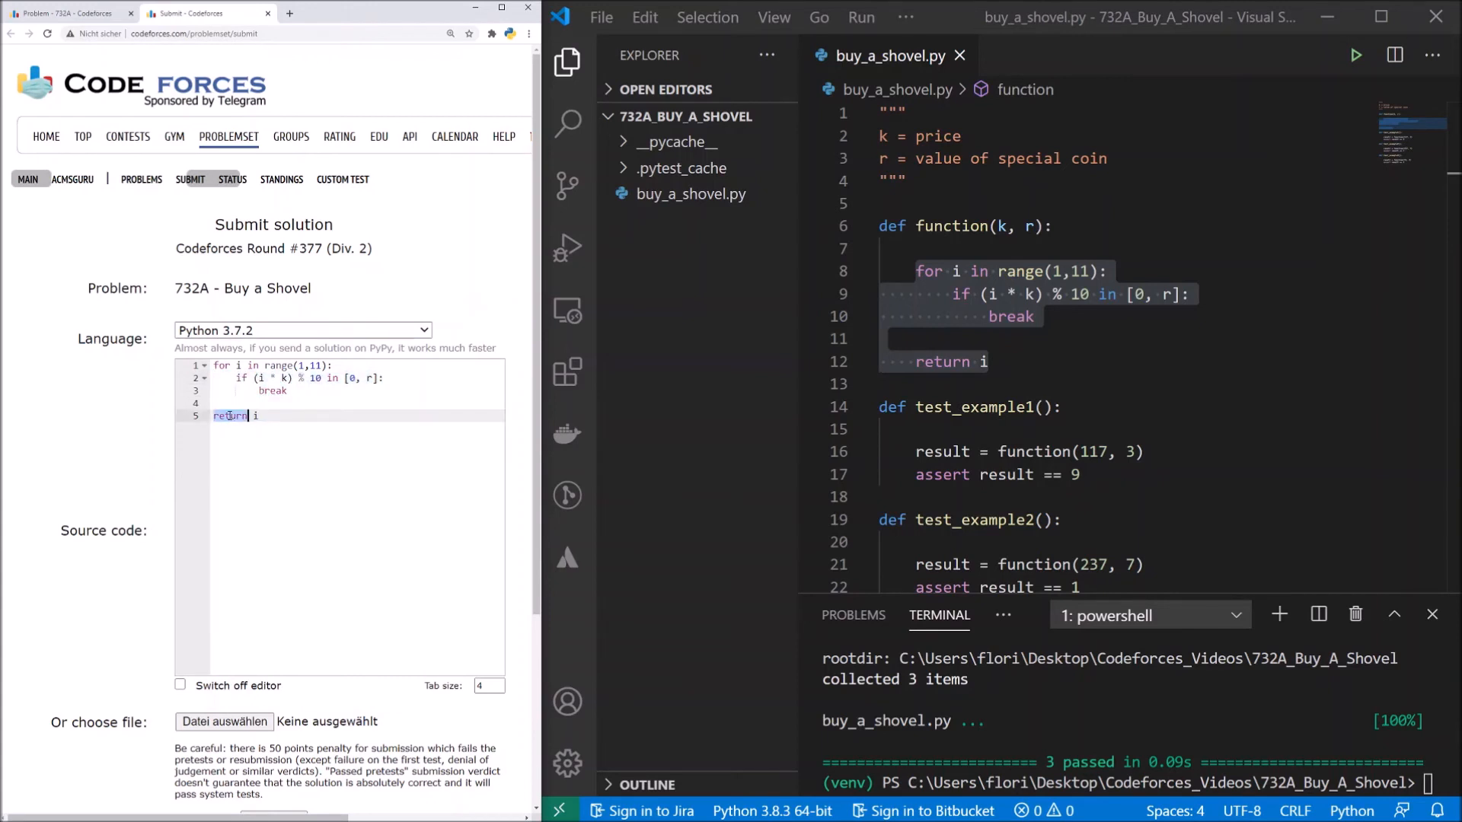
text(print)
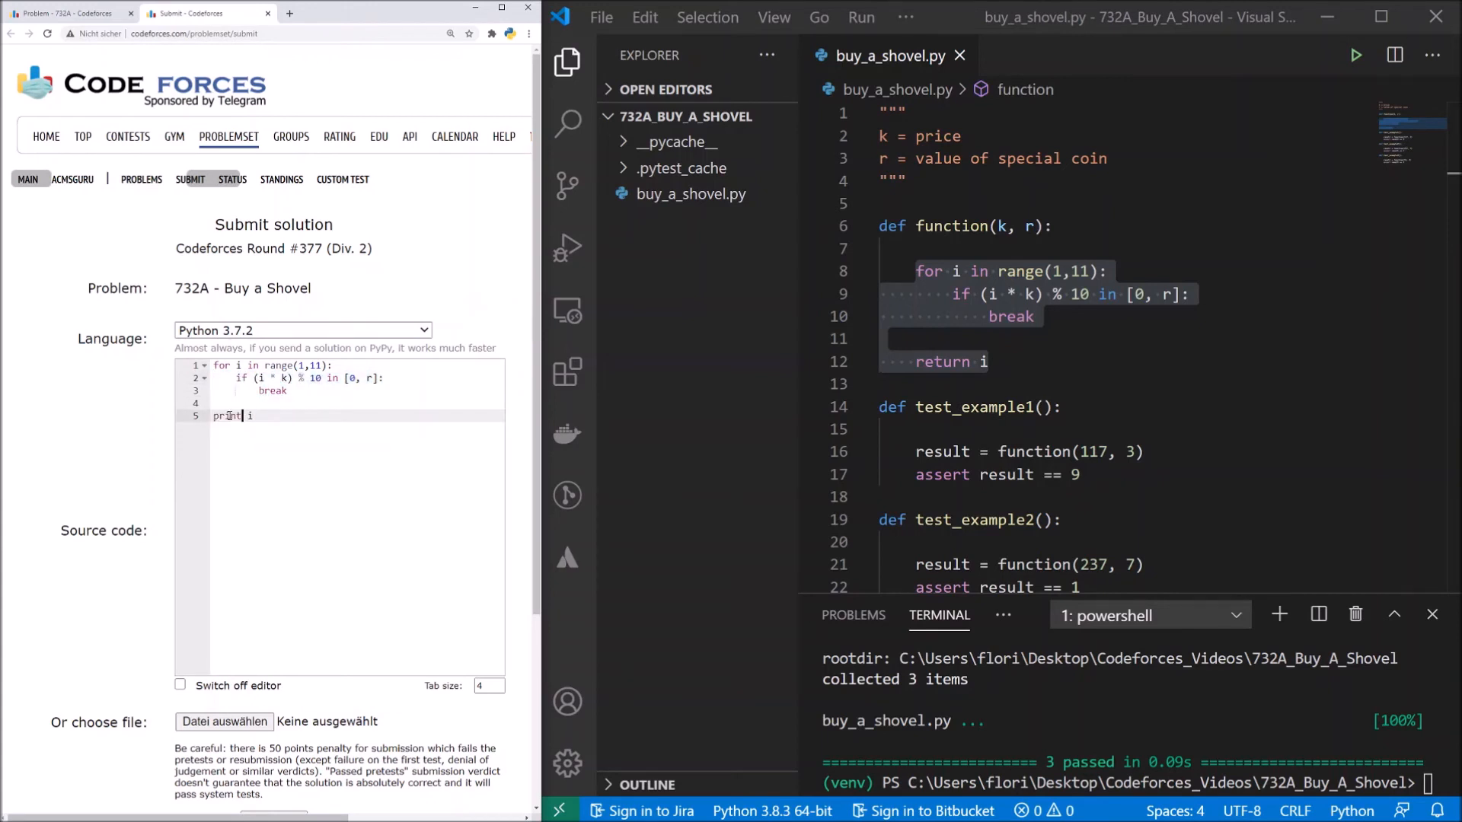
text(()
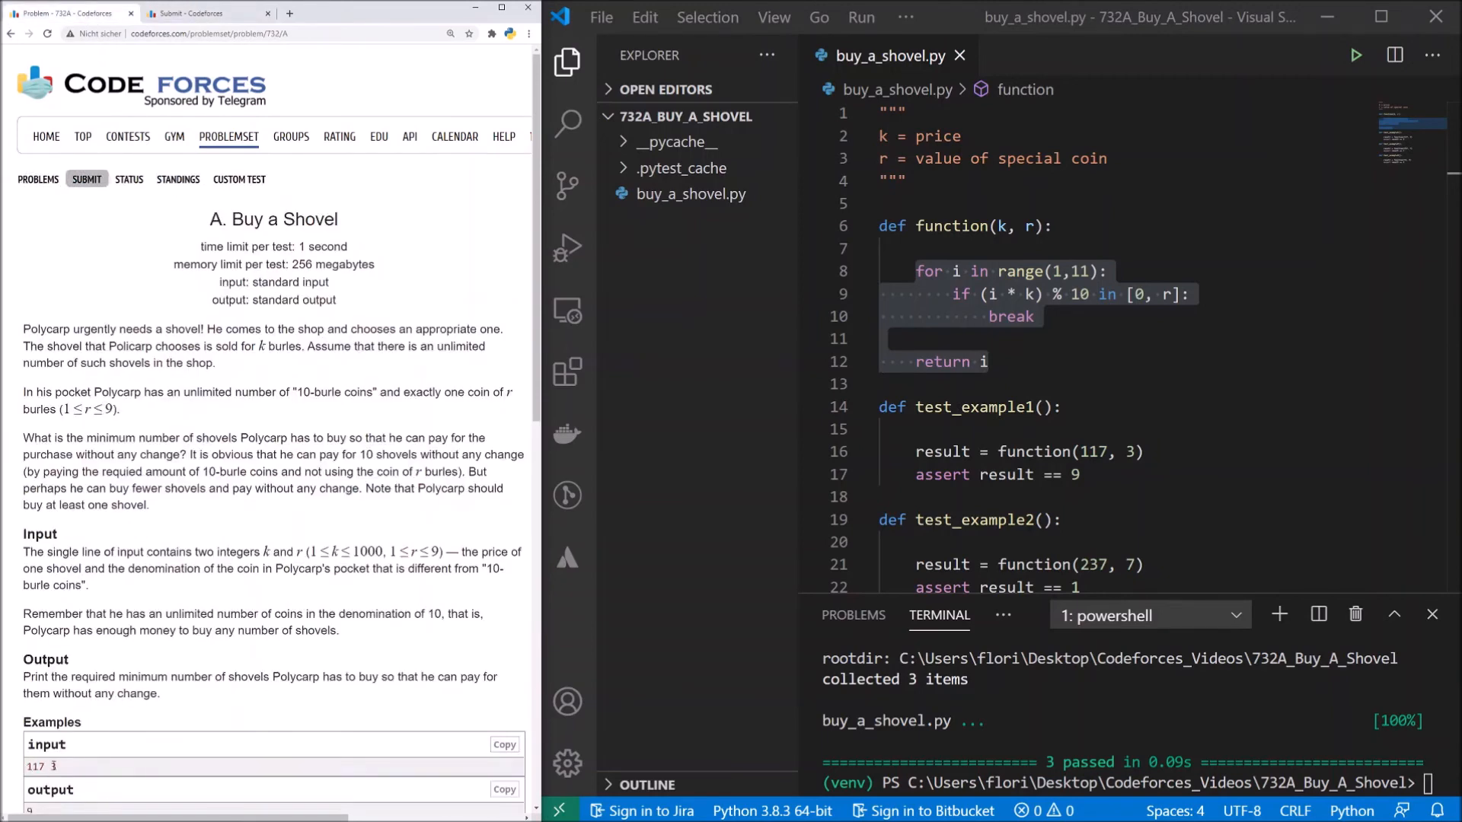
click(187, 13)
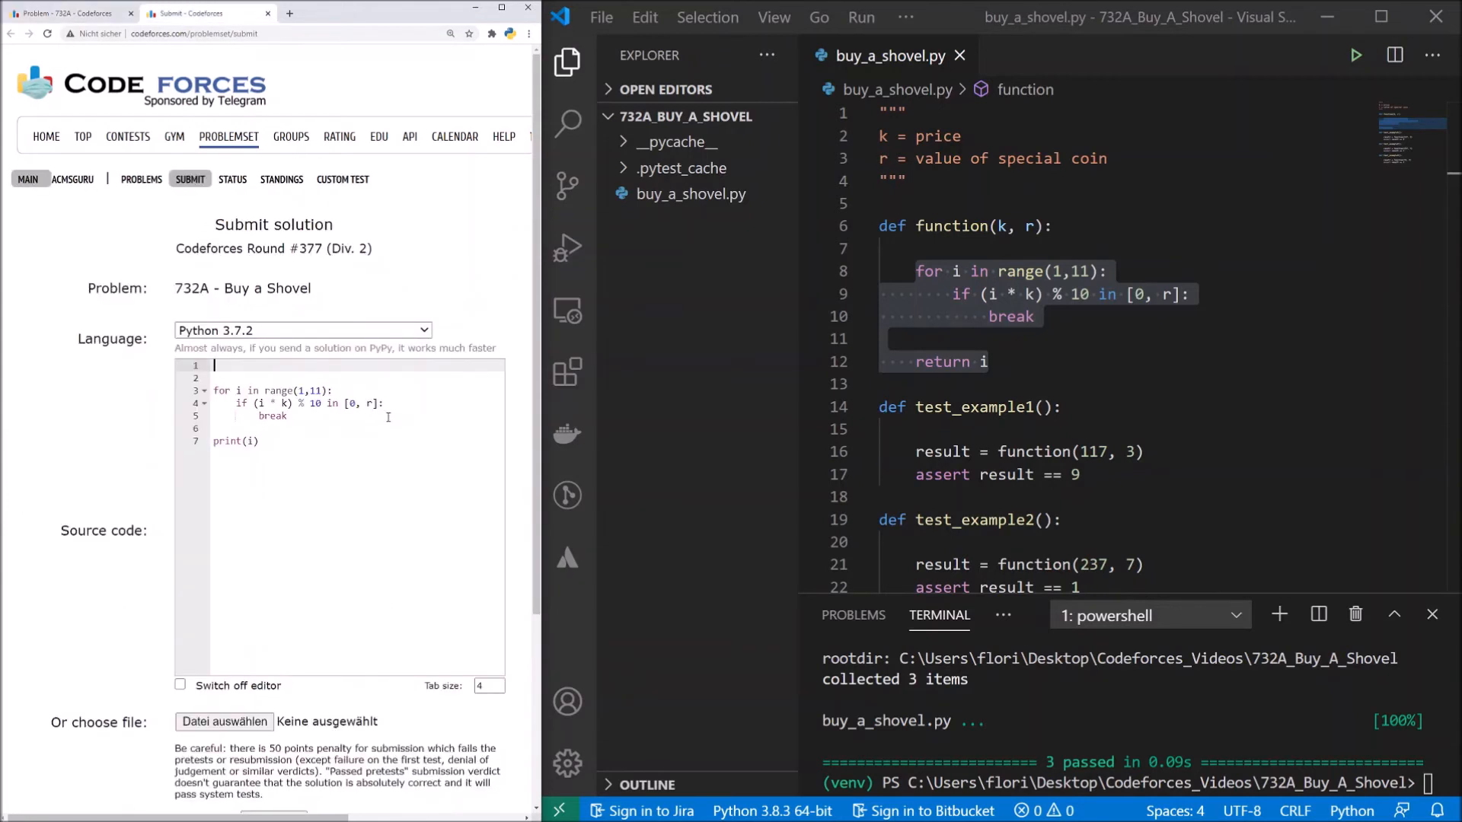
Add 'k,r = map(int, (input().split()))' at the top and scroll down to Submit.
text(k,r)
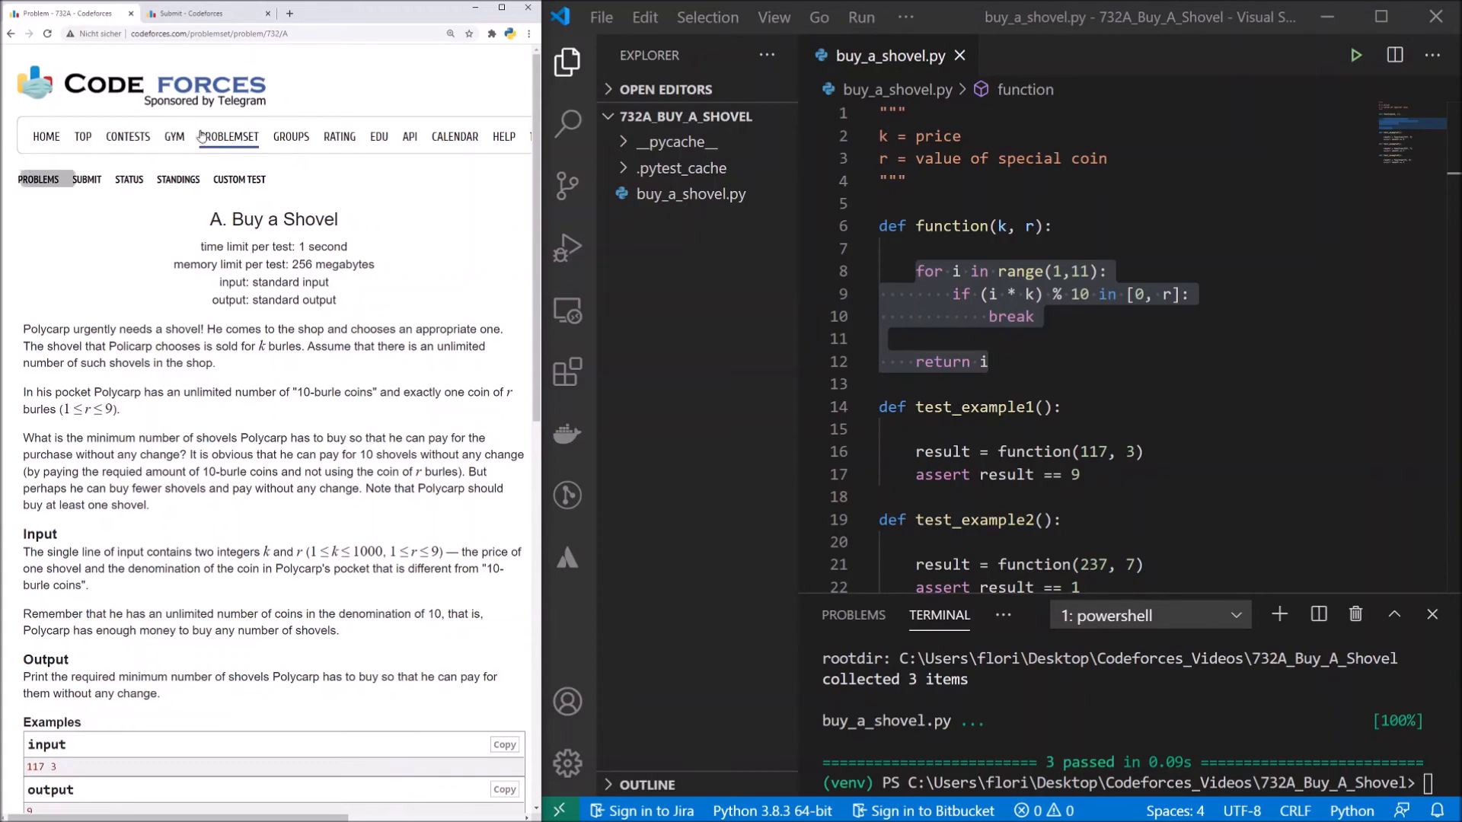
click(196, 13)
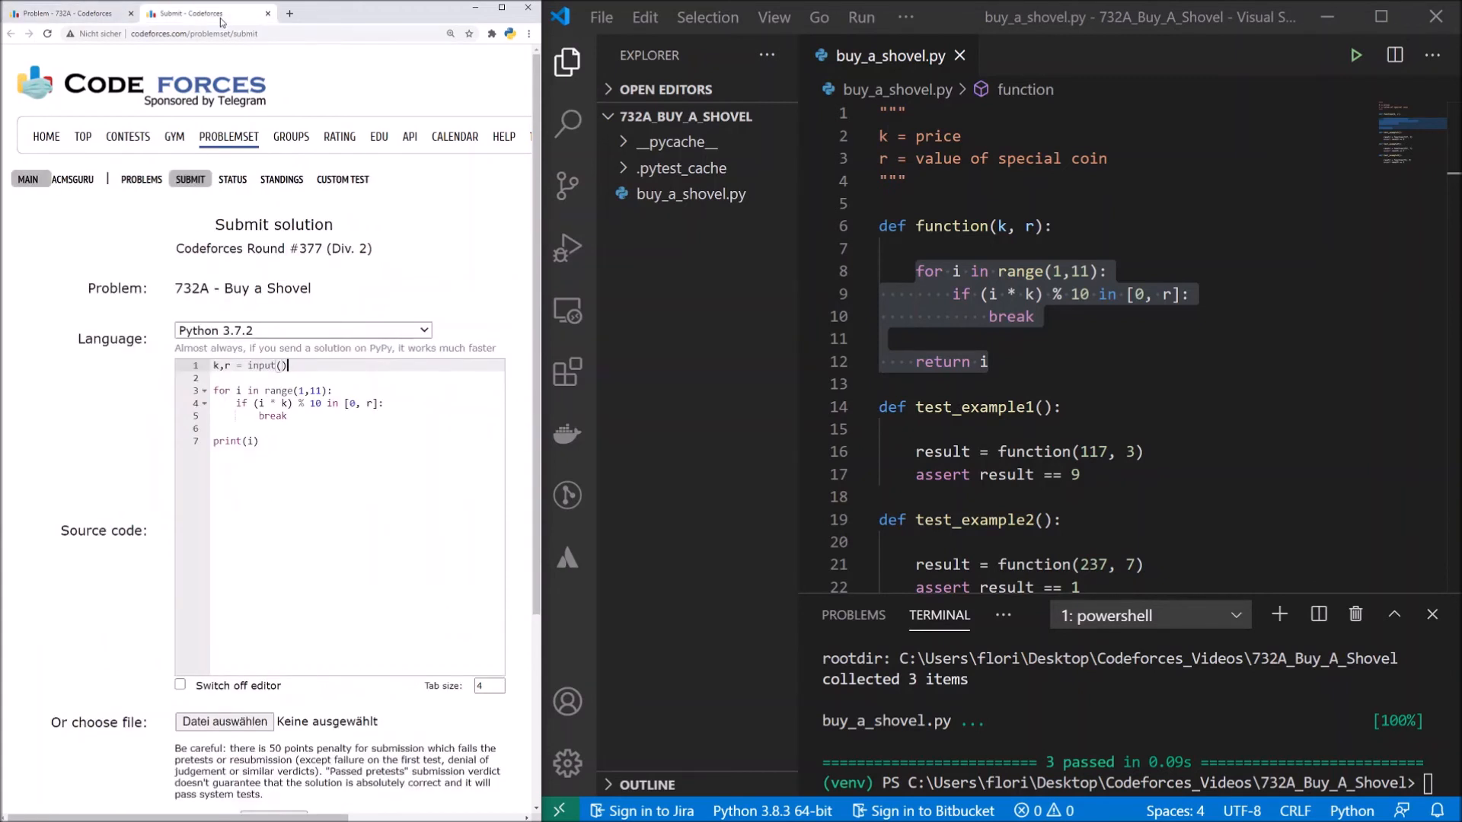
text(.sp)
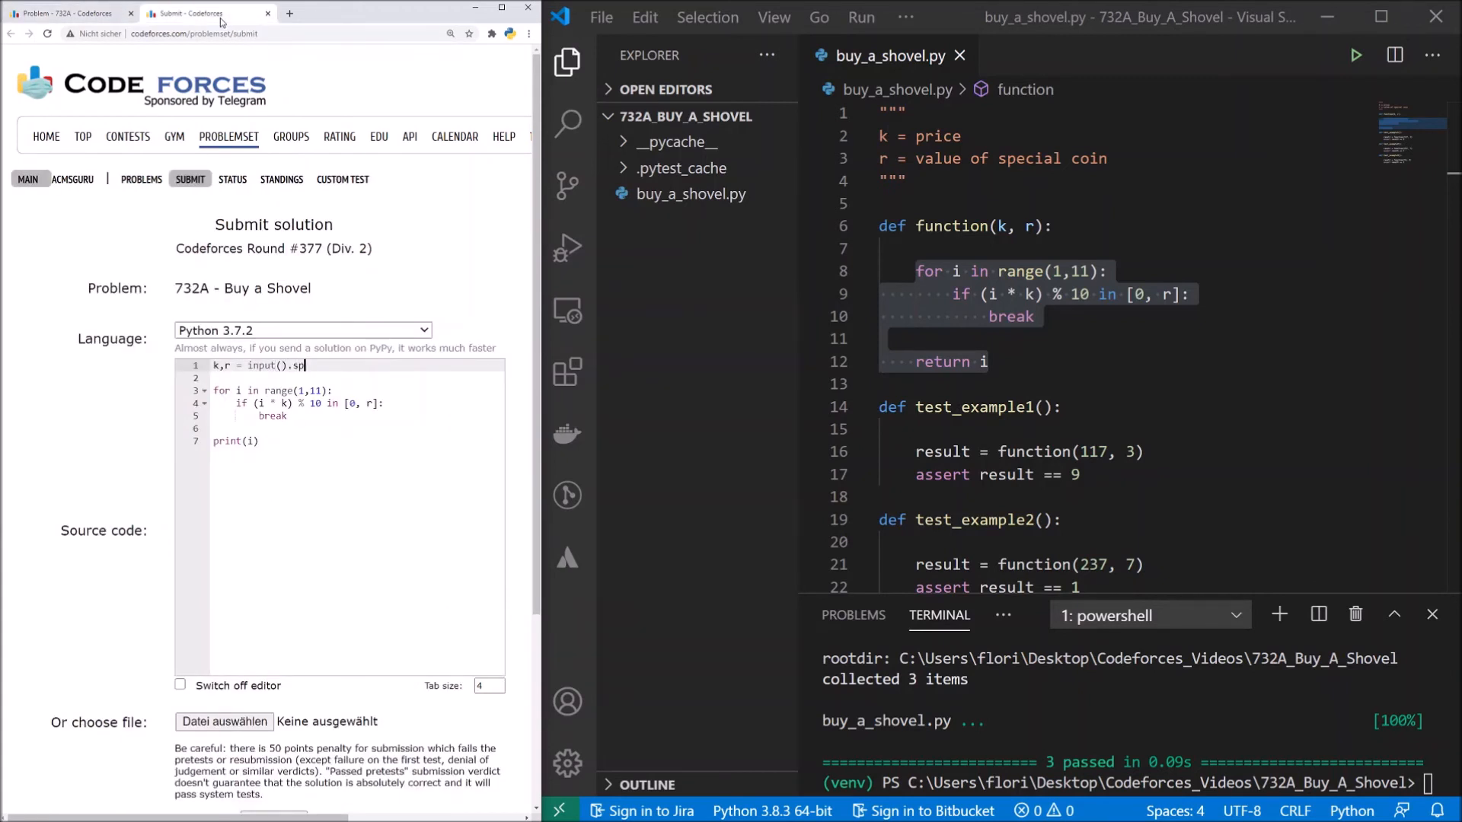
text(lit())
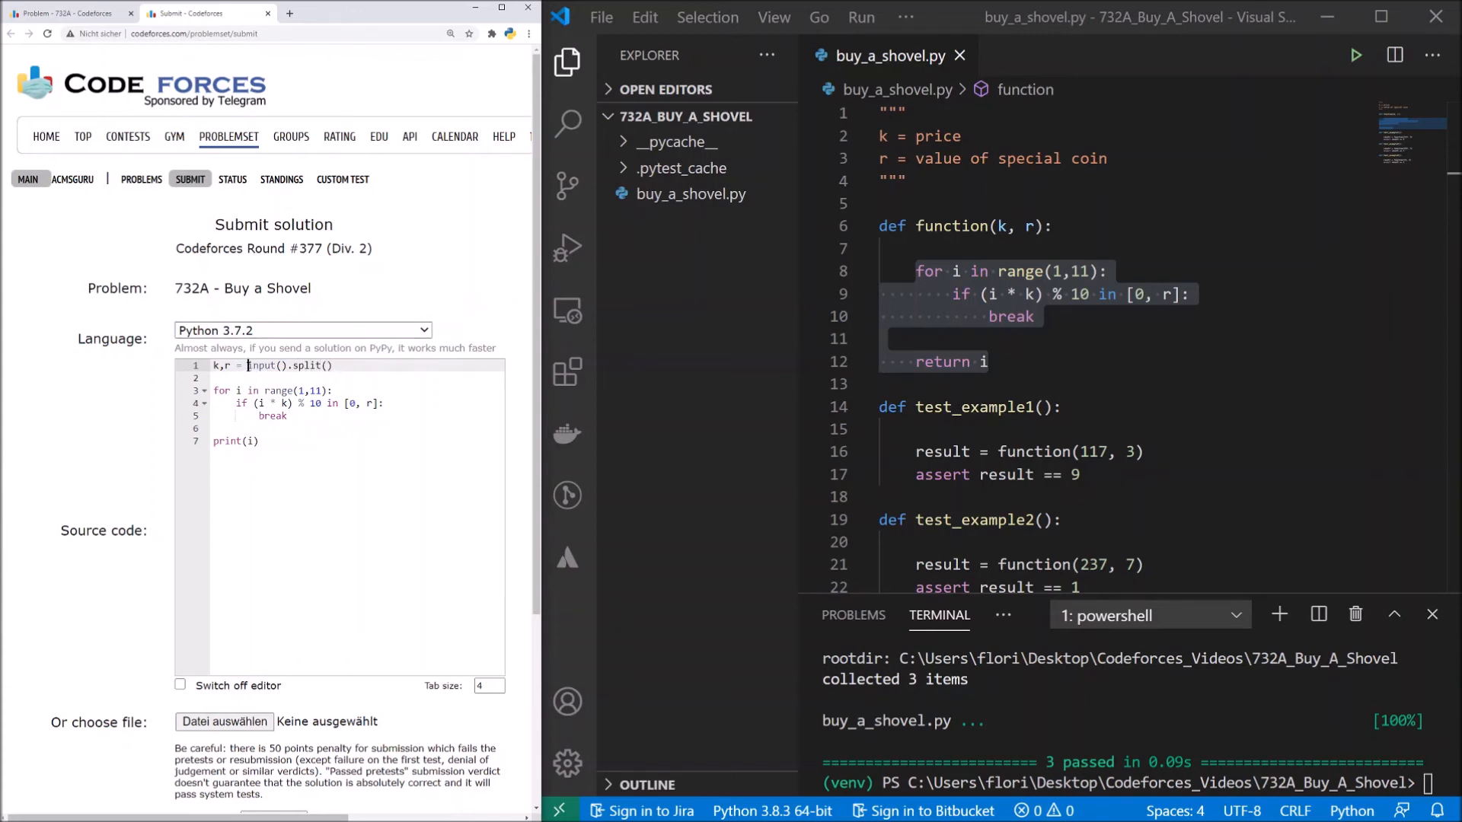
mouse_move(328, 271)
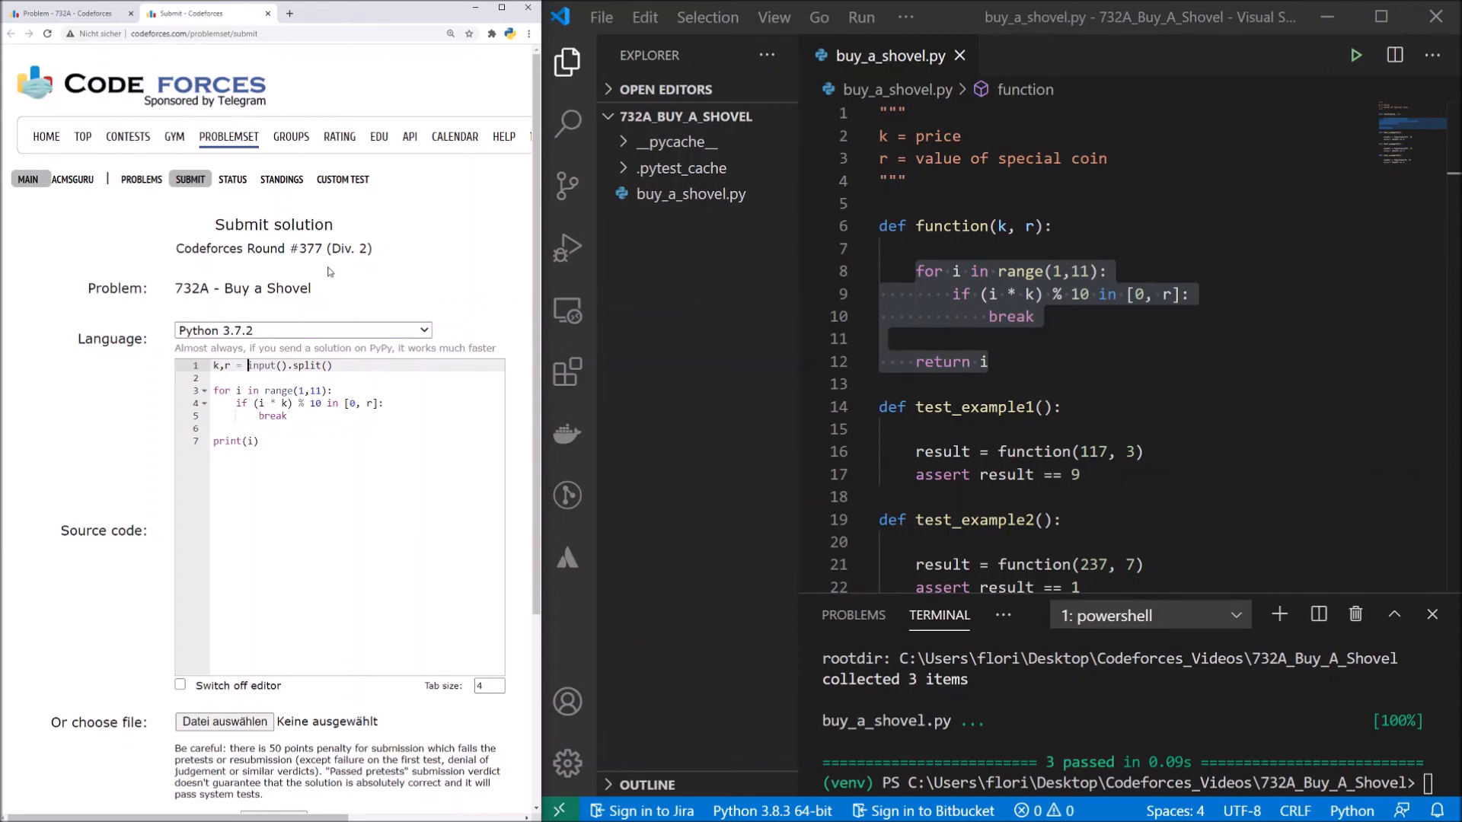
text(int,)
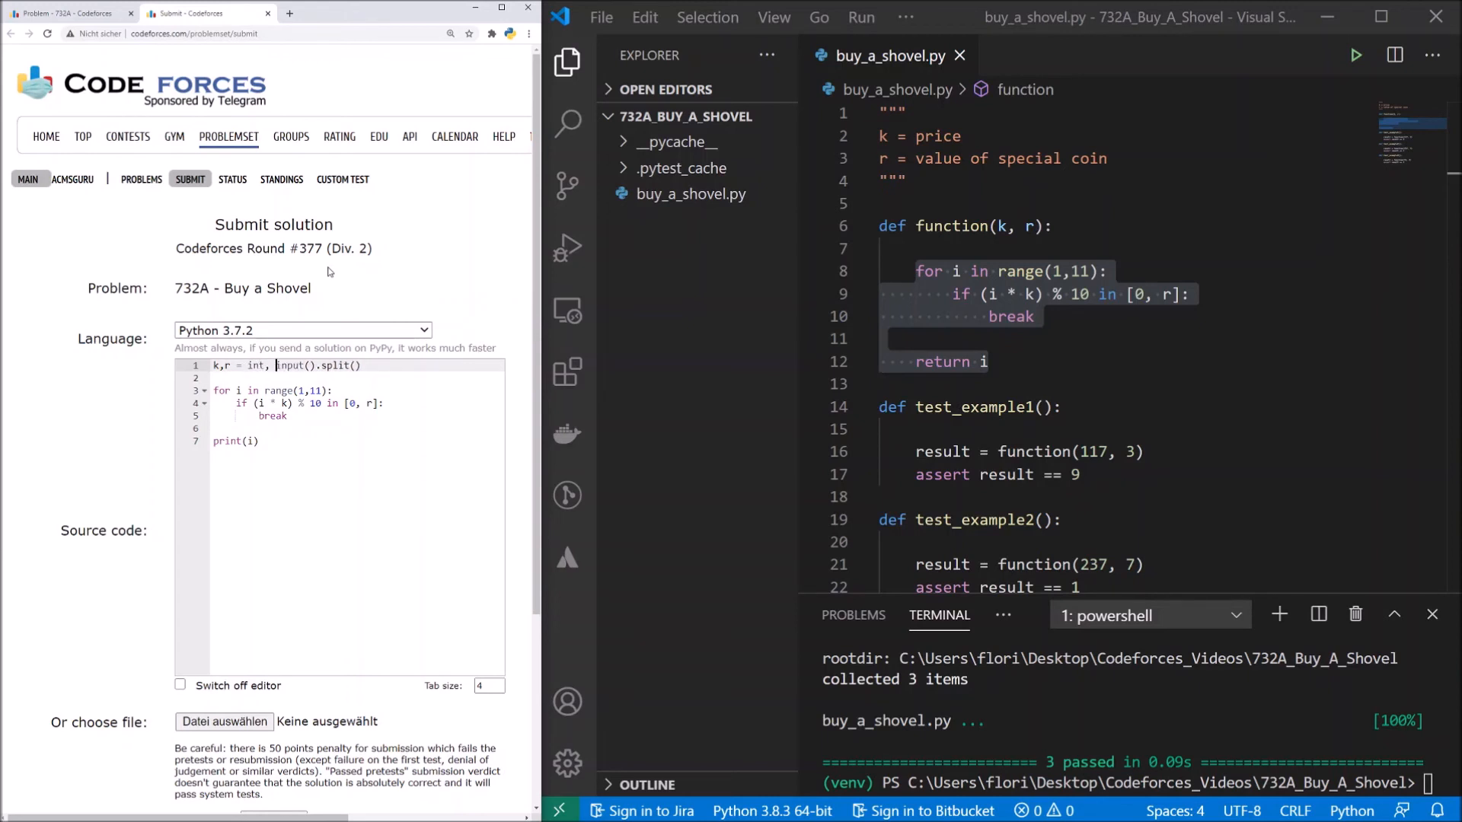
click(238, 365)
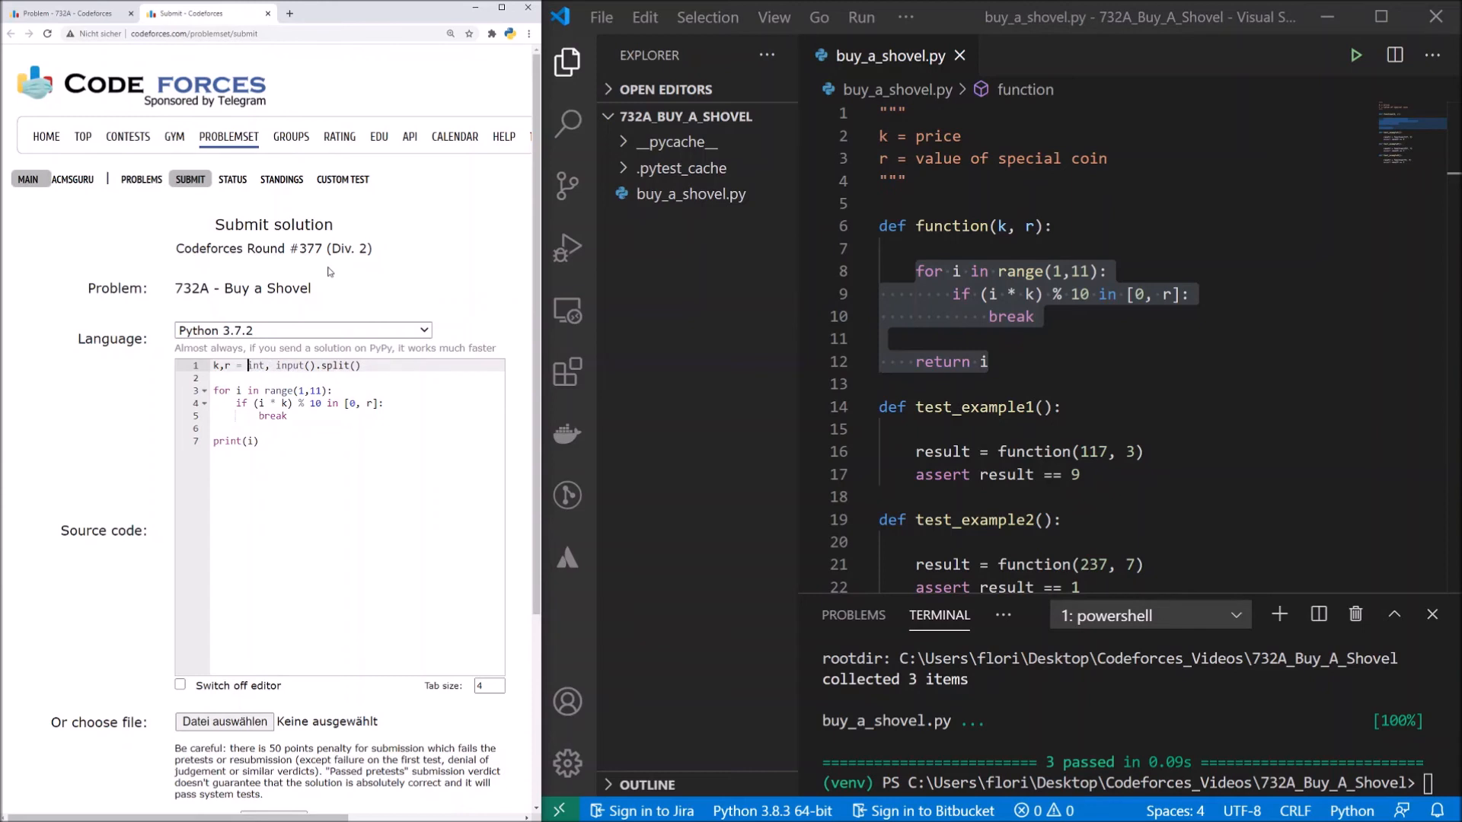
text(mapoint)
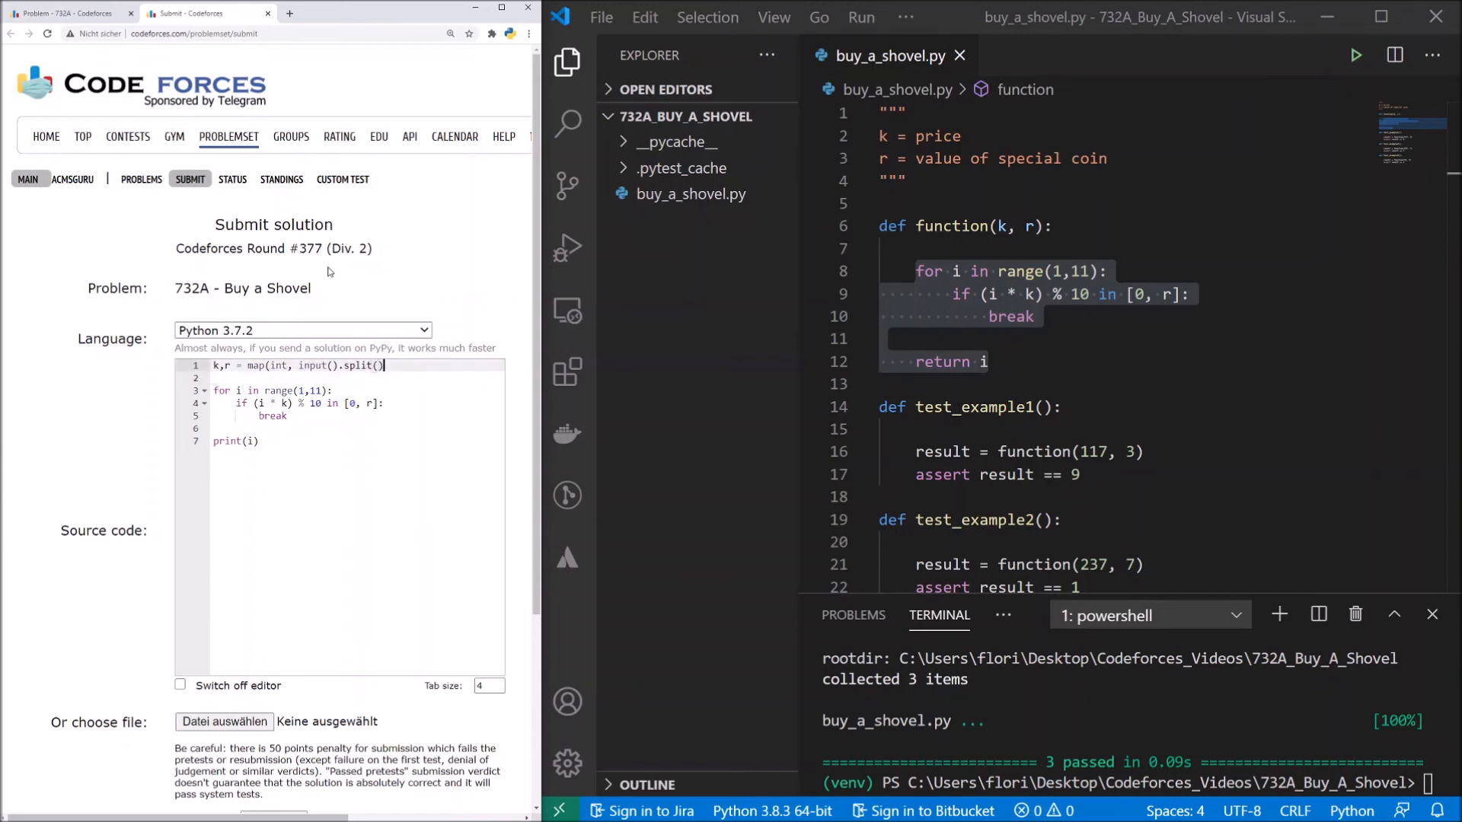
mouse_move(403, 277)
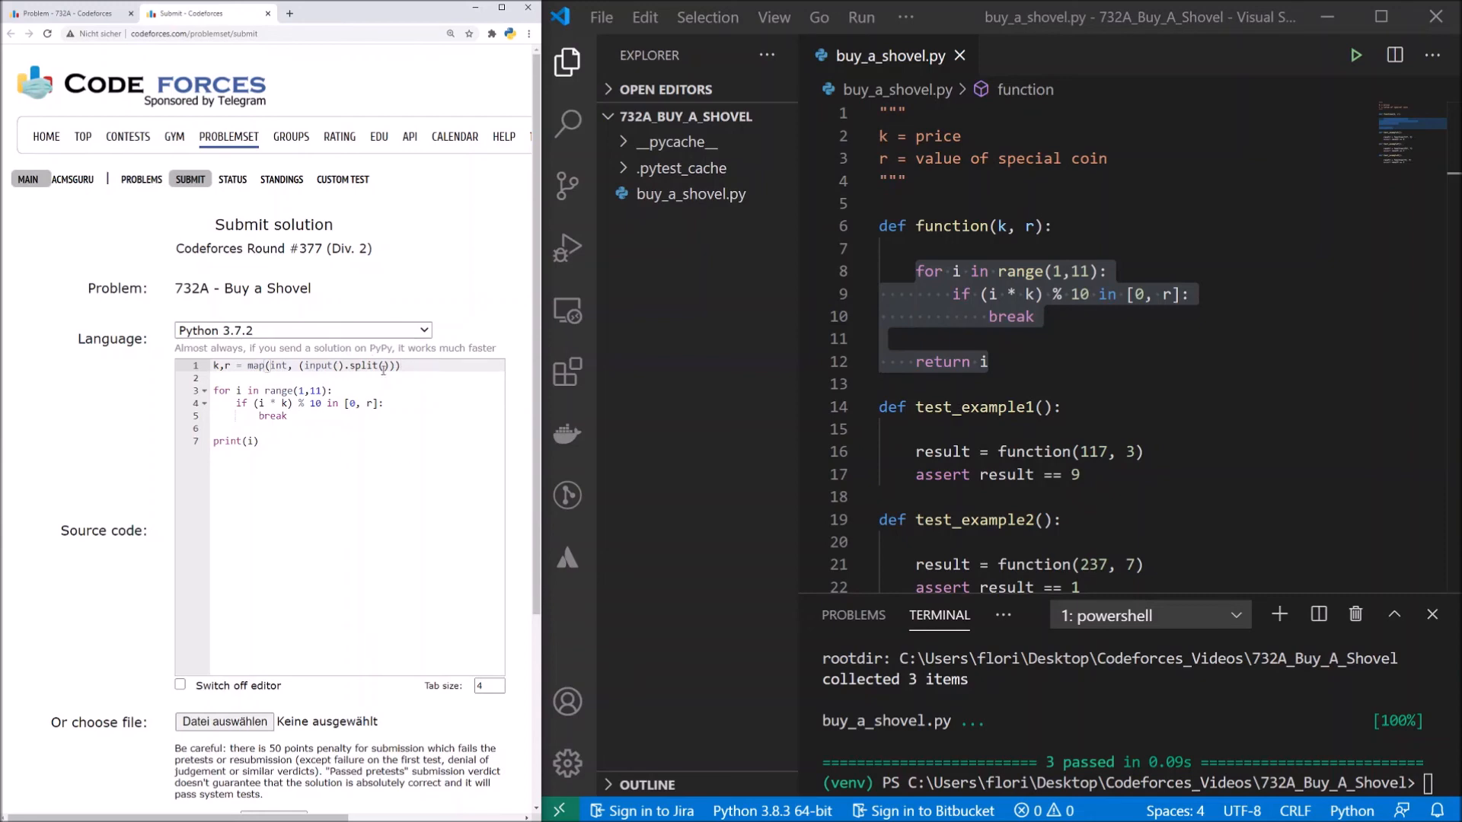
scroll(down, 3)
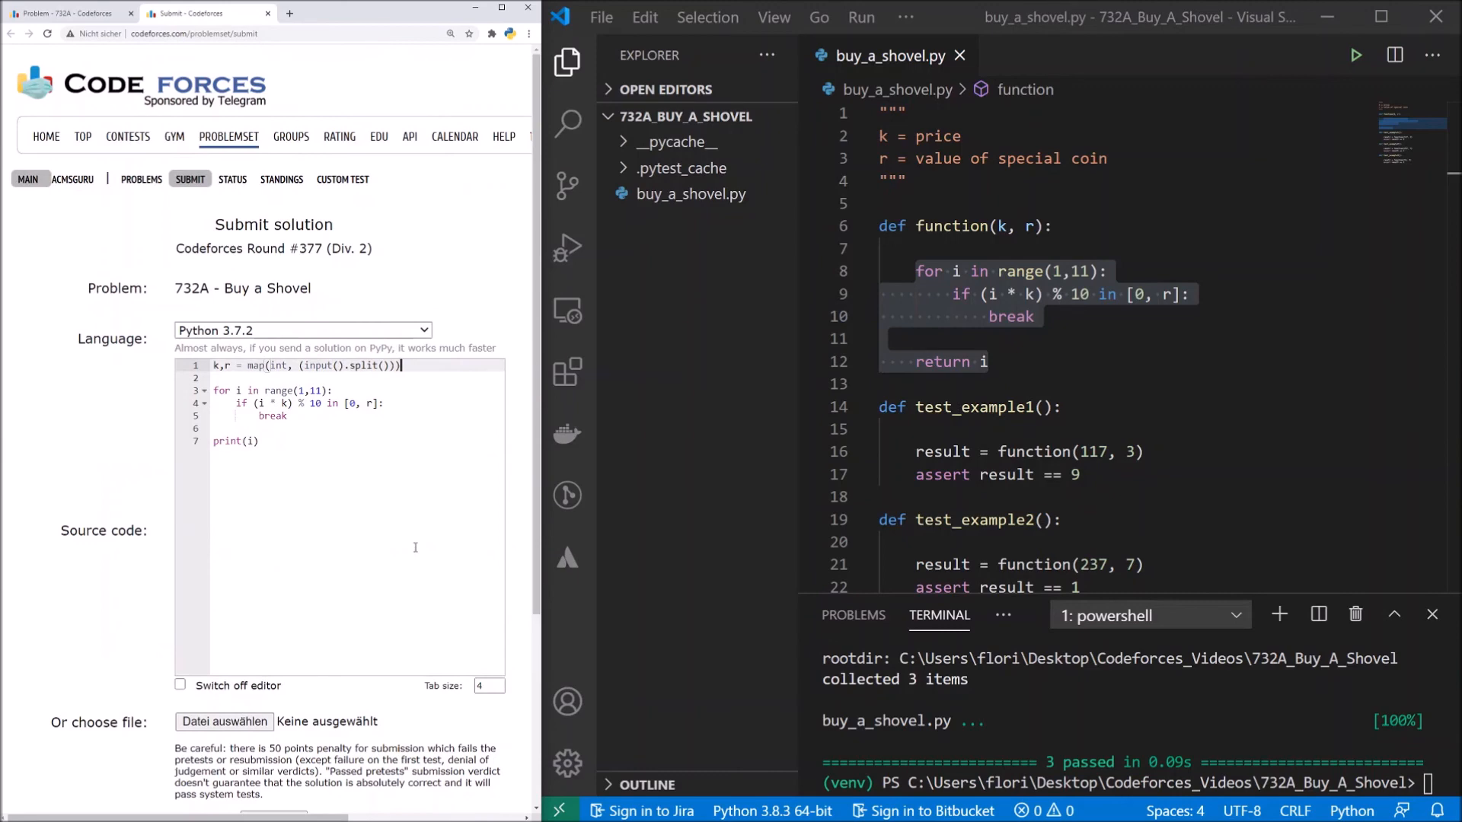
scroll(down, 3)
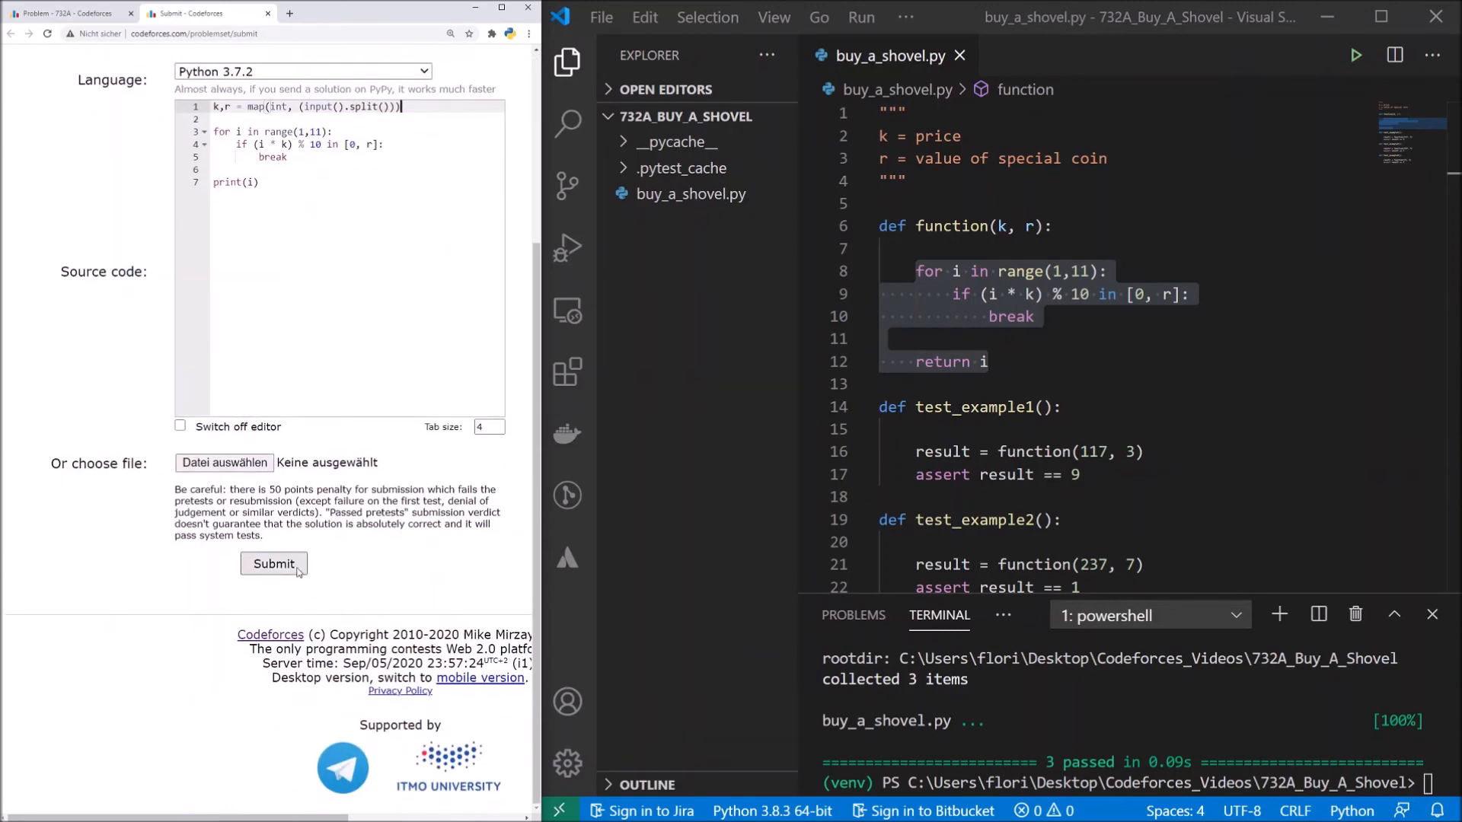
Submit the solution and open the submission to see Accepted with tests 1–3 OK.
click(273, 564)
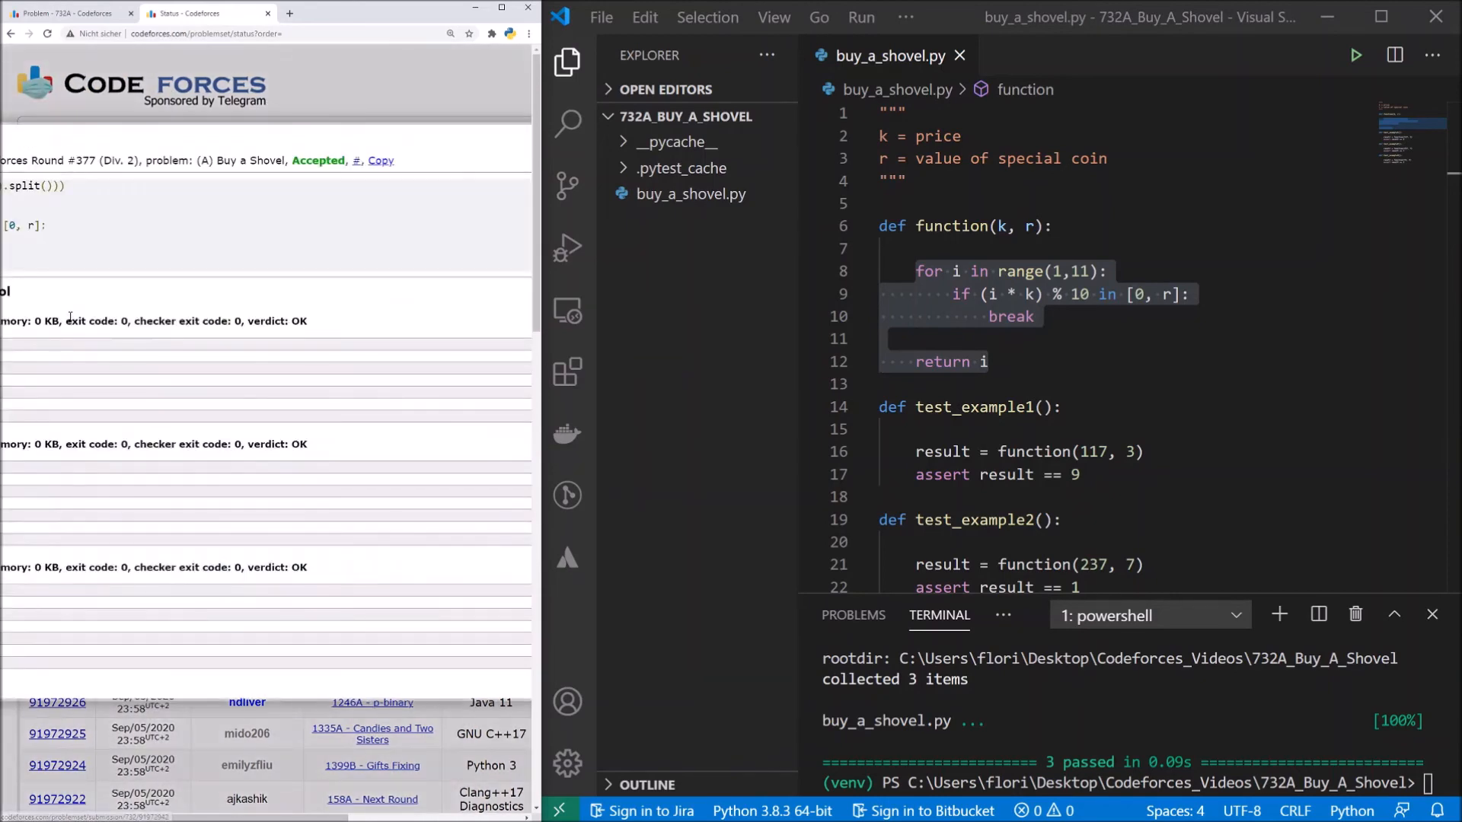
mouse_move(303, 337)
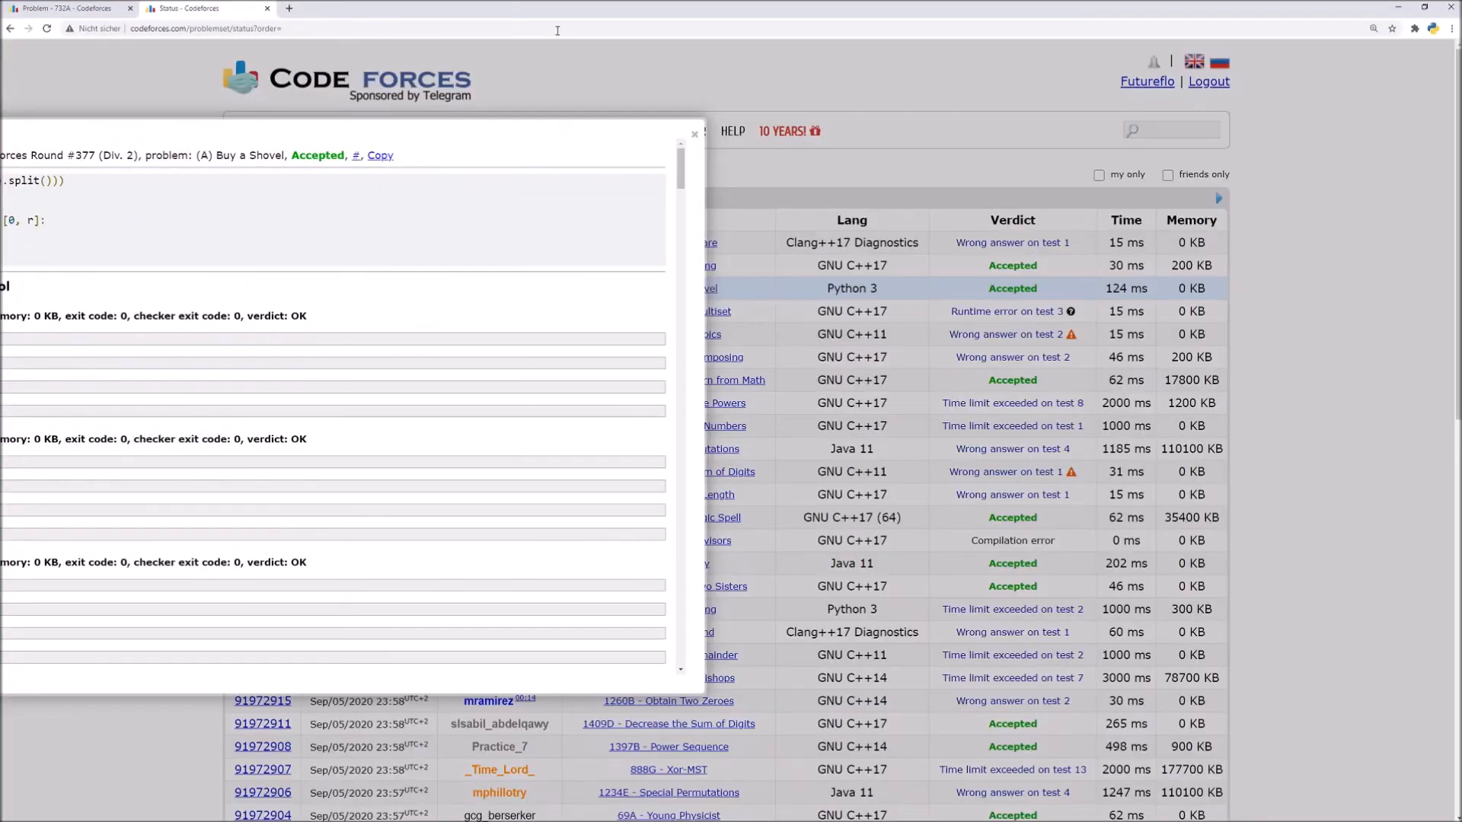
click(694, 134)
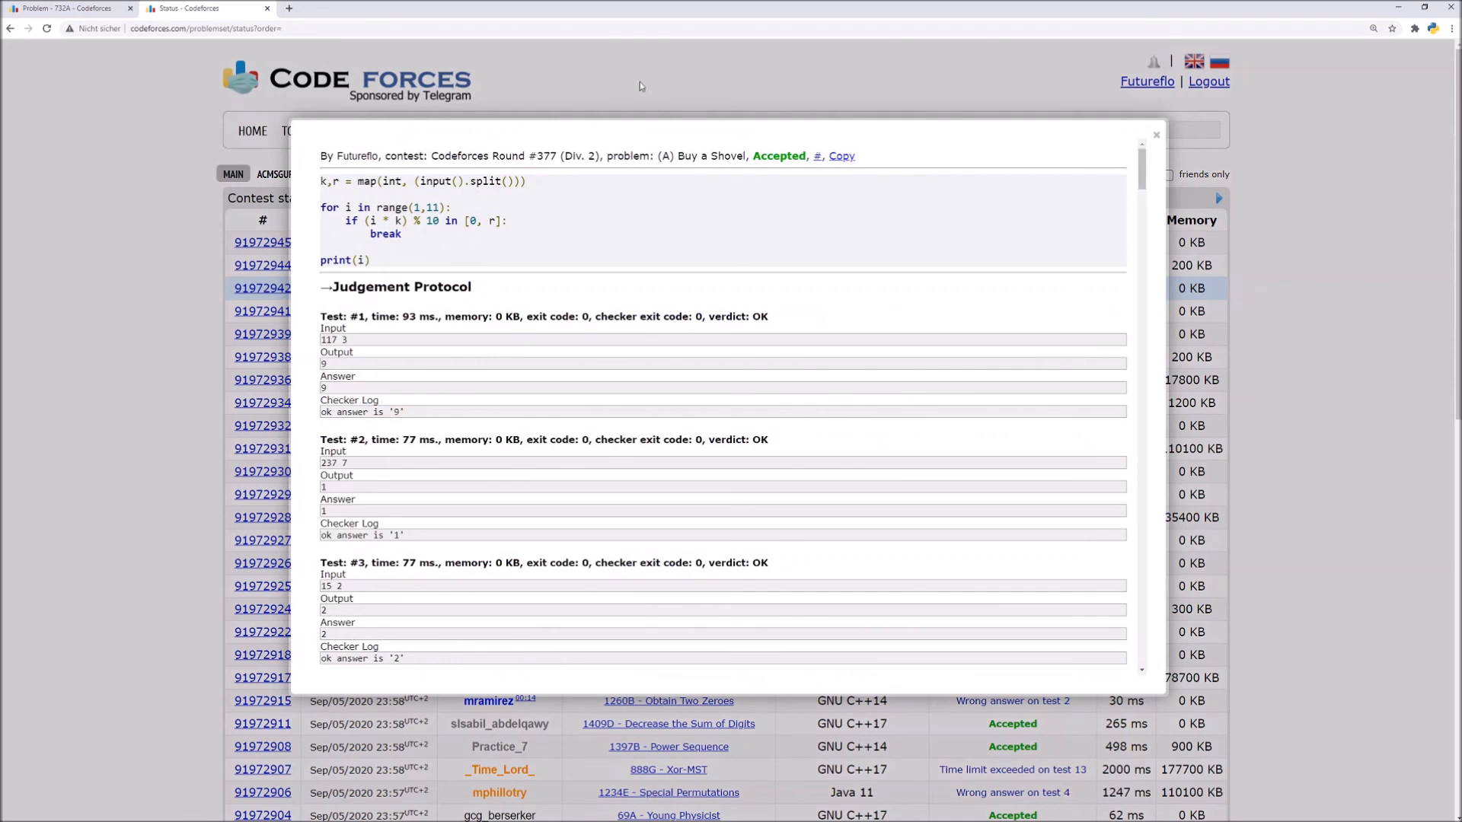
mouse_move(379, 194)
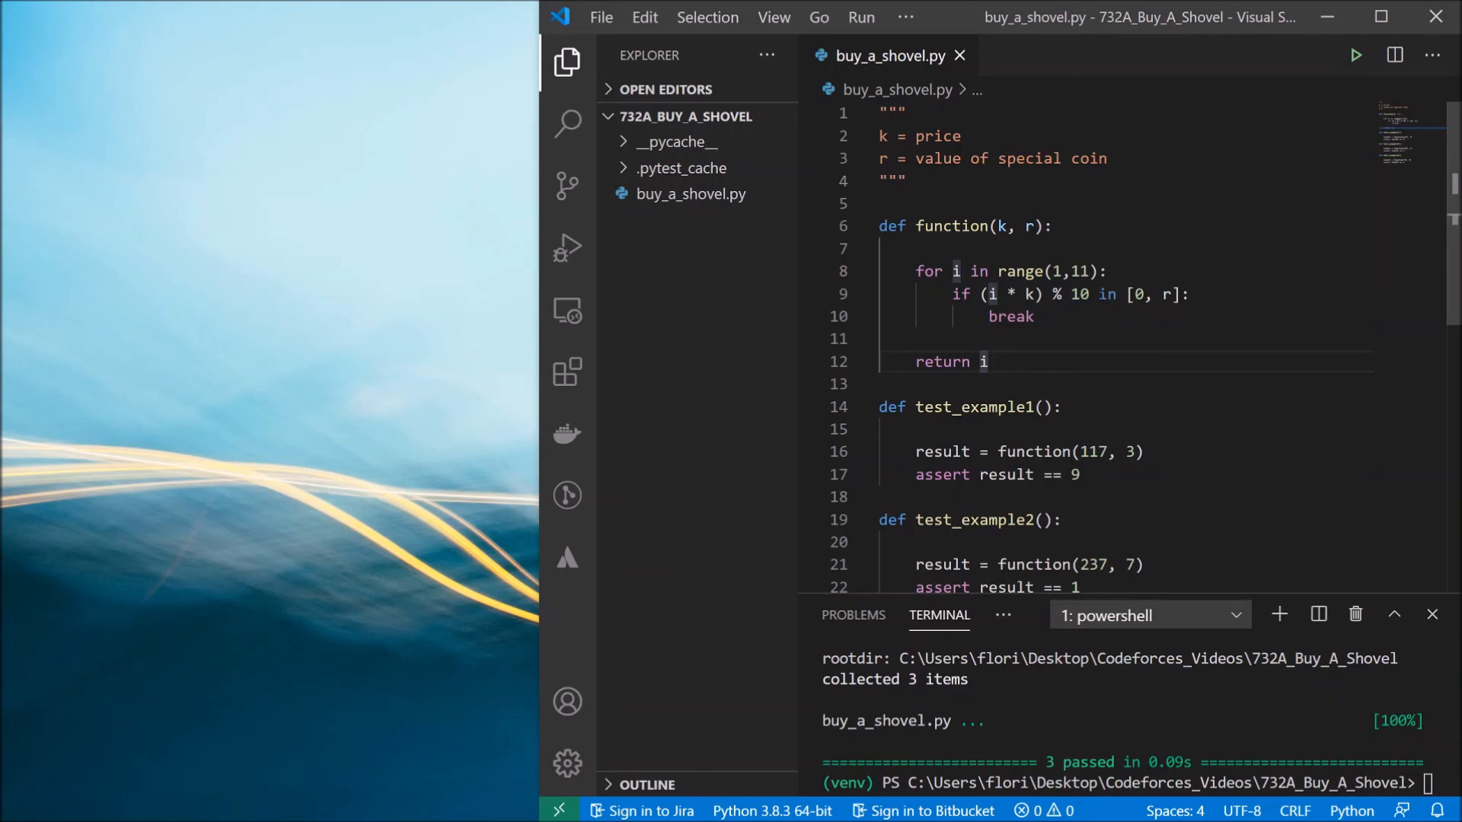
Close the Chrome window and focus the buy_a_shovel.py editor in VS Code.
click(987, 361)
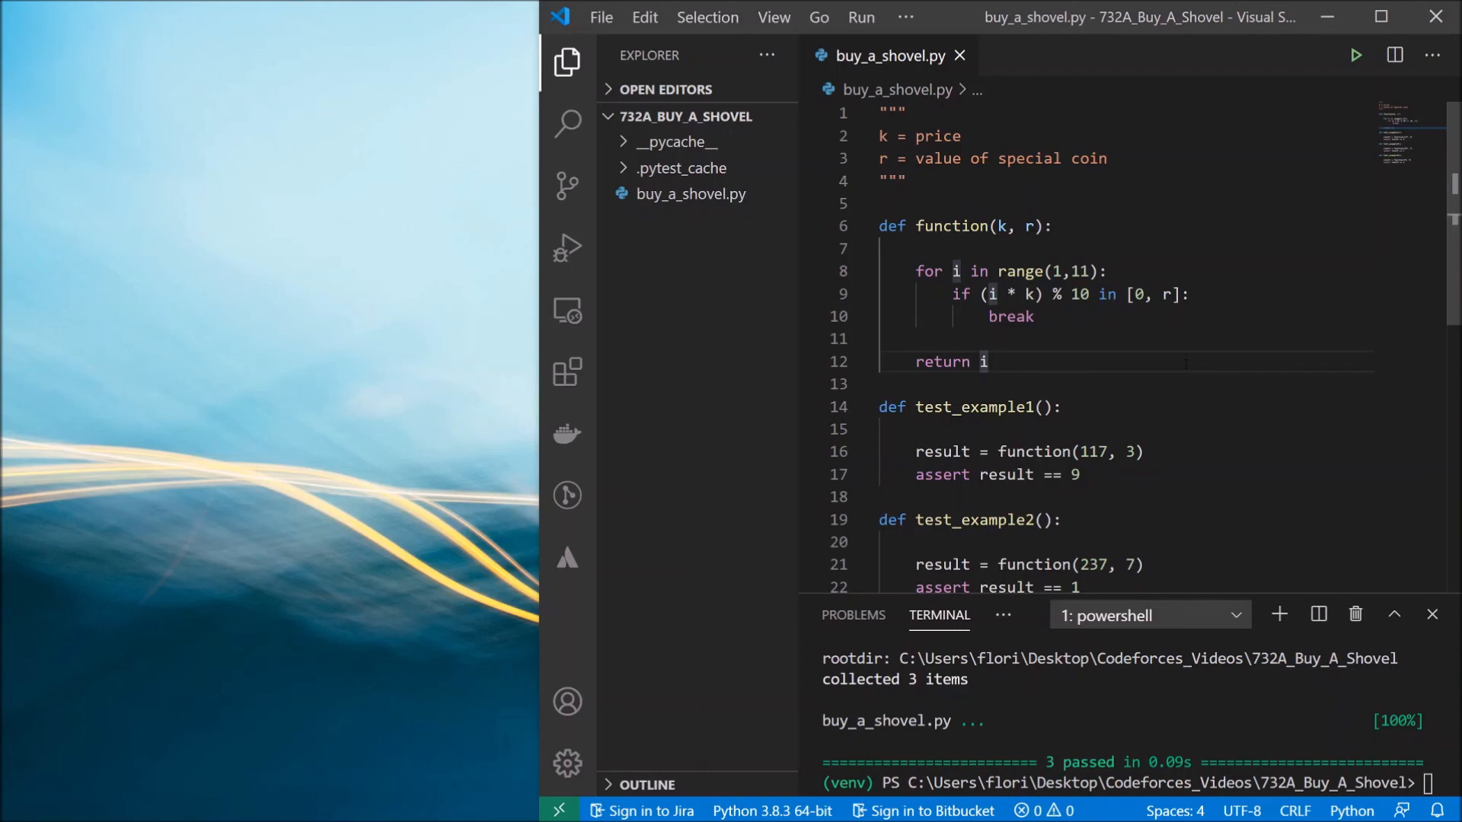
mouse_move(1188, 369)
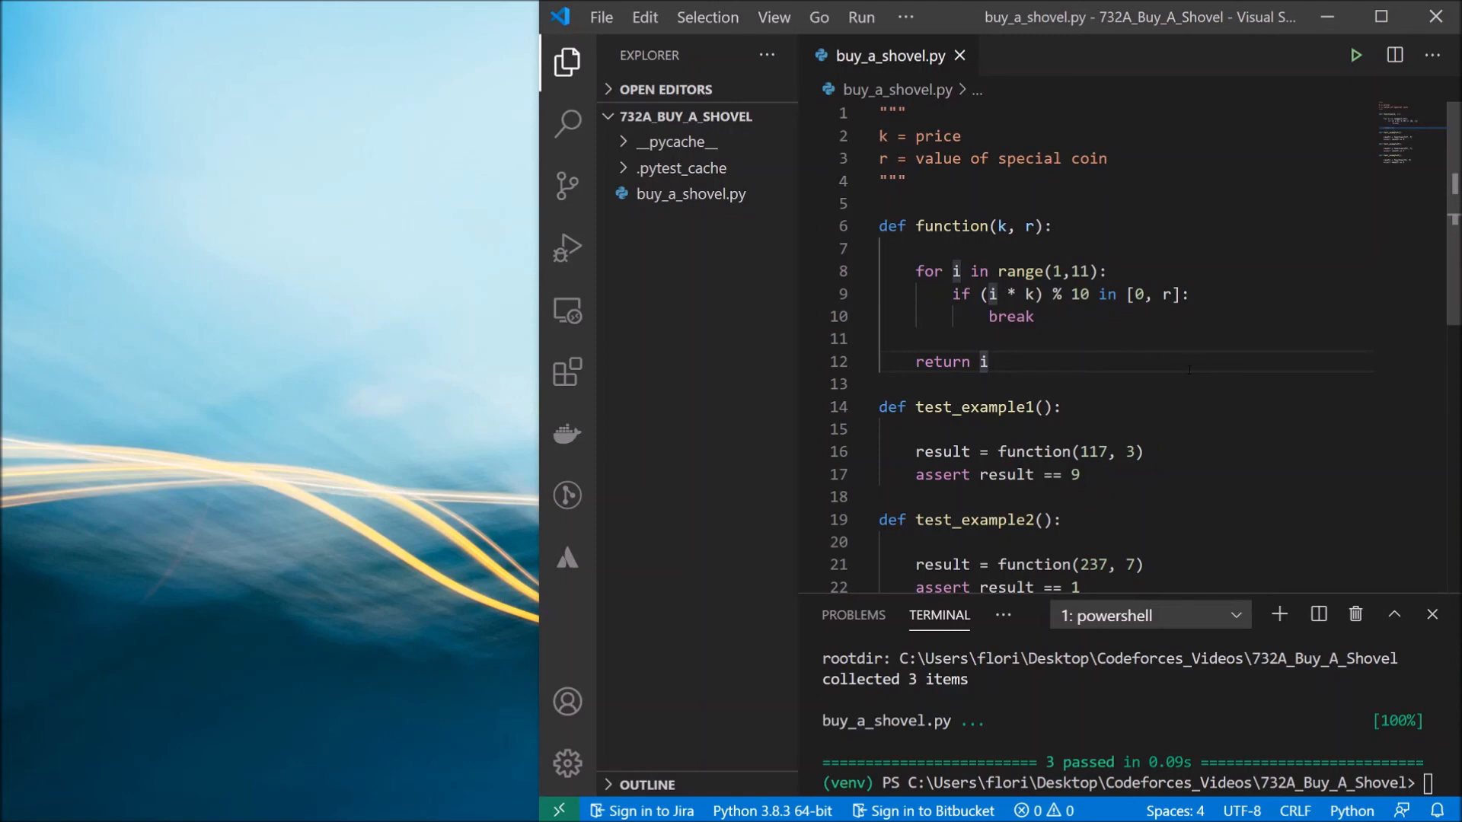